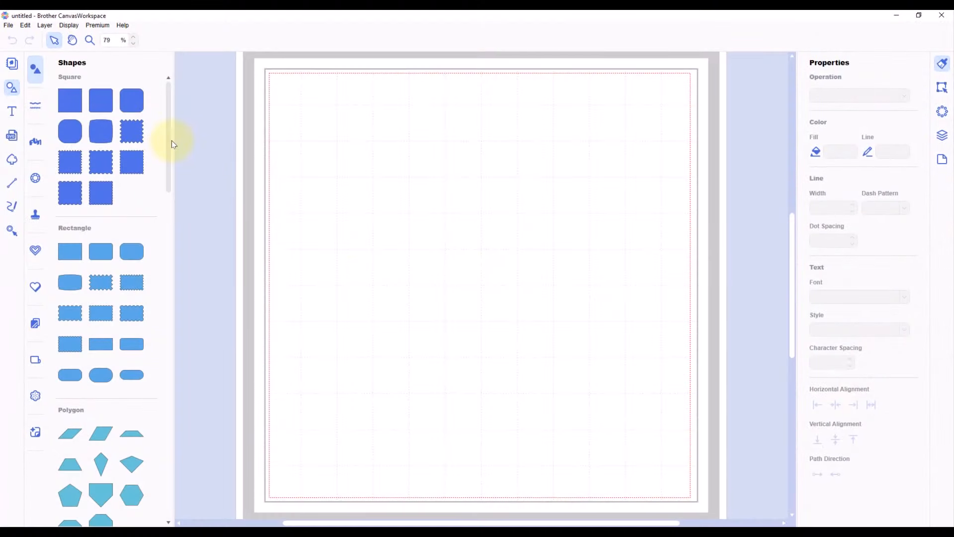
- Add a plain circle from the Shapes panel to the mat
{"action": "scroll", "scroll_direction": "down", "scroll_amount": 3}
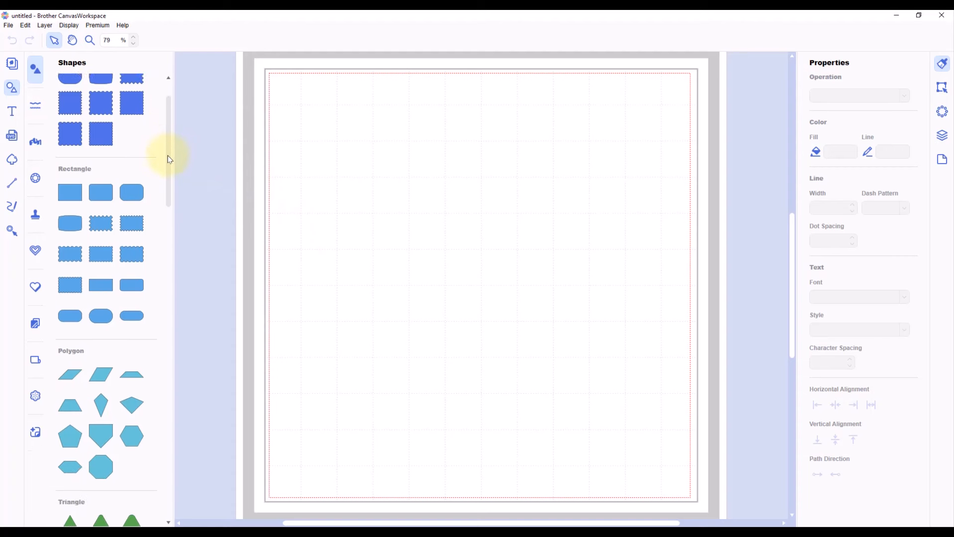
{"action": "scroll", "scroll_direction": "down", "scroll_amount": 3}
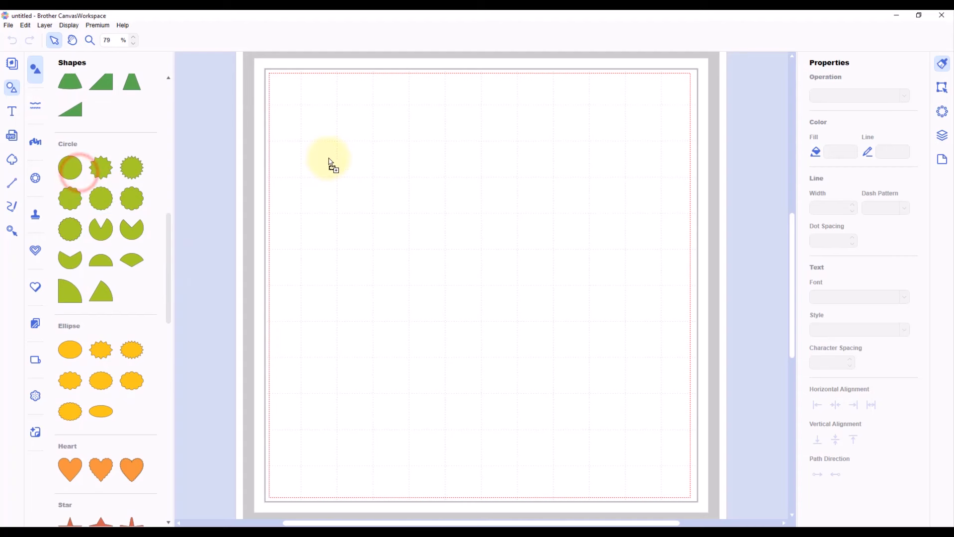
{"action": "left_click", "coordinate": [69, 167]}
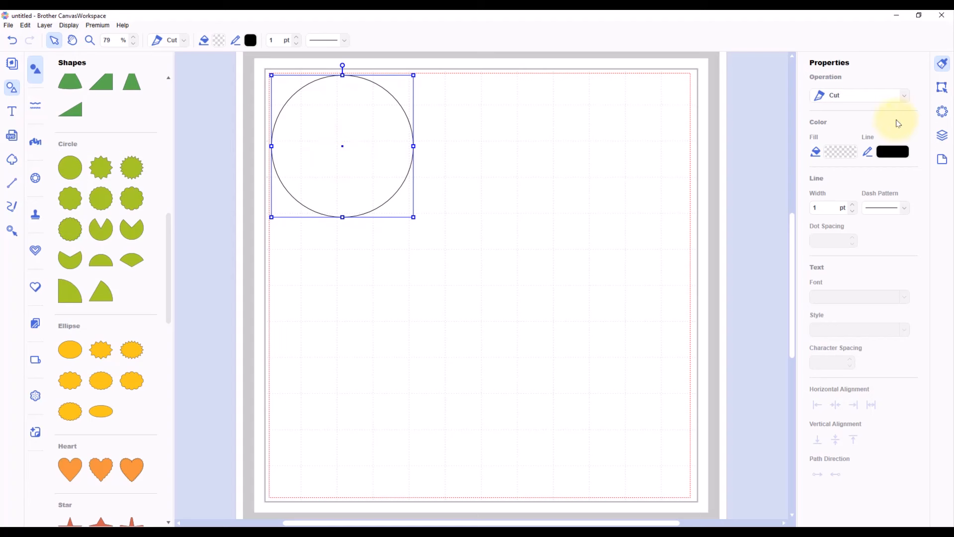
- Size the circles in the Edit panel: the hole at 5 mm and the drop at 25 mm
{"action": "left_click", "coordinate": [941, 87]}
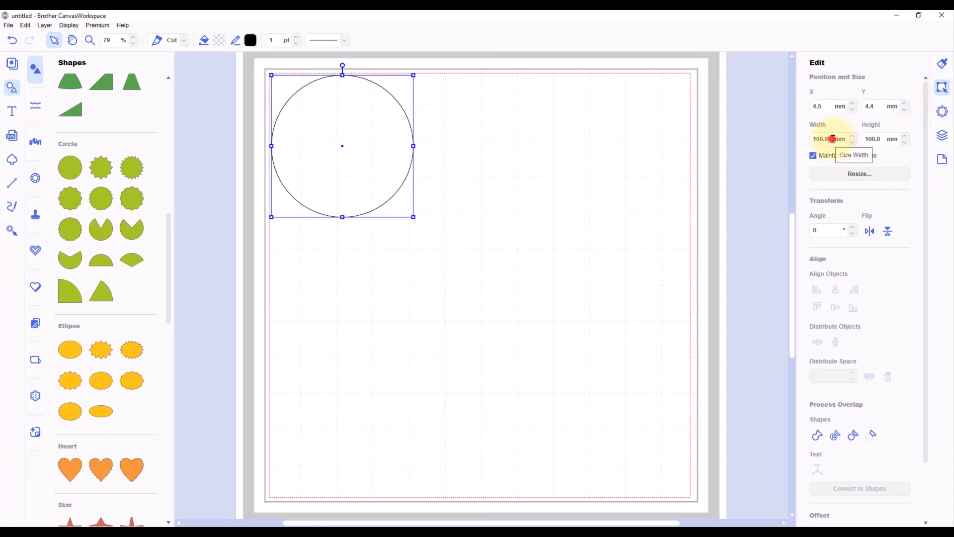
{"action": "type", "text": "5"}
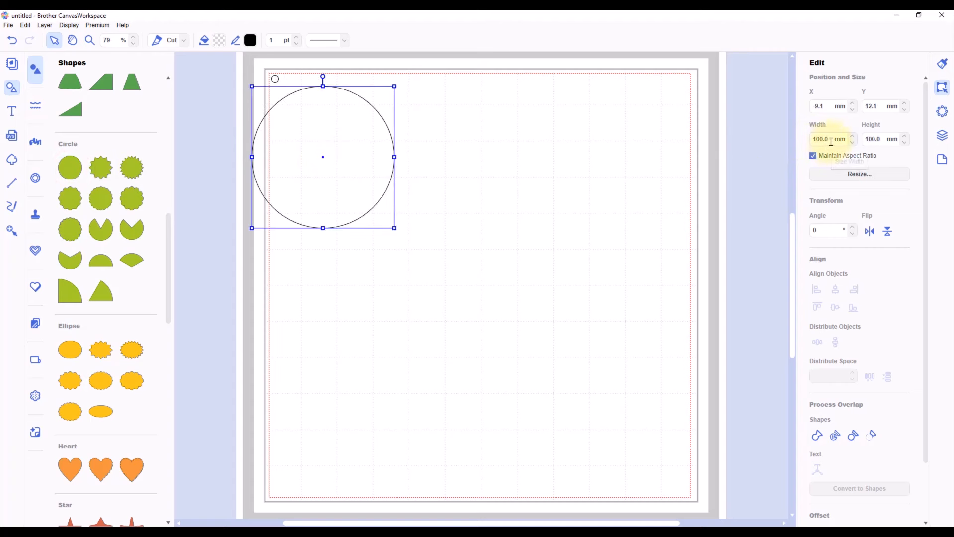
{"action": "type", "text": "25.0"}
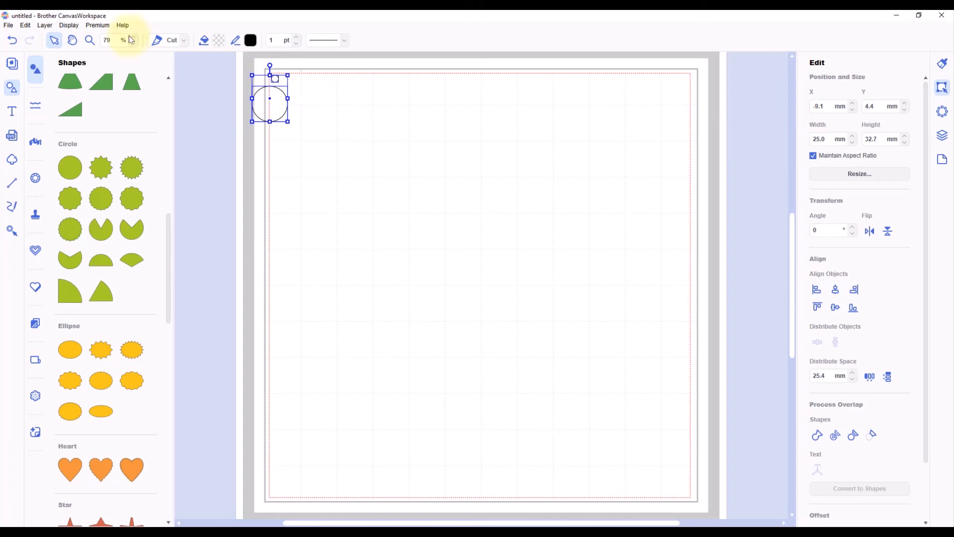
- Zoom to the circles and align the small one centred at the large circle's top edge
{"action": "left_click", "coordinate": [69, 24]}
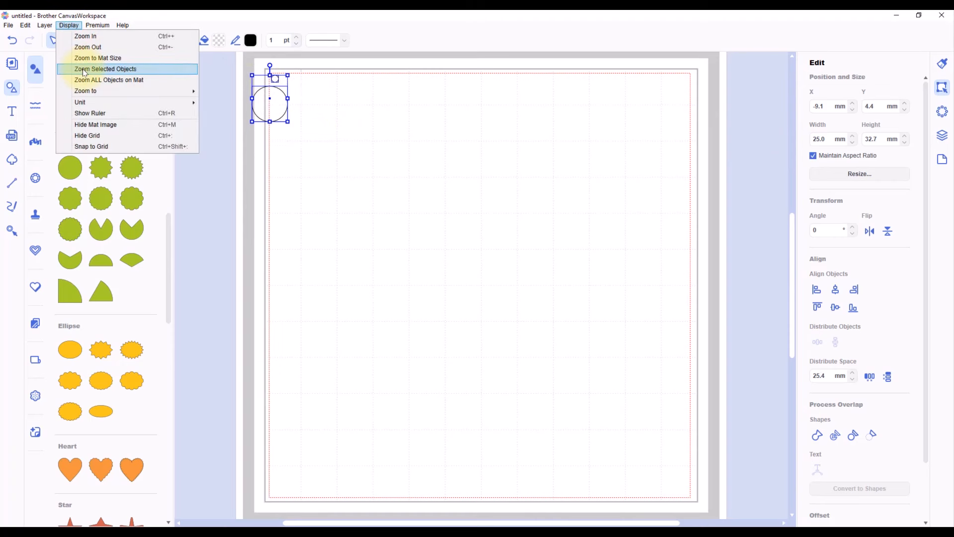
{"action": "left_click", "coordinate": [104, 69]}
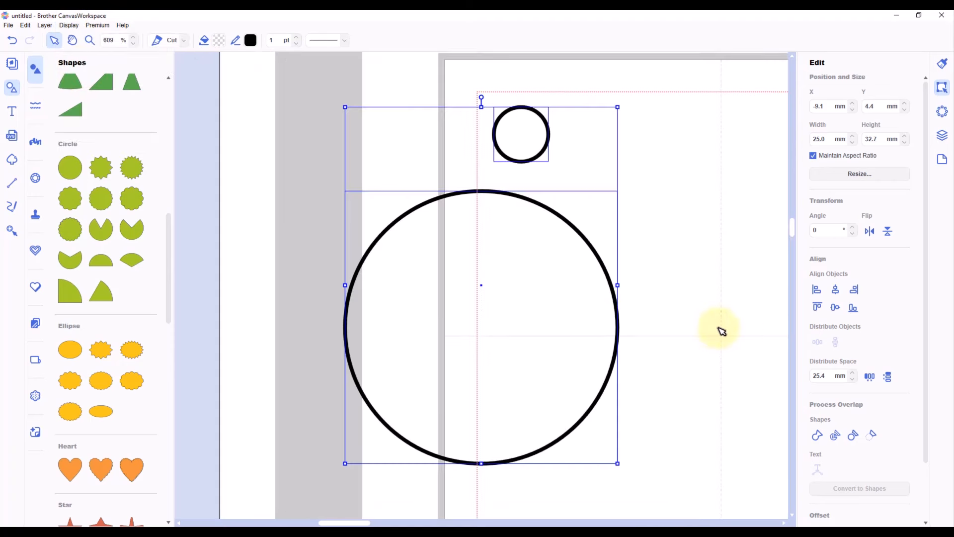
{"action": "left_click", "coordinate": [835, 289]}
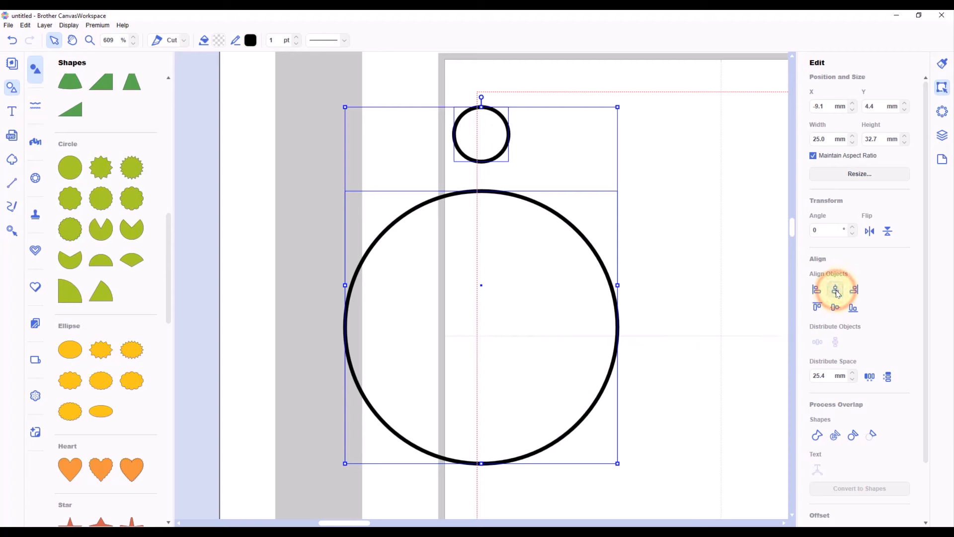
{"action": "left_click", "coordinate": [817, 308]}
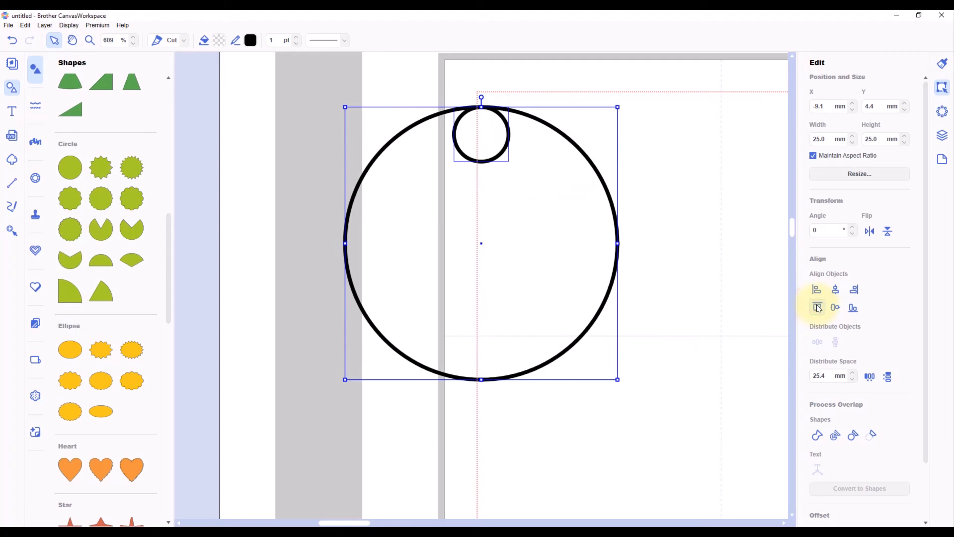
- Nudge the small circle down so the hole sits just inside the large circle's top edge
{"action": "left_click", "coordinate": [941, 135]}
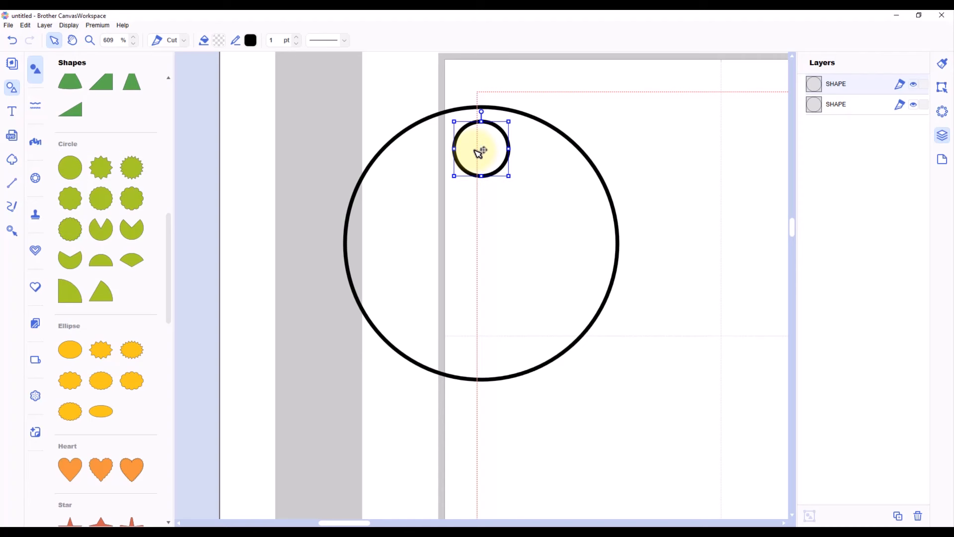
{"action": "left_click_drag", "start_coordinate": [481, 149], "coordinate": [480, 157]}
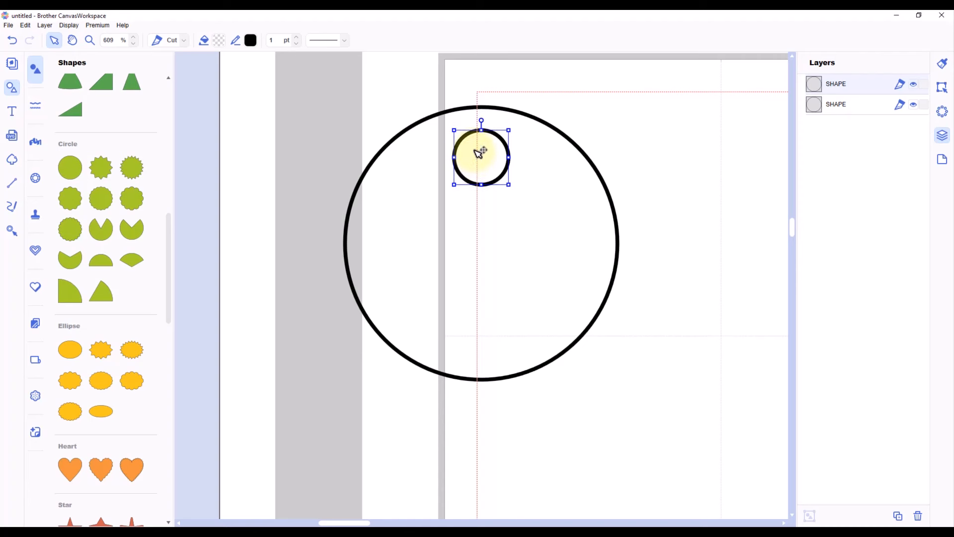
{"action": "left_click_drag", "start_coordinate": [481, 155], "coordinate": [481, 163]}
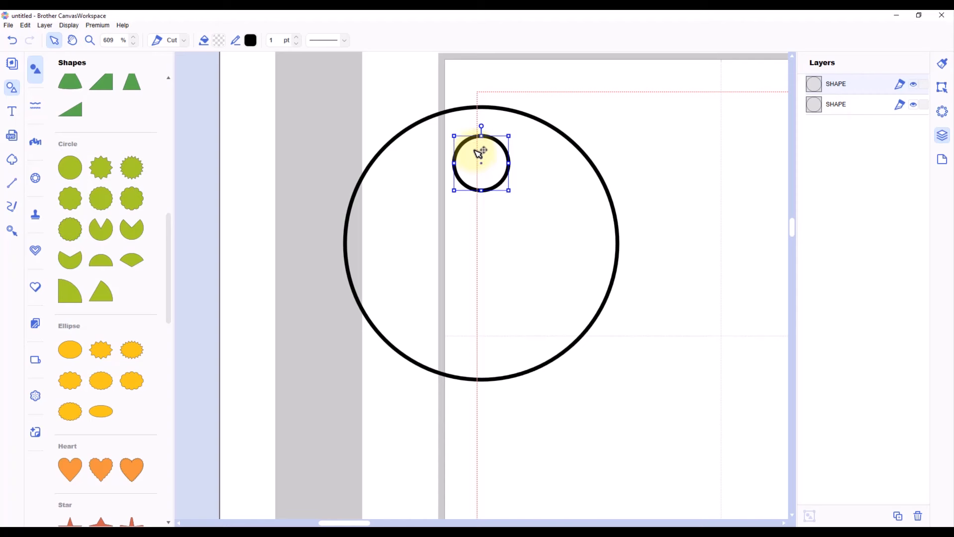
{"action": "left_click", "coordinate": [655, 164]}
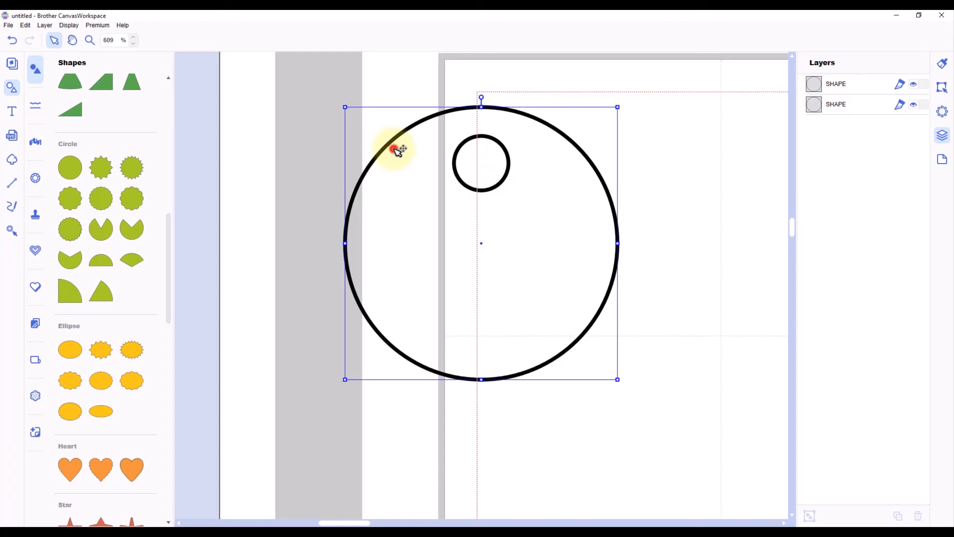
- Fill the large circle soft purple and the small hole circle white via the Color Pallet
{"action": "left_click", "coordinate": [220, 40]}
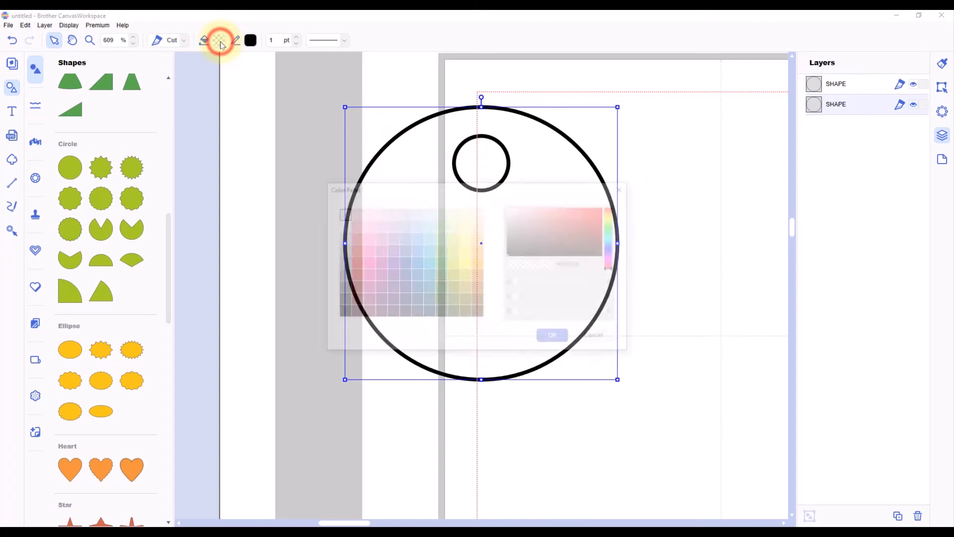
{"action": "left_click", "coordinate": [219, 40]}
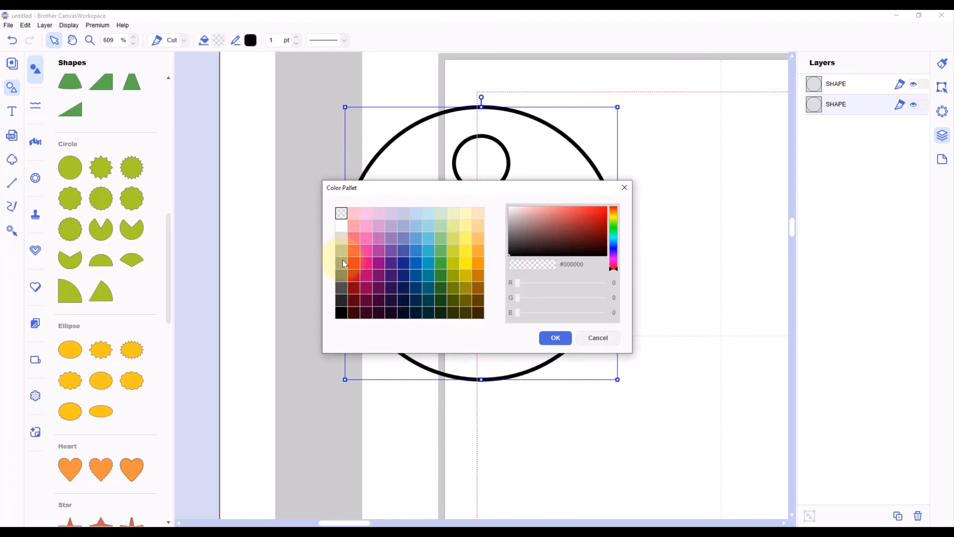
{"action": "mouse_move", "coordinate": [416, 268]}
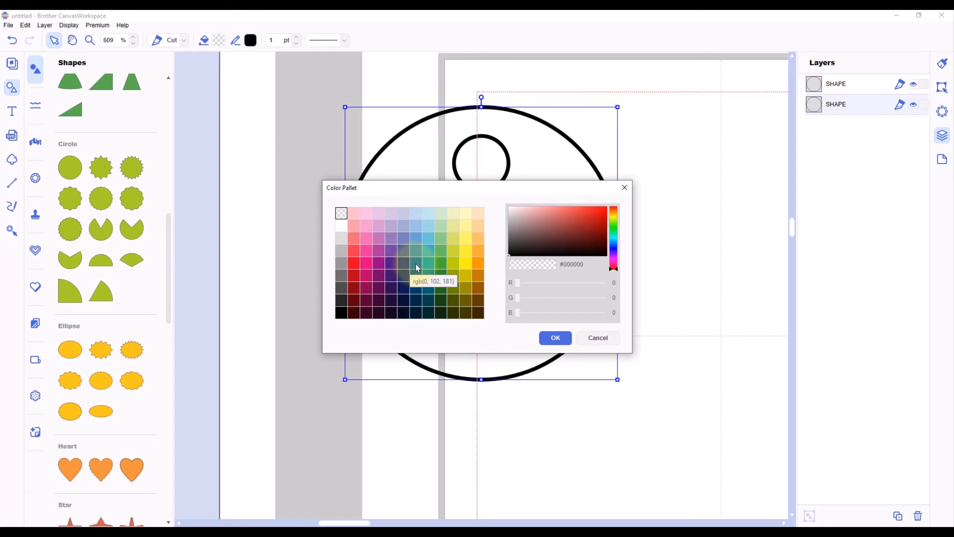
{"action": "left_click", "coordinate": [391, 238]}
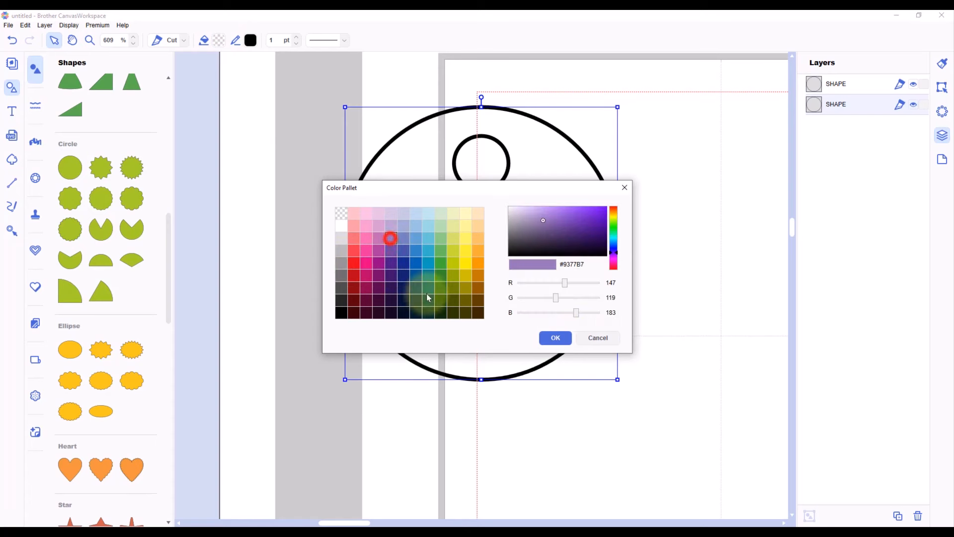
{"action": "left_click", "coordinate": [555, 338]}
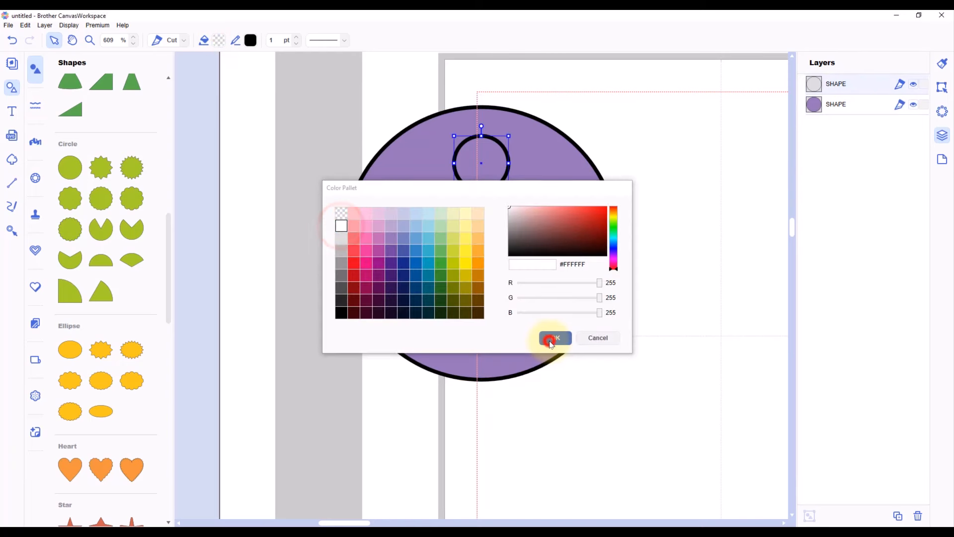
{"action": "left_click", "coordinate": [553, 338]}
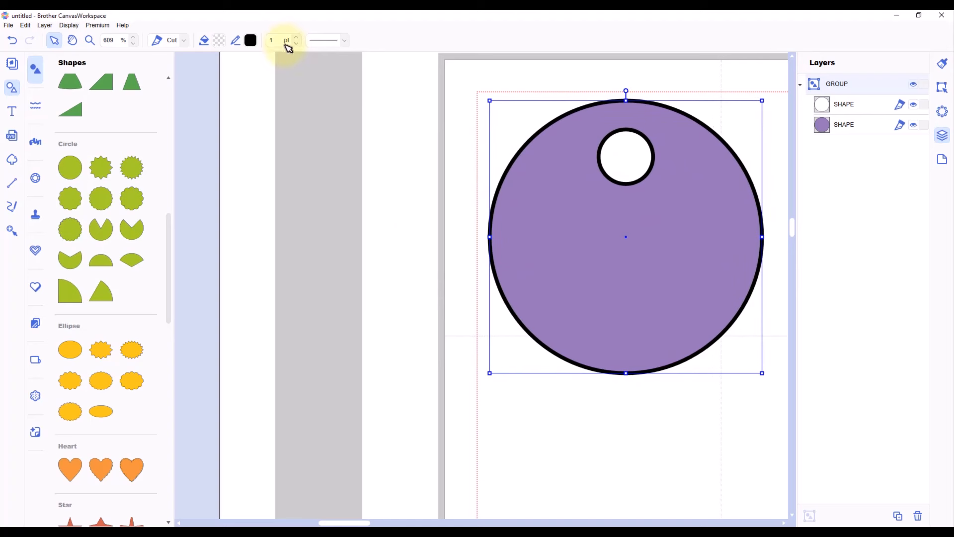
- Zoom to mat size, move the drop to the top right and place a duplicate beside it
{"action": "left_click", "coordinate": [68, 25]}
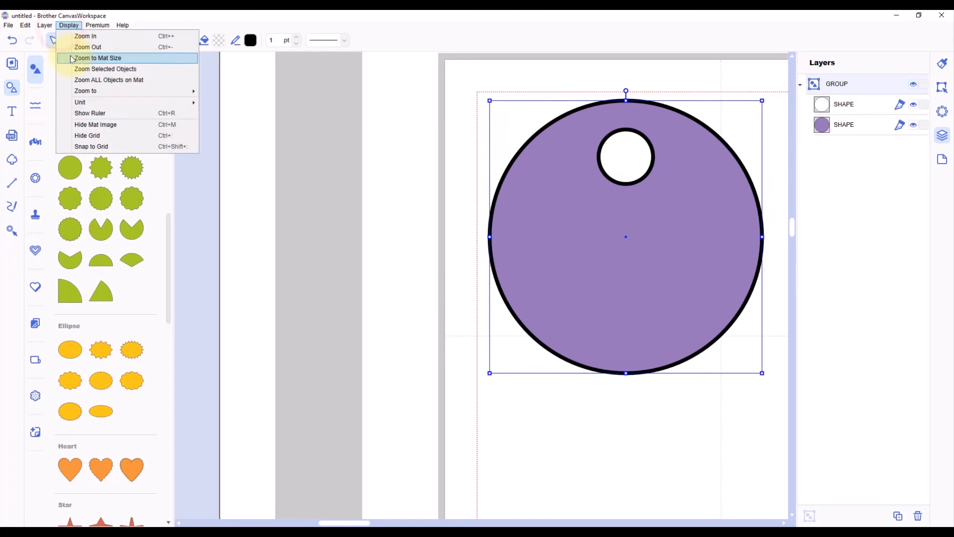
{"action": "left_click", "coordinate": [99, 58]}
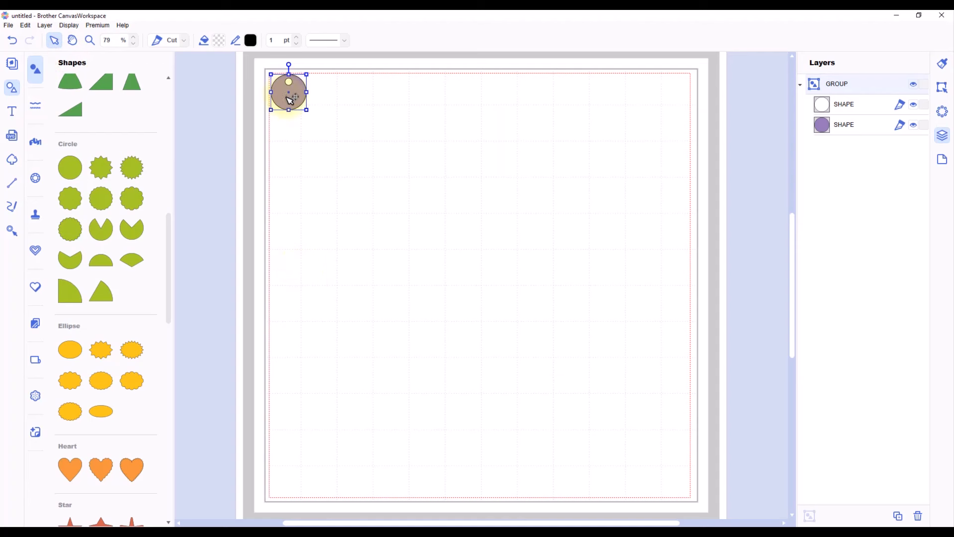
{"action": "left_click_drag", "start_coordinate": [288, 94], "coordinate": [598, 102]}
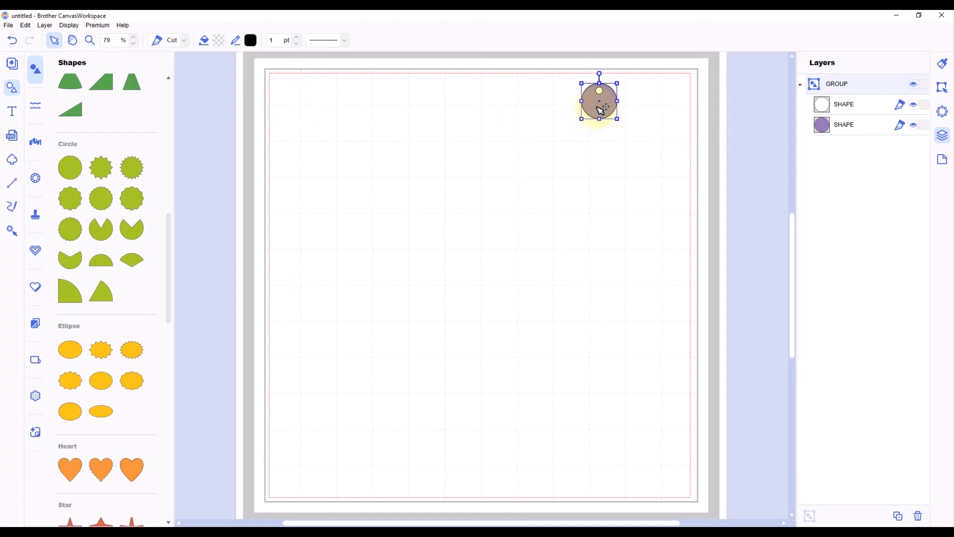
{"action": "left_click_drag", "start_coordinate": [598, 101], "coordinate": [603, 98]}
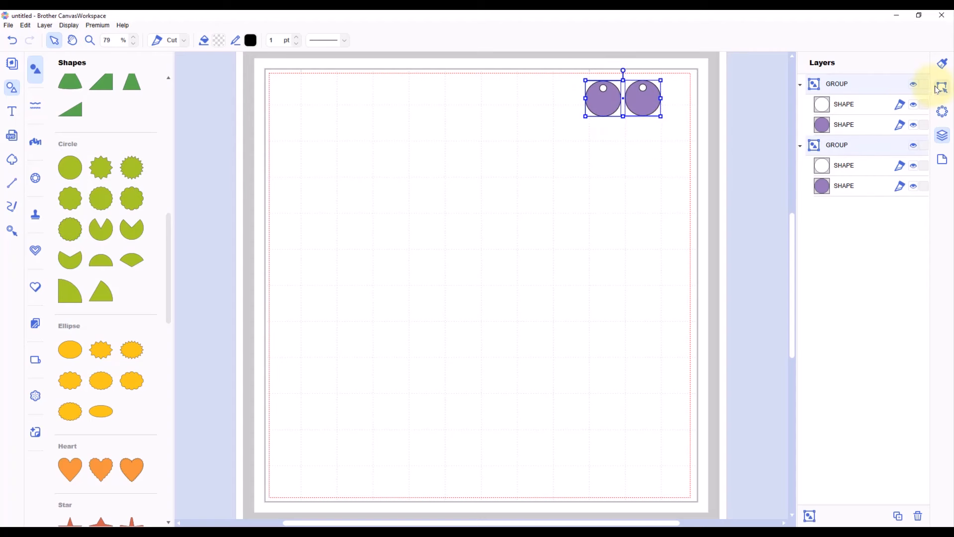
- Align the two purple drops into an even row using Align Objects
{"action": "left_click", "coordinate": [941, 87]}
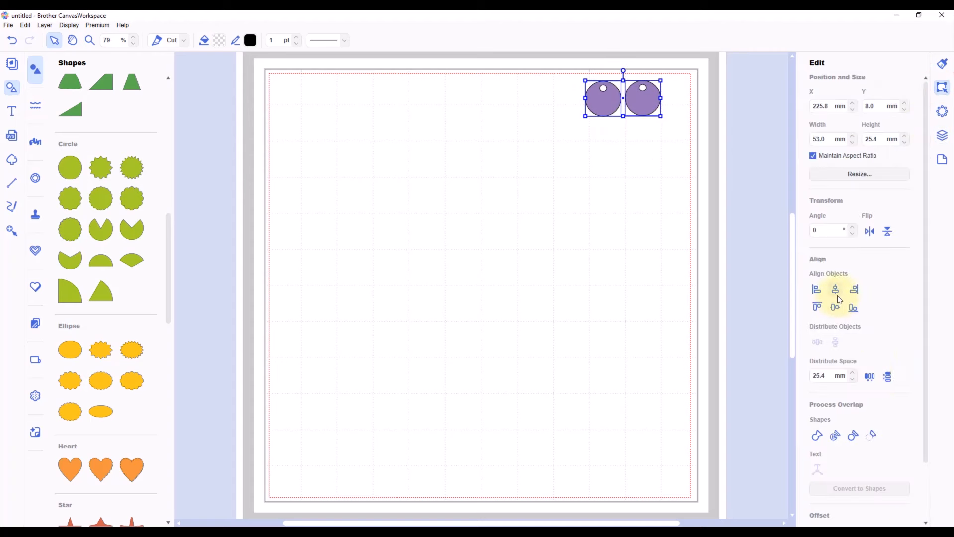
{"action": "left_click", "coordinate": [834, 307]}
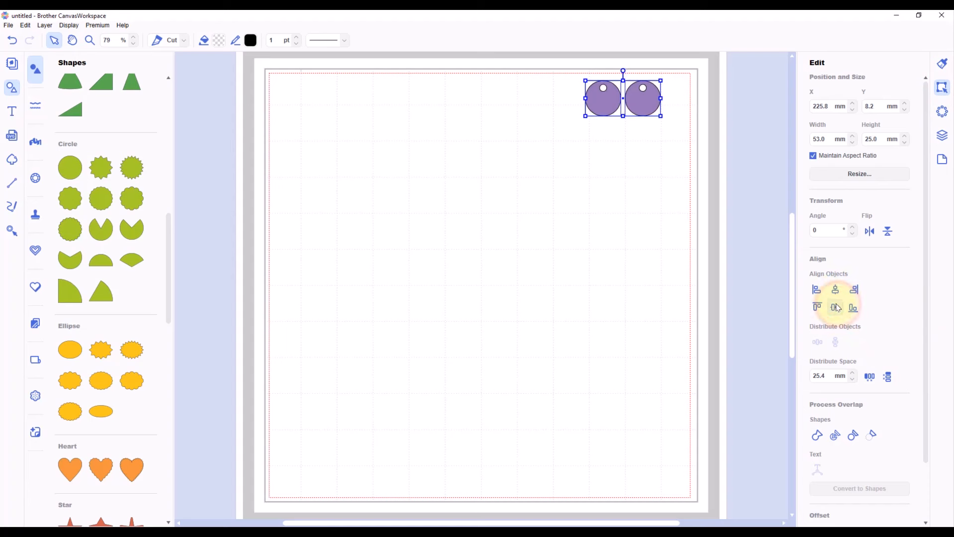
{"action": "left_click", "coordinate": [642, 228]}
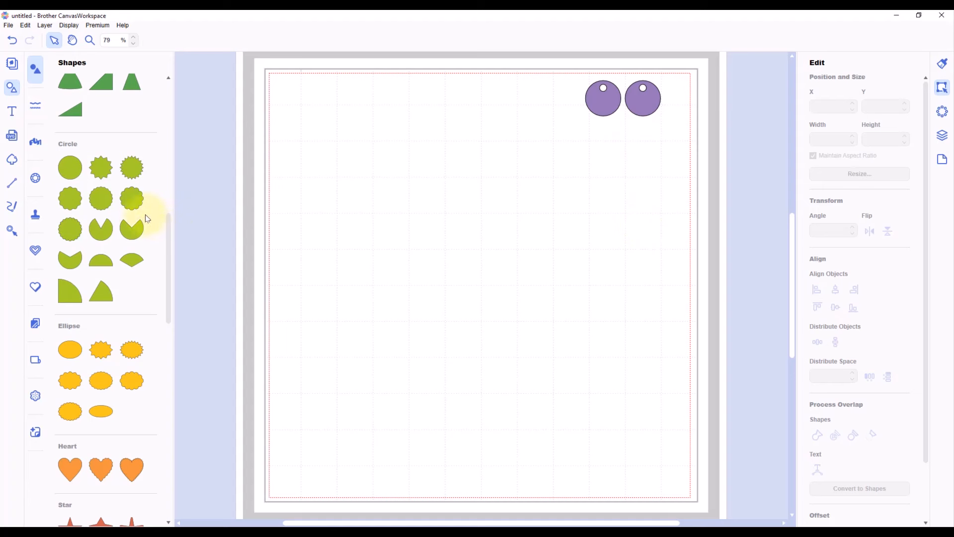
- Add a scalloped circle to the mat and make it 25.0 mm wide
{"action": "left_click", "coordinate": [70, 197]}
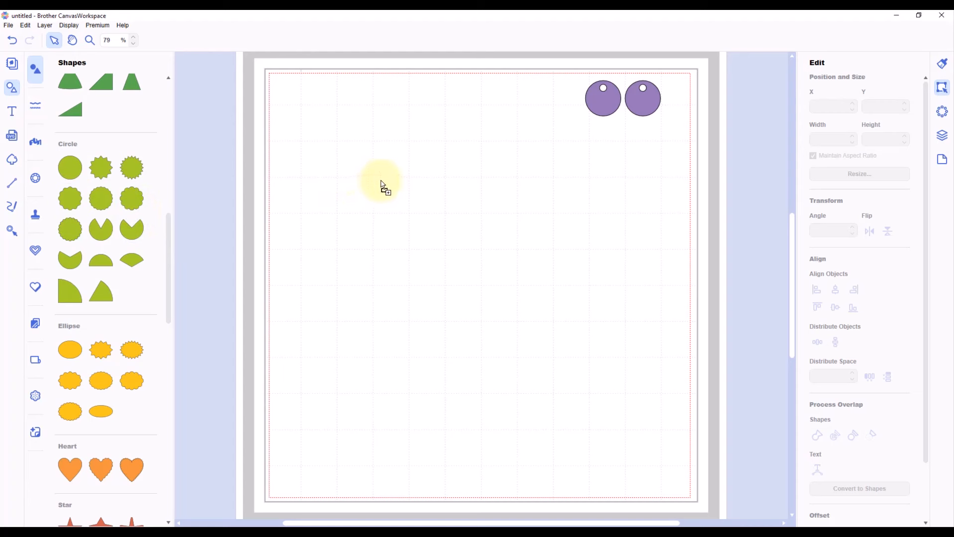
{"action": "left_click", "coordinate": [131, 166]}
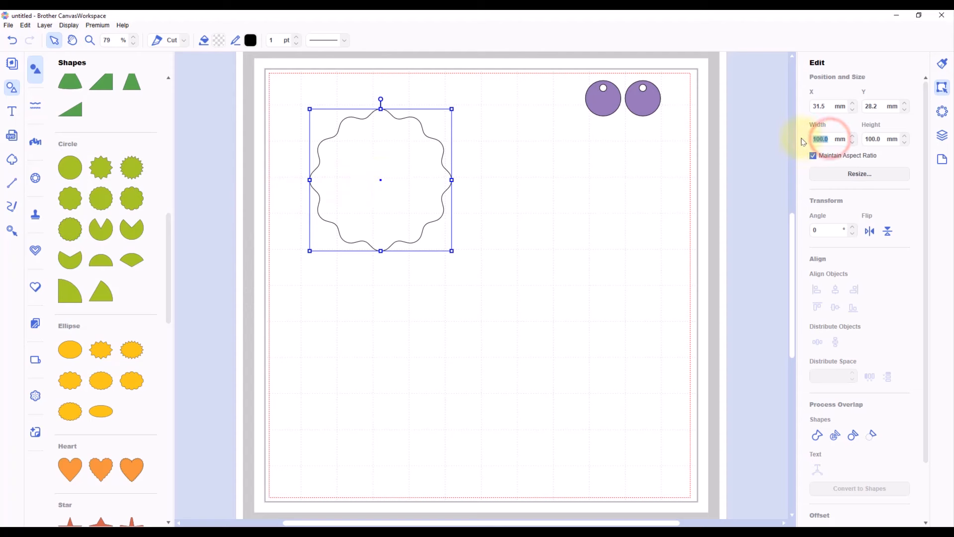
{"action": "type", "text": "25.0"}
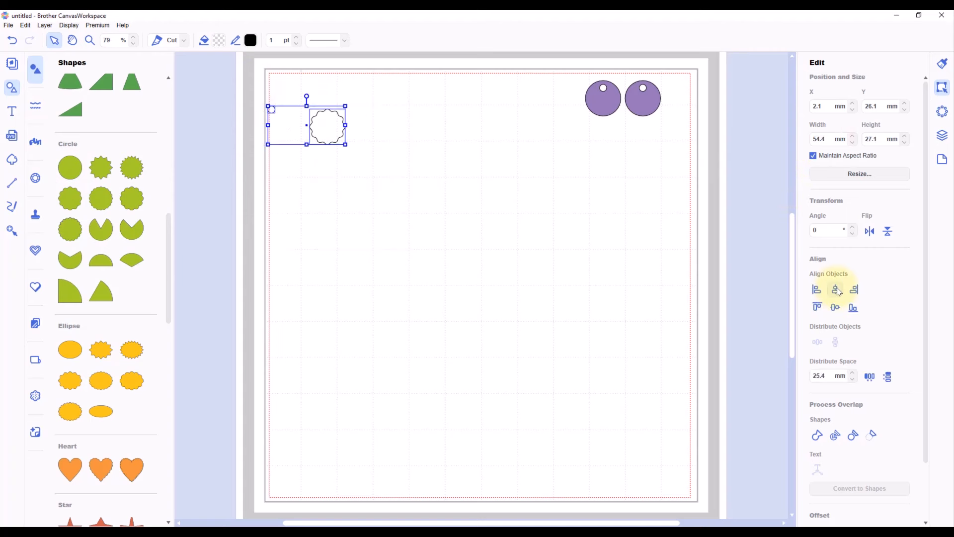
- Centre the small hole circle on the scalloped shape and lower it just inside the top edge
{"action": "left_click", "coordinate": [818, 306]}
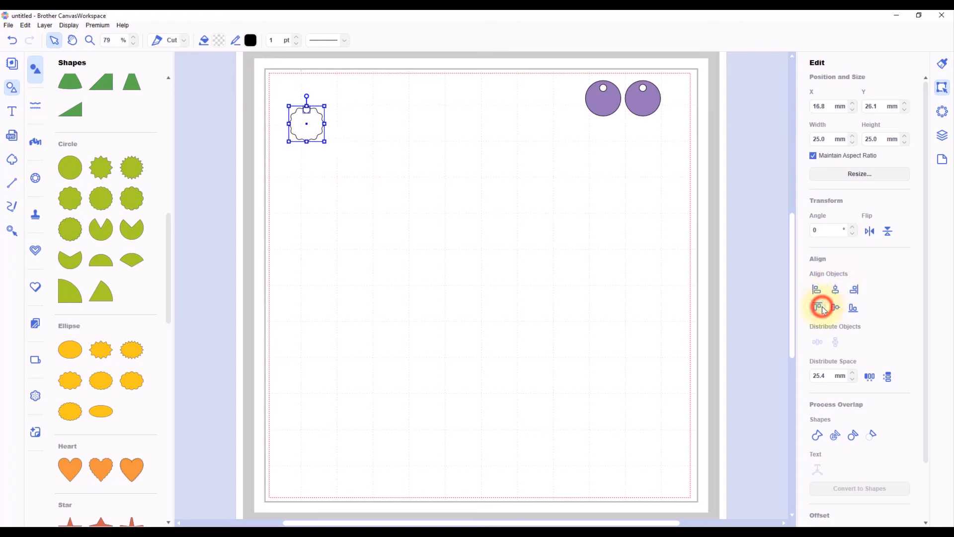
{"action": "left_click", "coordinate": [69, 25]}
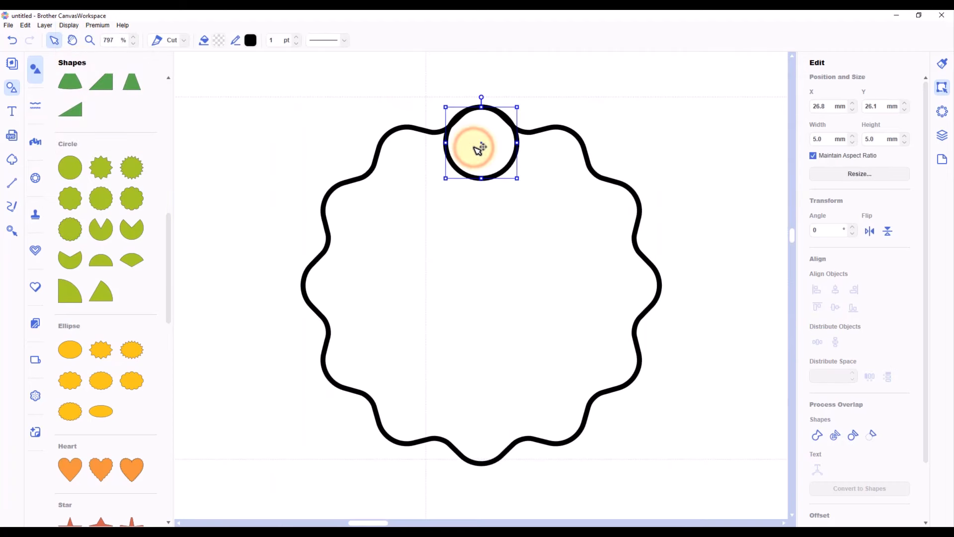
{"action": "left_click_drag", "start_coordinate": [481, 143], "coordinate": [481, 160]}
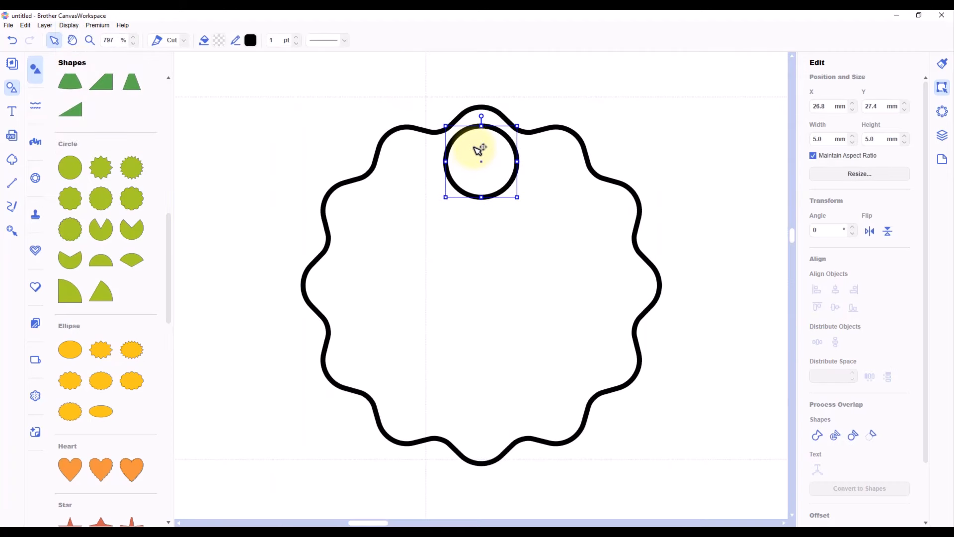
{"action": "left_click_drag", "start_coordinate": [481, 161], "coordinate": [481, 180]}
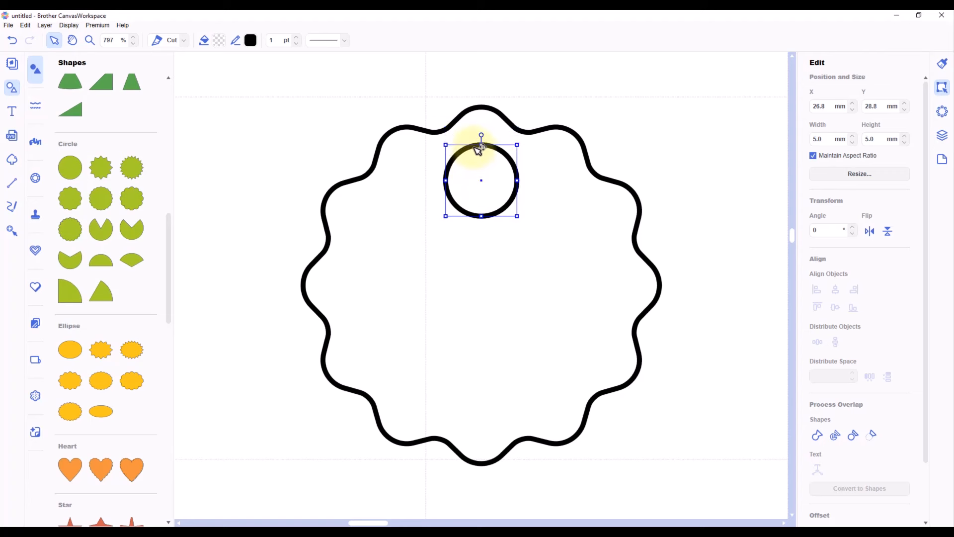
{"action": "mouse_move", "coordinate": [464, 126]}
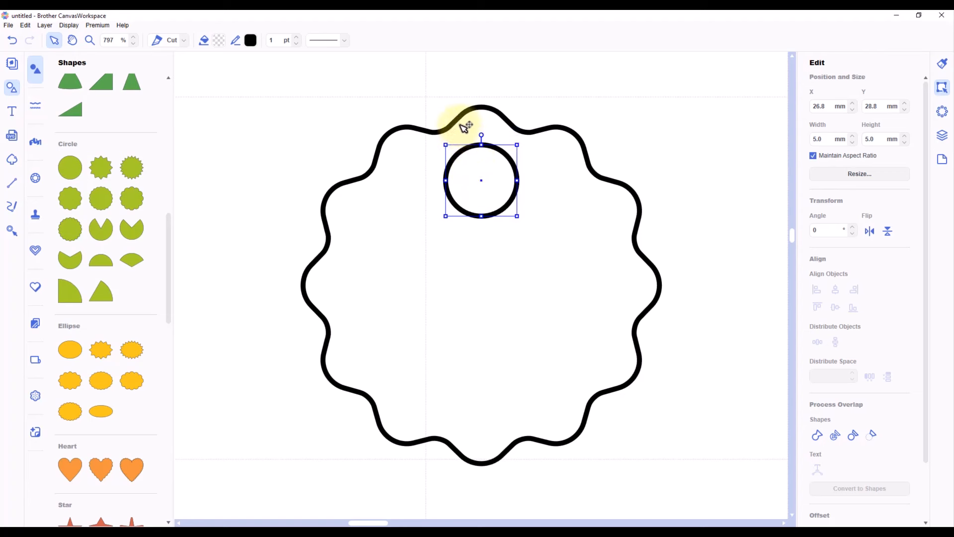
- Fill the hole white and the scalloped tag light blue
{"action": "left_click", "coordinate": [219, 39]}
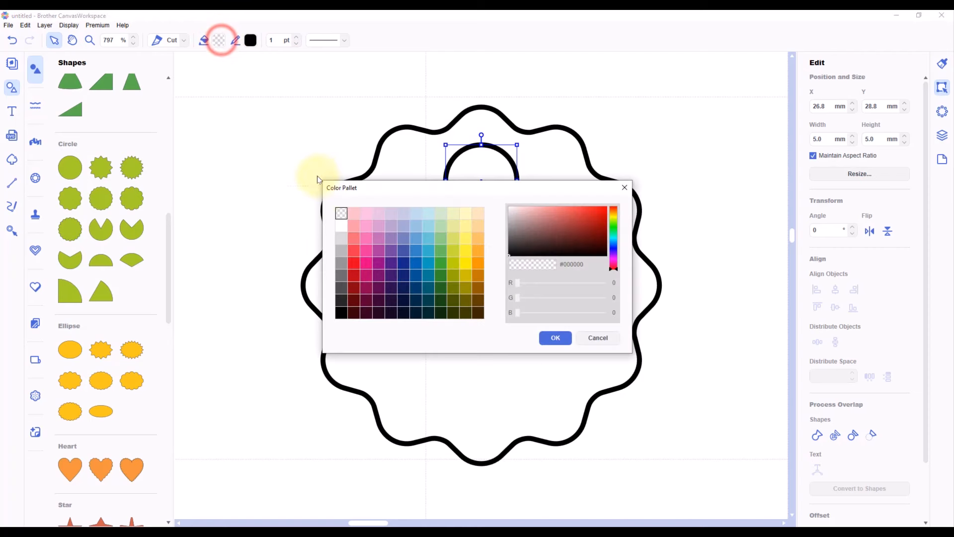
{"action": "left_click", "coordinate": [341, 225]}
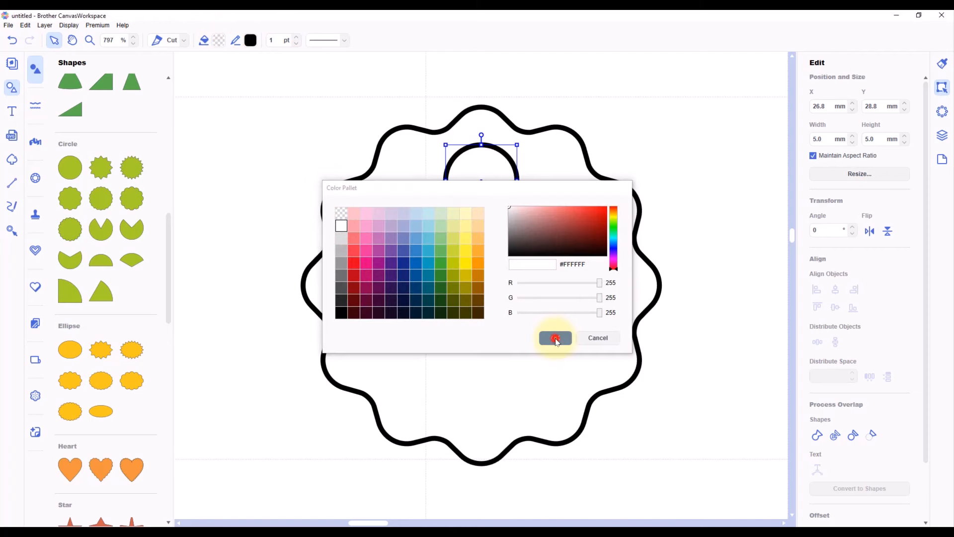
{"action": "left_click", "coordinate": [554, 337]}
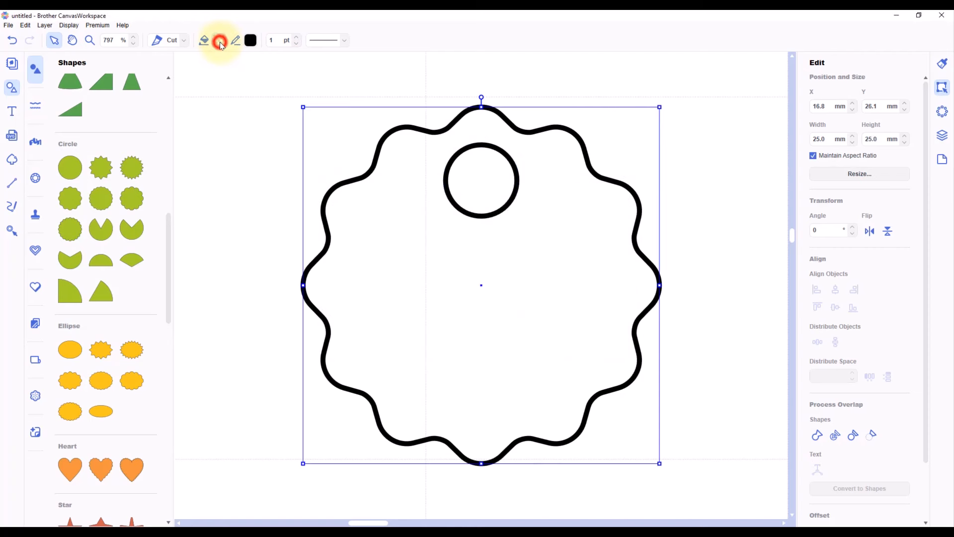
{"action": "left_click", "coordinate": [219, 40]}
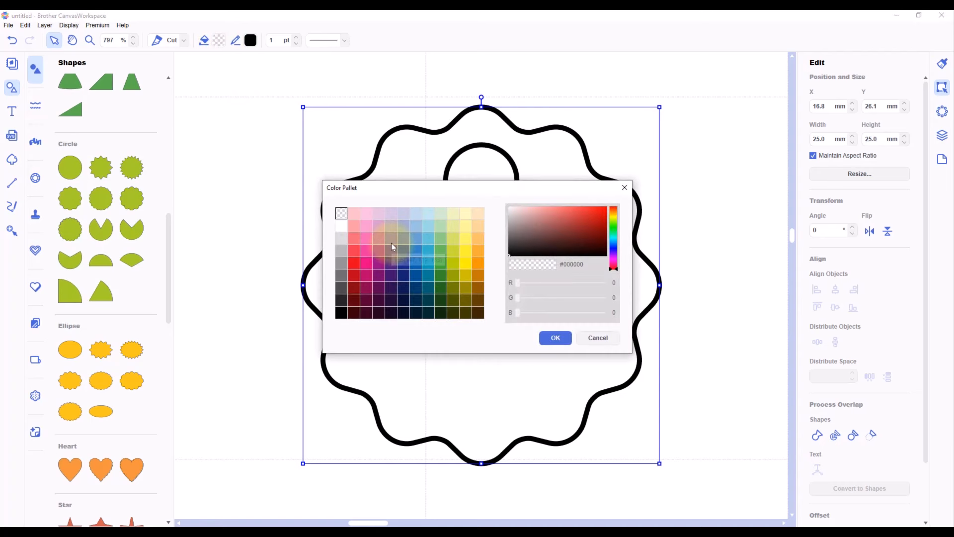
{"action": "left_click", "coordinate": [402, 235]}
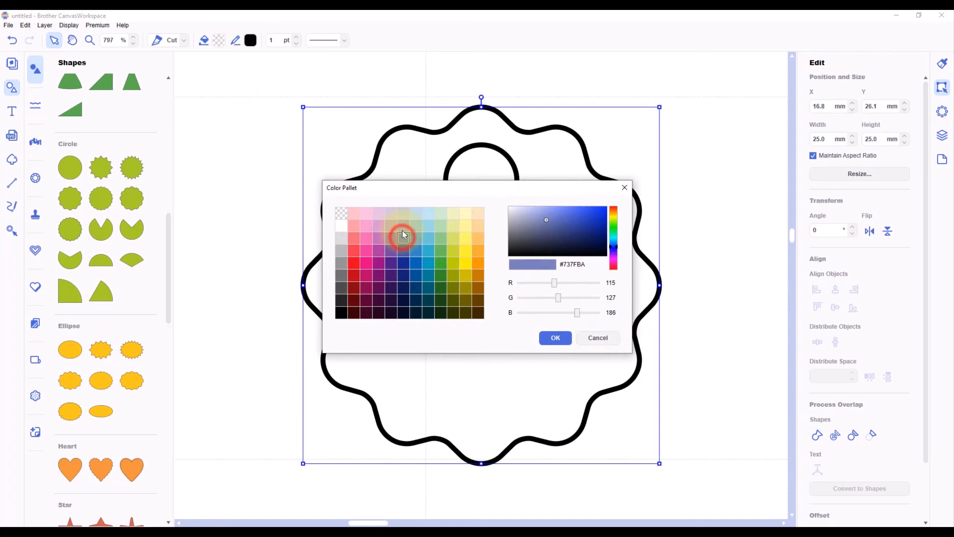
{"action": "left_click", "coordinate": [553, 337]}
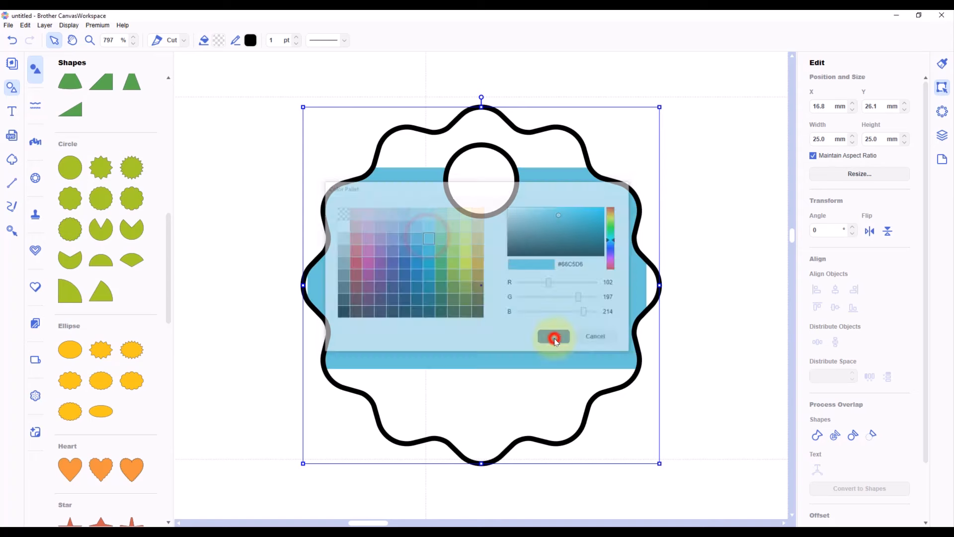
{"action": "left_click", "coordinate": [553, 336]}
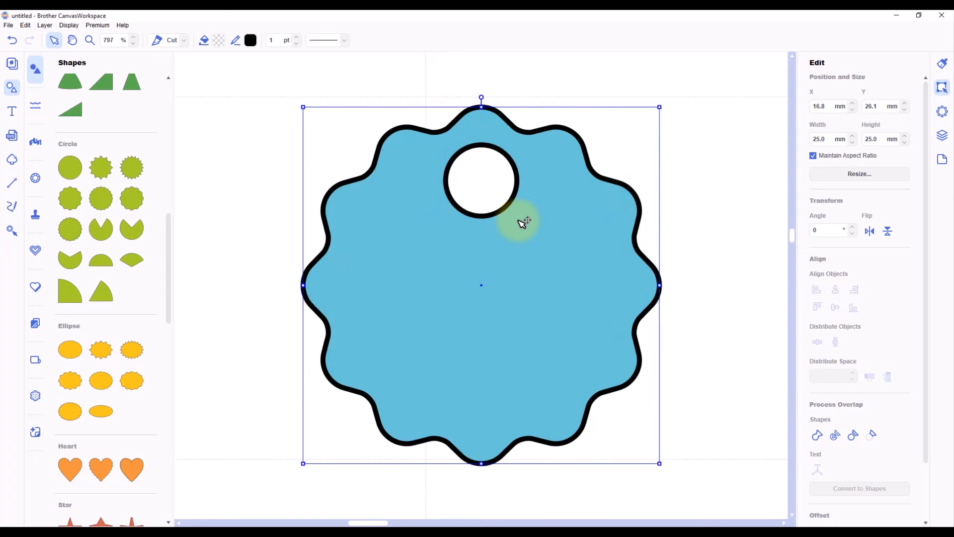
- Duplicate the blue tag, set the copy beside it and move the pair beneath the purple circles
{"action": "right_click", "coordinate": [521, 223]}
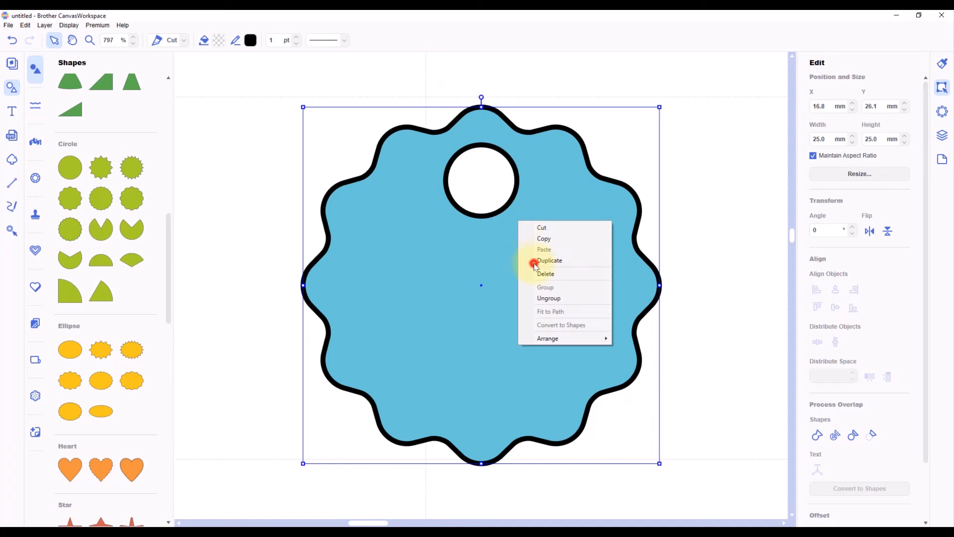
{"action": "left_click", "coordinate": [550, 261]}
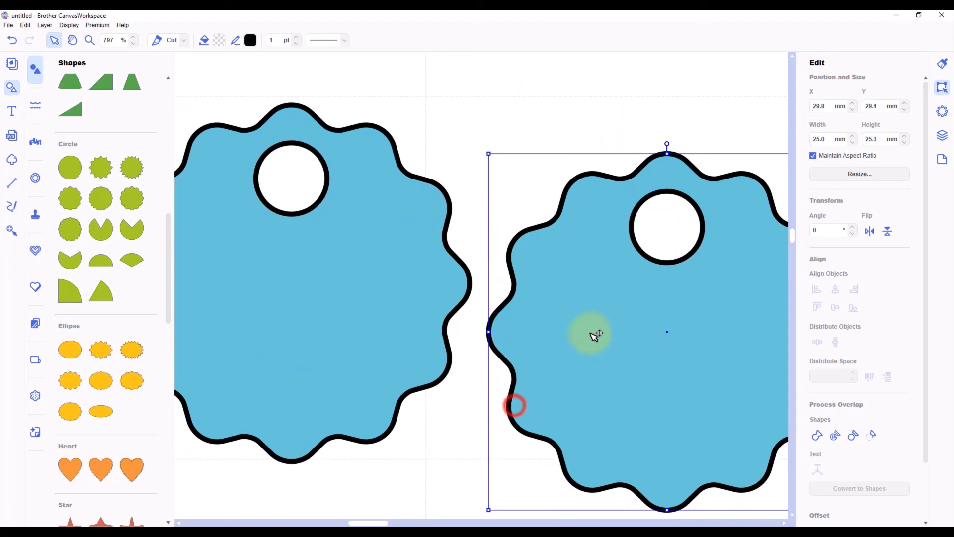
{"action": "left_click_drag", "start_coordinate": [593, 335], "coordinate": [581, 322]}
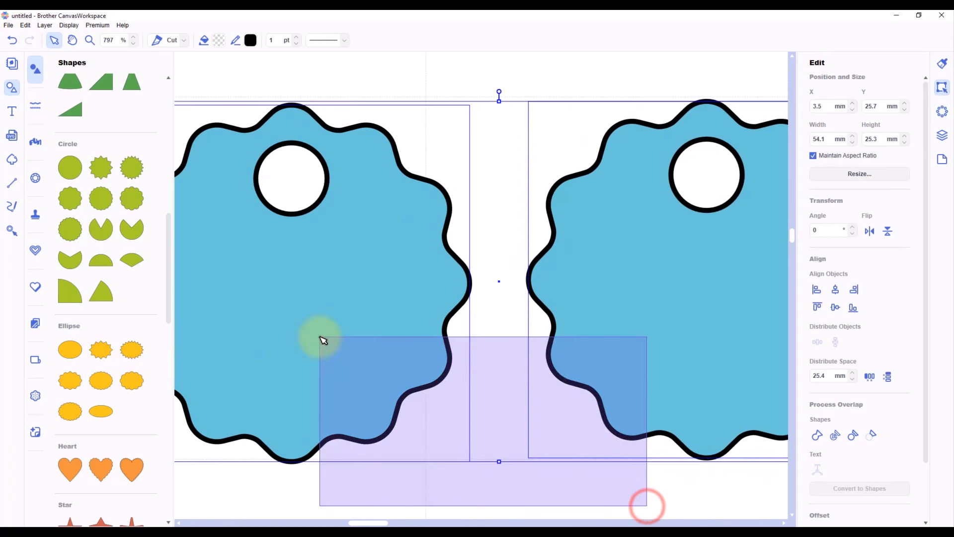
{"action": "left_click", "coordinate": [836, 307]}
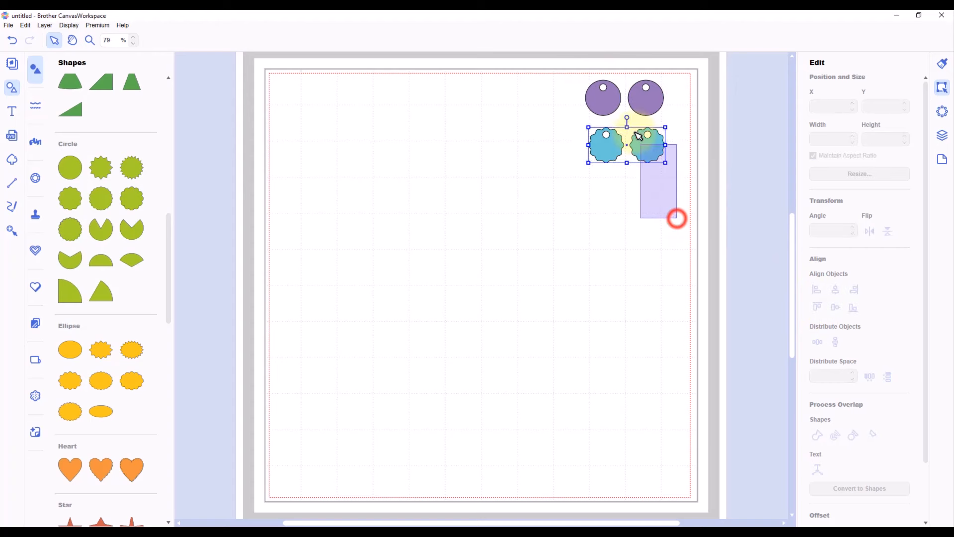
{"action": "left_click", "coordinate": [835, 289]}
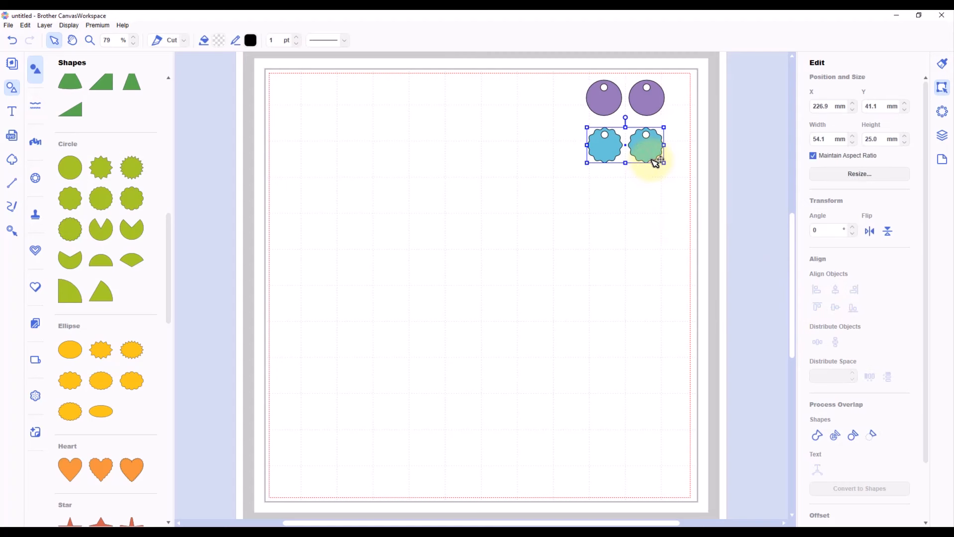
{"action": "left_click_drag", "start_coordinate": [625, 155], "coordinate": [625, 144]}
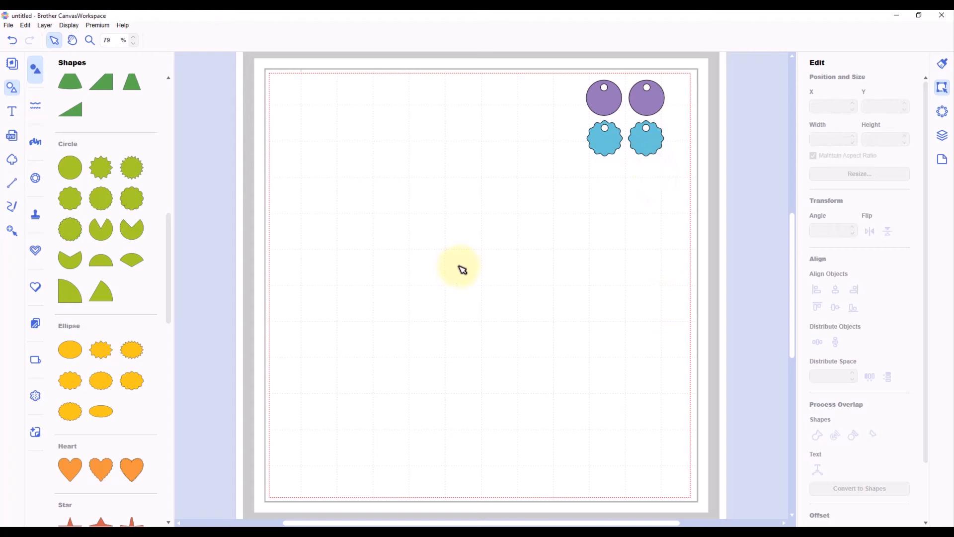
{"action": "mouse_move", "coordinate": [100, 228]}
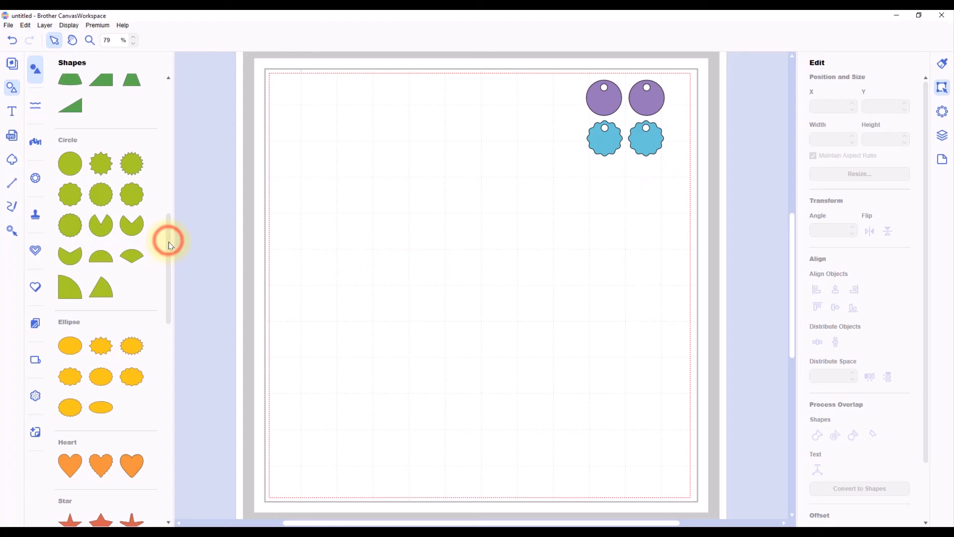
{"action": "scroll", "scroll_direction": "down", "scroll_amount": 3}
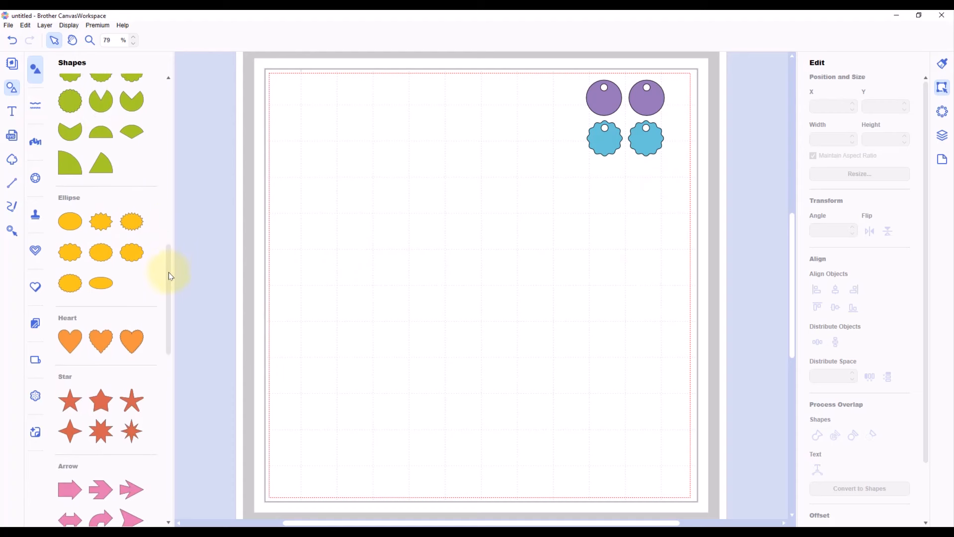
{"action": "scroll", "scroll_direction": "down", "scroll_amount": 3}
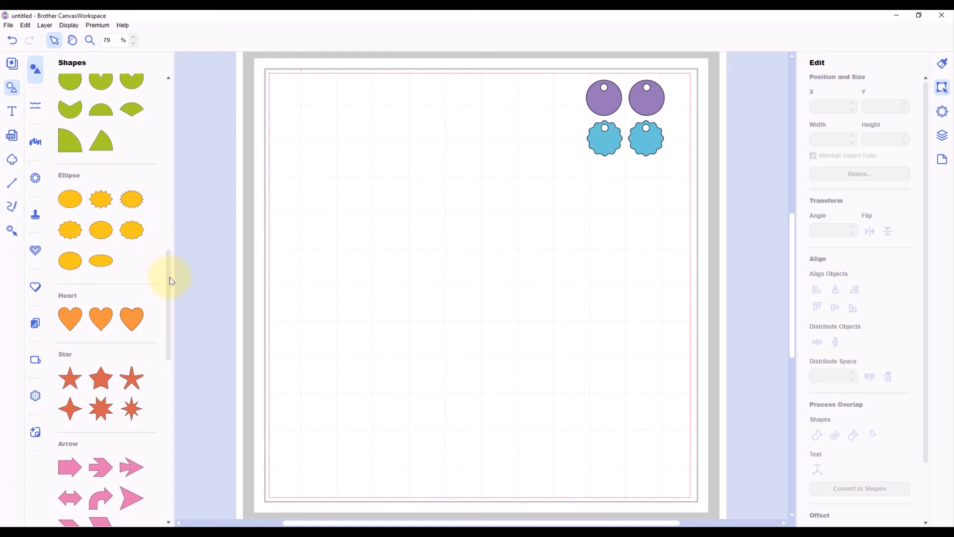
{"action": "scroll", "scroll_direction": "down", "scroll_amount": 3}
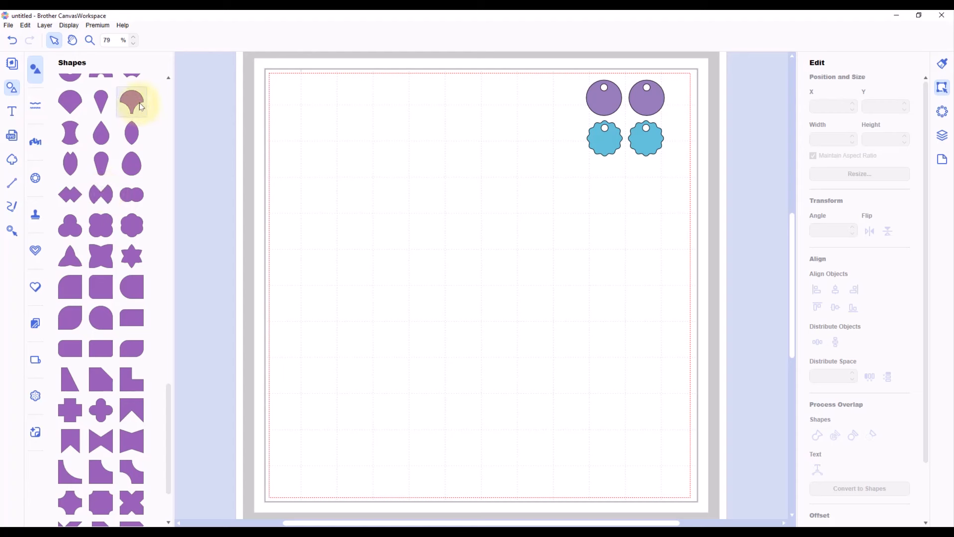
- Place the fan shape on the mat's top left at 25 mm wide and zoom in on it
{"action": "left_click", "coordinate": [132, 101]}
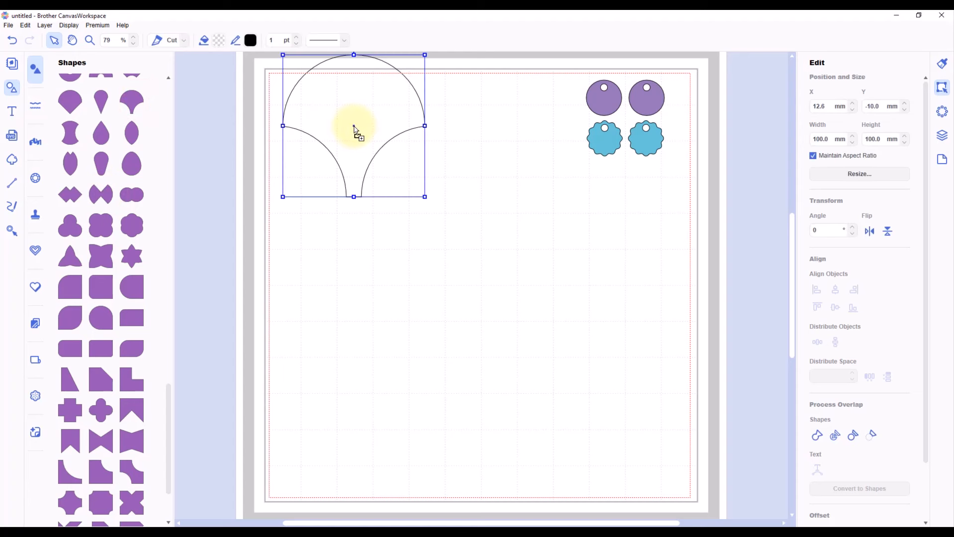
{"action": "left_click_drag", "start_coordinate": [355, 125], "coordinate": [355, 152]}
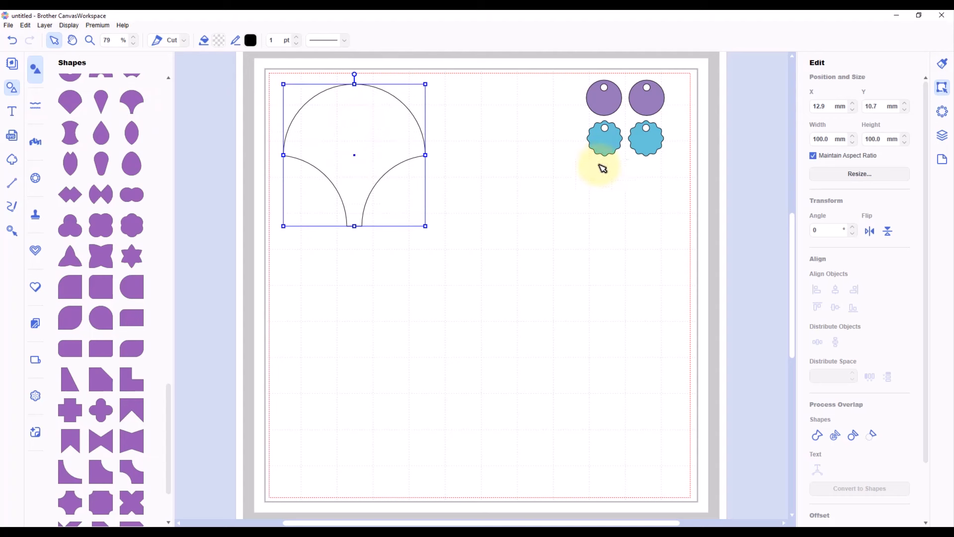
{"action": "left_click", "coordinate": [824, 140]}
{"action": "type", "text": "25"}
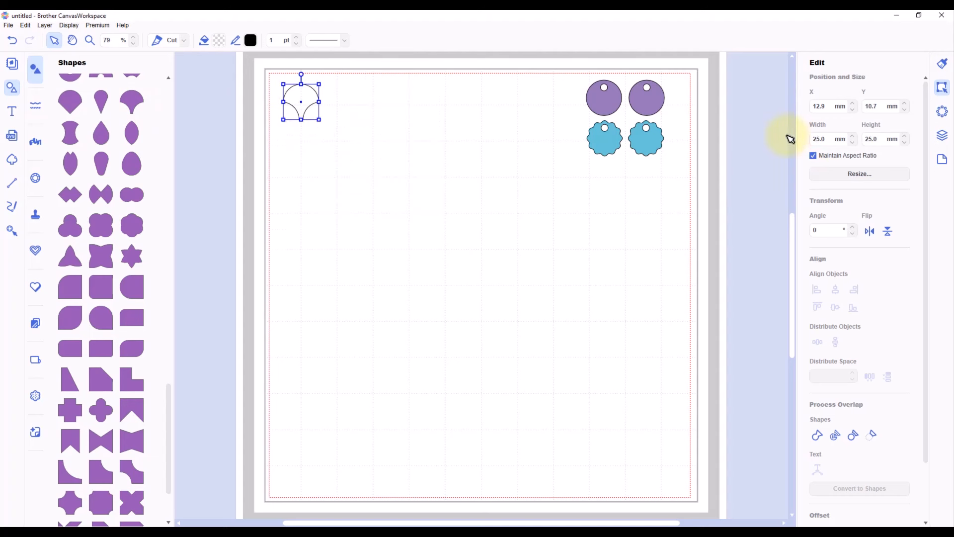
{"action": "left_click", "coordinate": [68, 25]}
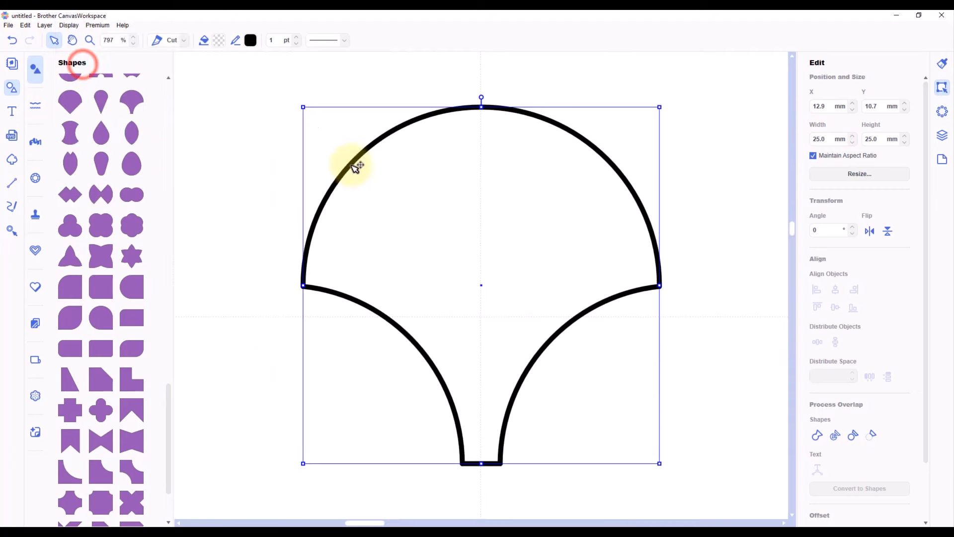
{"action": "left_click", "coordinate": [132, 43]}
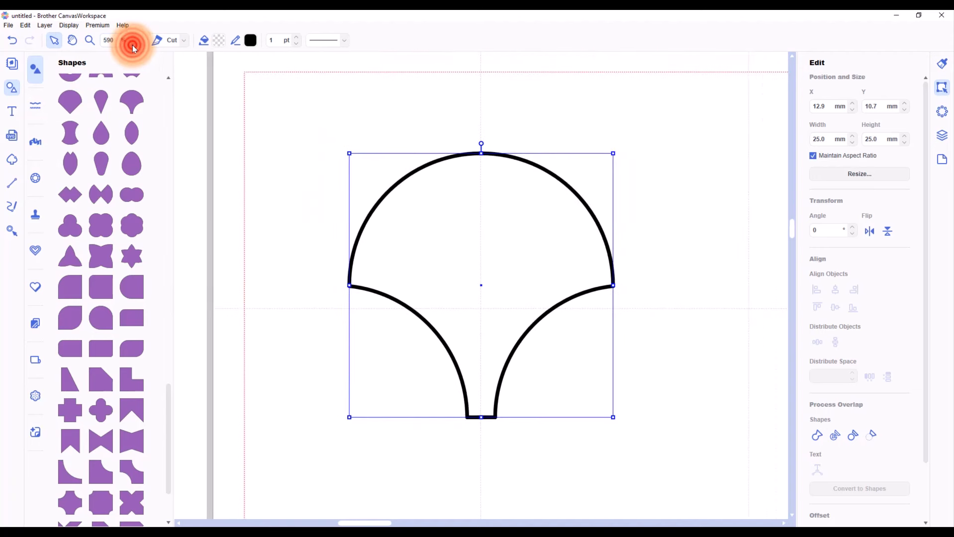
- Position the flipped fan copy below the original so their stems overlap into an hourglass
{"action": "left_click", "coordinate": [108, 40]}
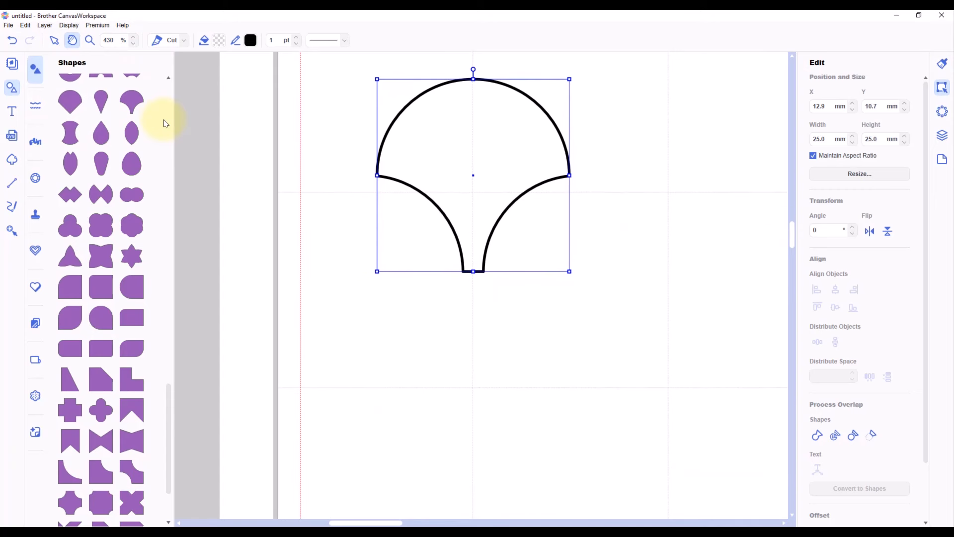
{"action": "mouse_move", "coordinate": [128, 52]}
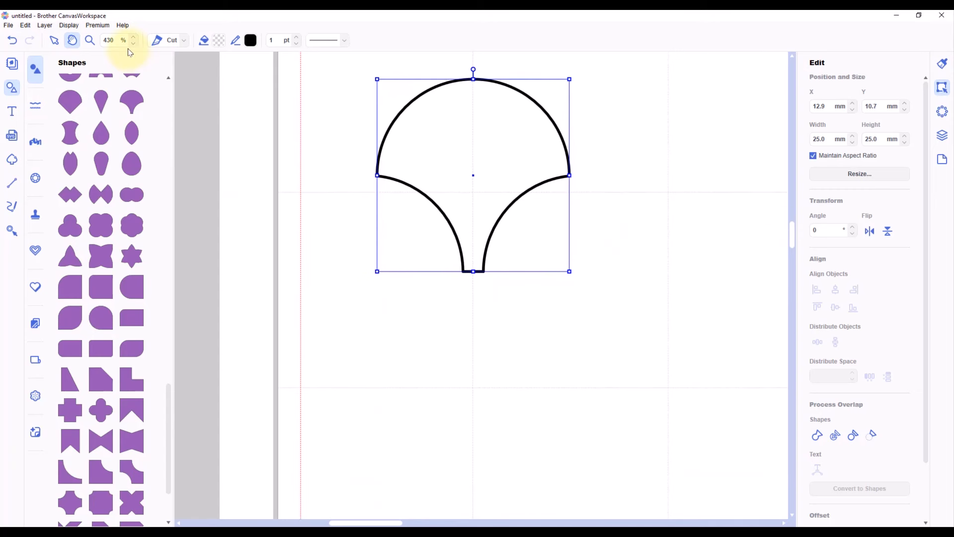
{"action": "mouse_move", "coordinate": [454, 194]}
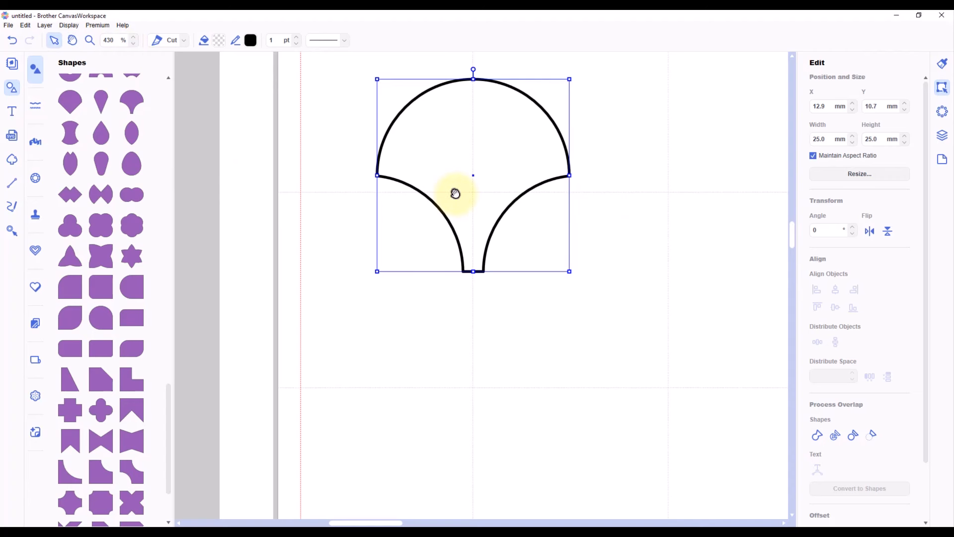
{"action": "left_click_drag", "start_coordinate": [473, 175], "coordinate": [534, 236]}
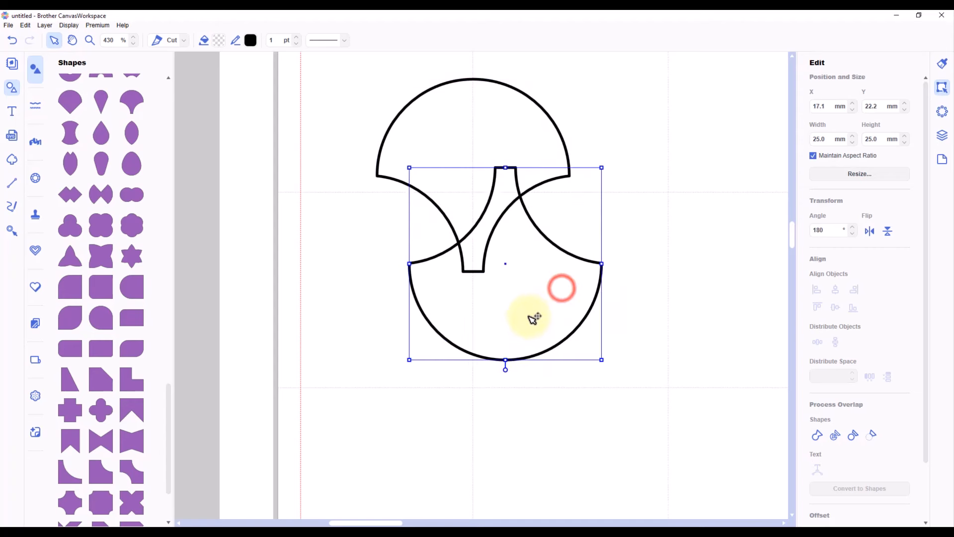
{"action": "left_click_drag", "start_coordinate": [530, 319], "coordinate": [505, 350]}
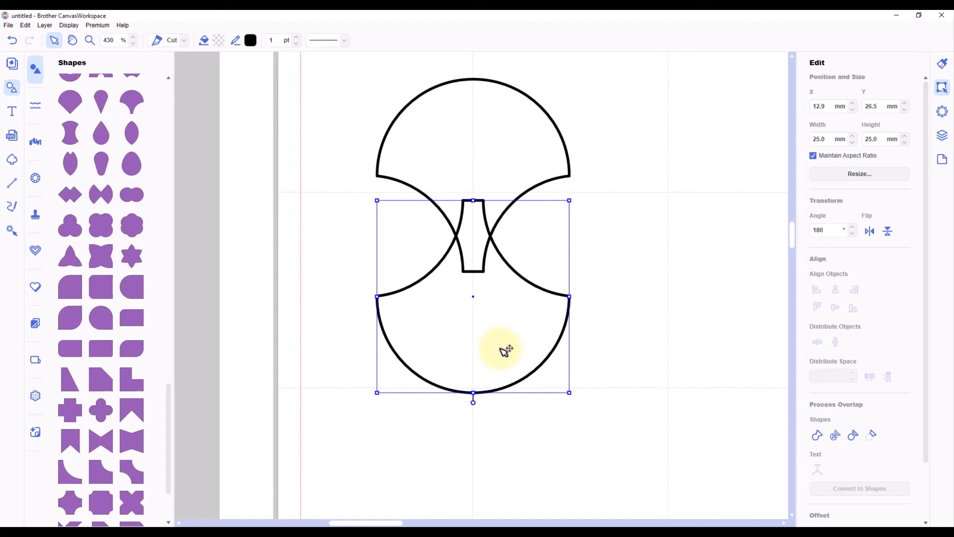
{"action": "left_click_drag", "start_coordinate": [502, 350], "coordinate": [501, 364]}
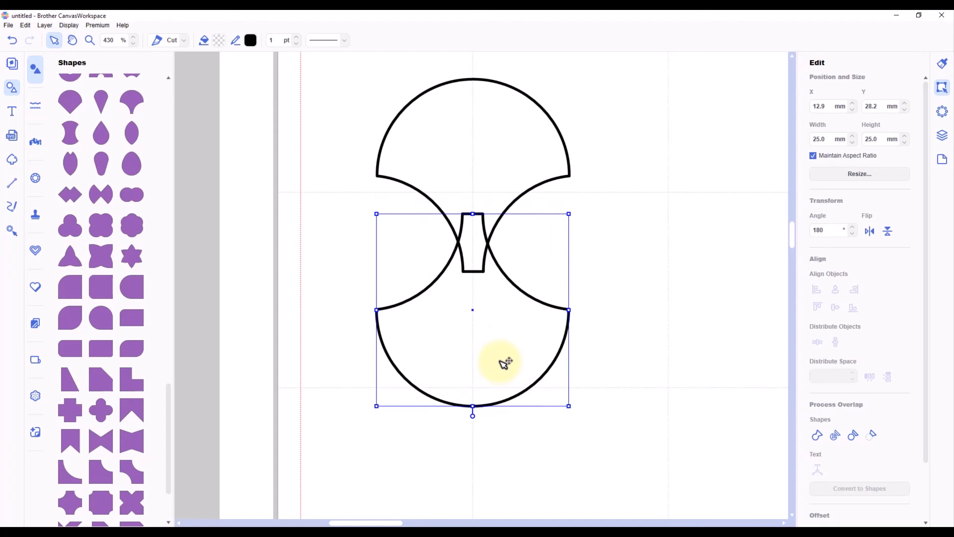
{"action": "left_click", "coordinate": [500, 359]}
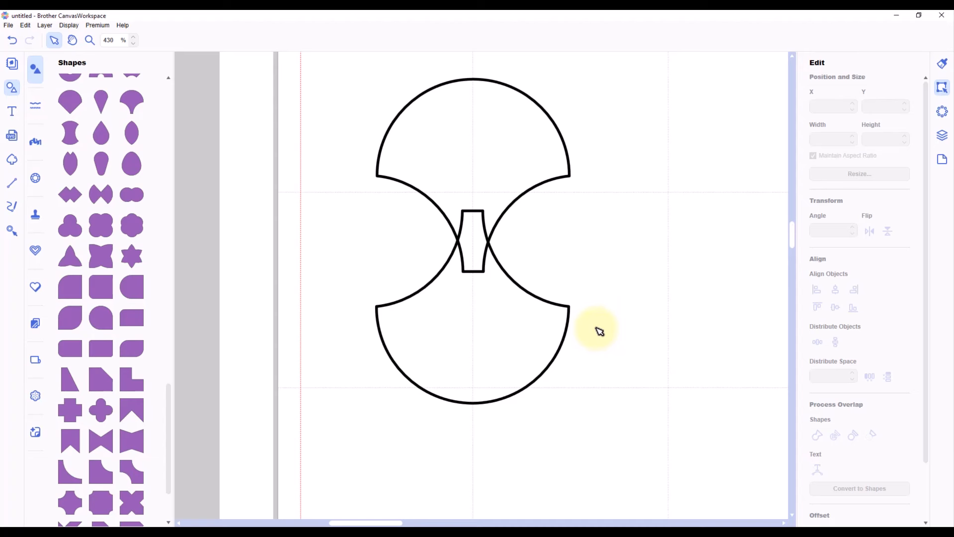
{"action": "mouse_move", "coordinate": [163, 401]}
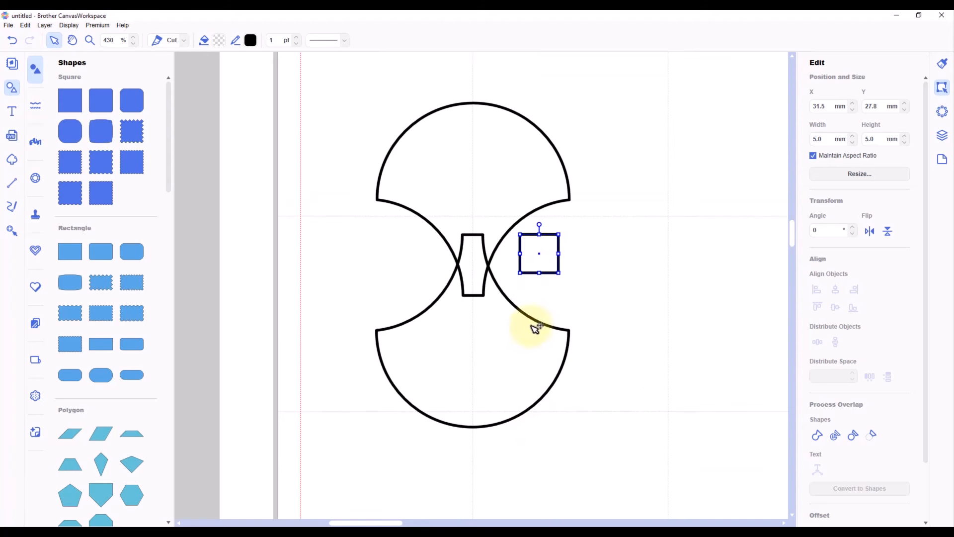
- Test the small square over the centre connector, then move it clear of the hourglass
{"action": "left_click_drag", "start_coordinate": [539, 252], "coordinate": [472, 272]}
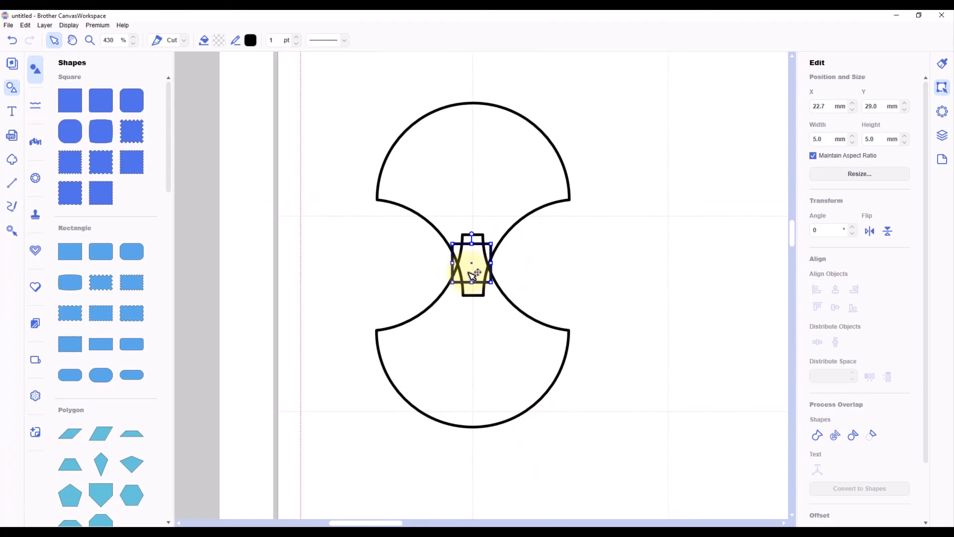
{"action": "left_click_drag", "start_coordinate": [473, 272], "coordinate": [476, 276]}
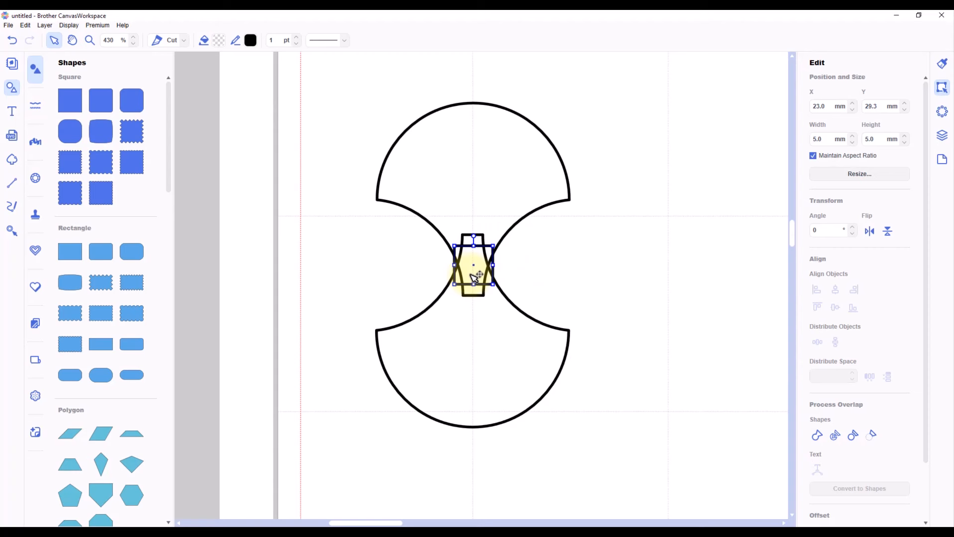
{"action": "left_click_drag", "start_coordinate": [473, 268], "coordinate": [599, 265]}
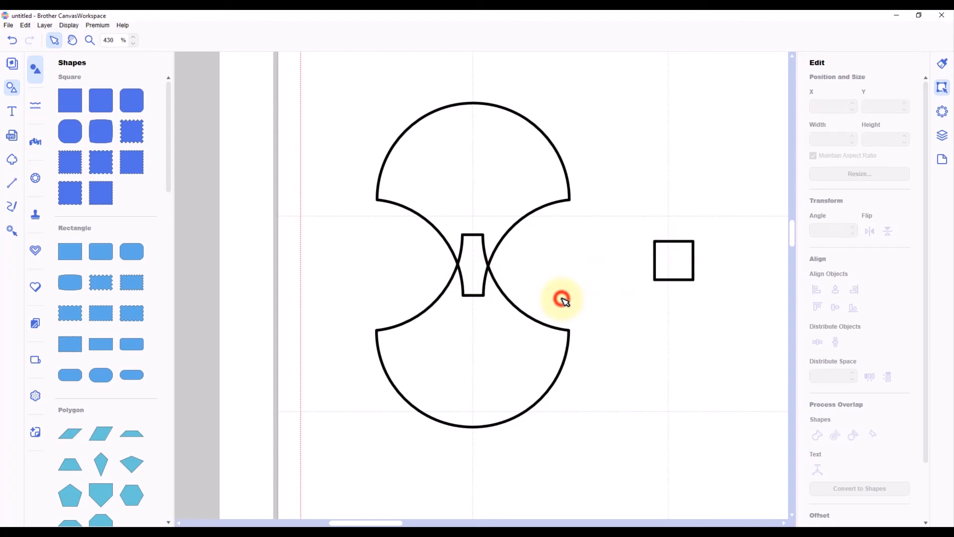
{"action": "left_click", "coordinate": [560, 299]}
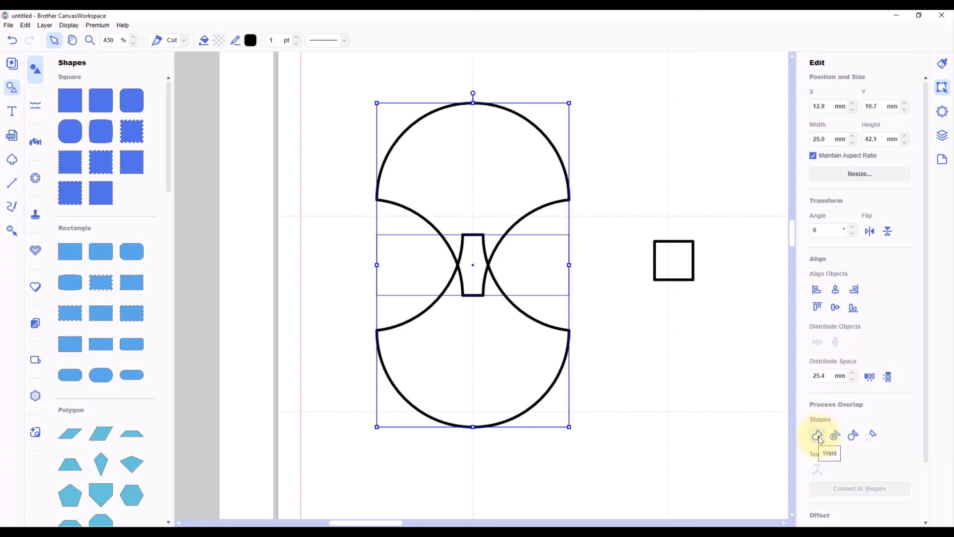
- Weld the two fans into one hourglass, move it top-left and select the square for deletion
{"action": "left_click", "coordinate": [817, 434]}
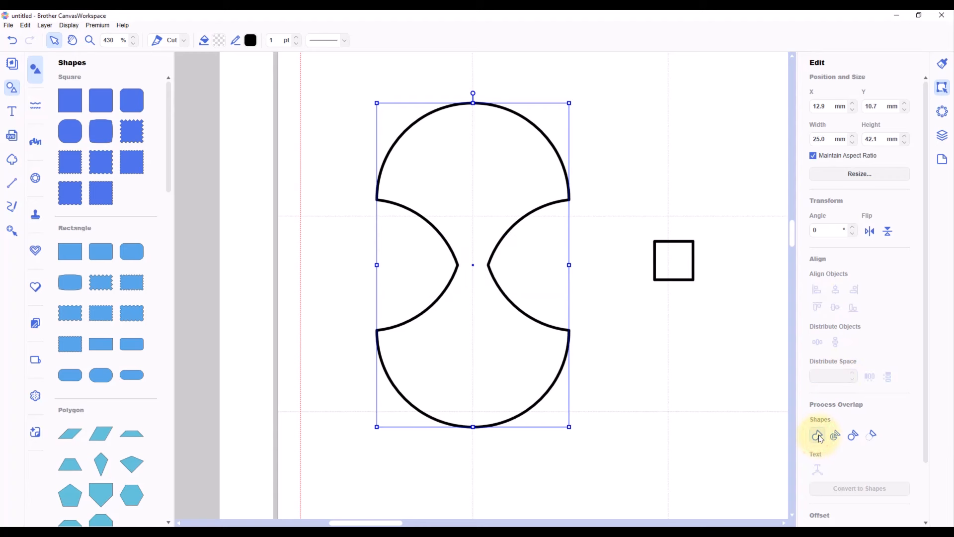
{"action": "mouse_move", "coordinate": [496, 258]}
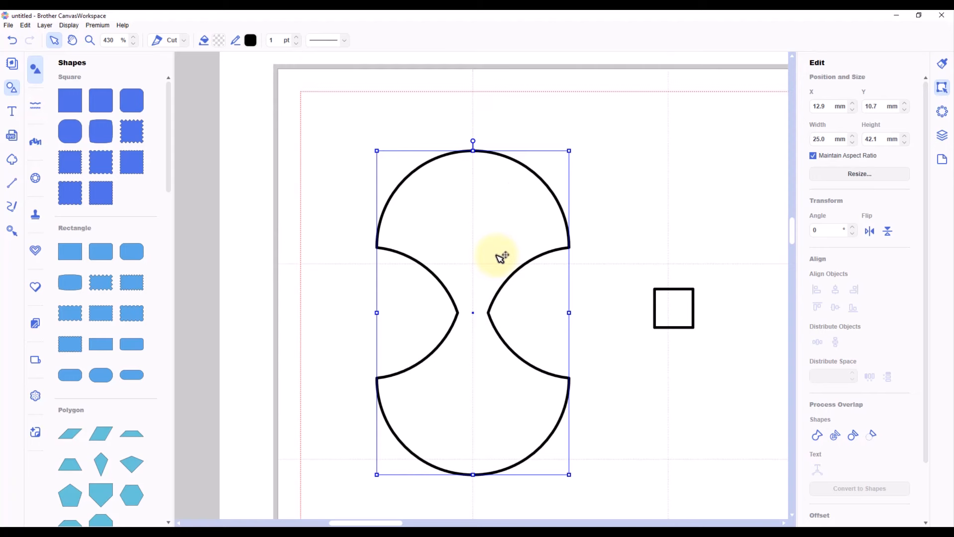
{"action": "left_click_drag", "start_coordinate": [502, 255], "coordinate": [447, 215]}
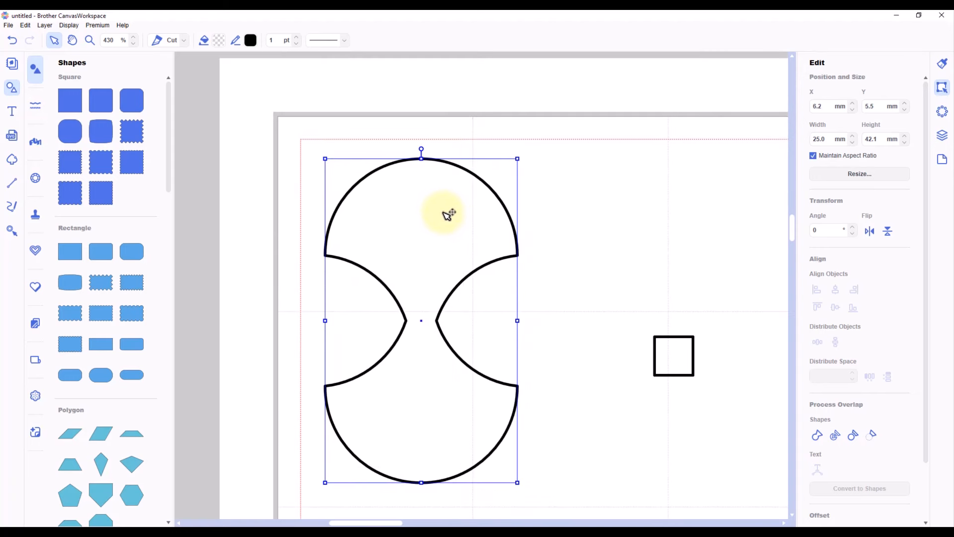
{"action": "left_click", "coordinate": [645, 321]}
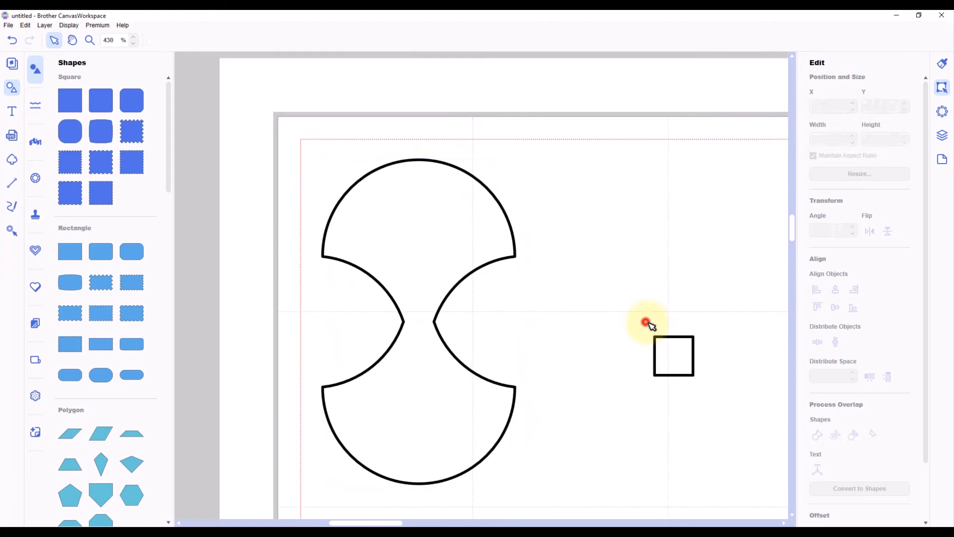
{"action": "left_click", "coordinate": [673, 355]}
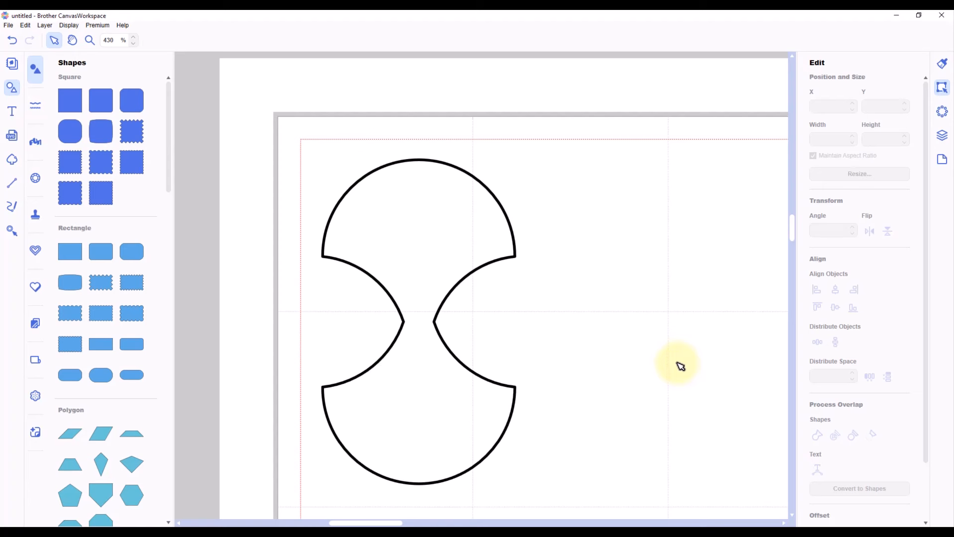
- Fill the hourglass shape light pink
{"action": "left_click", "coordinate": [473, 237]}
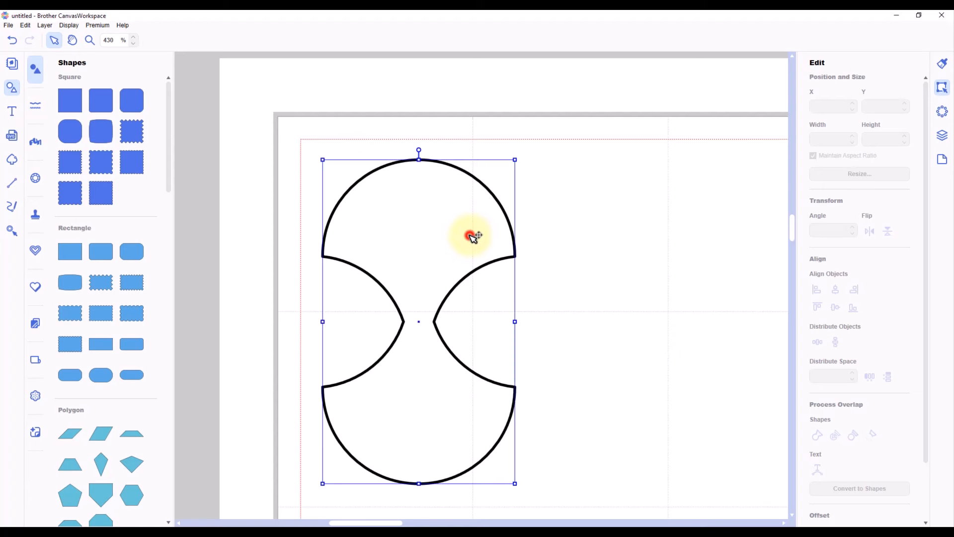
{"action": "left_click", "coordinate": [218, 40]}
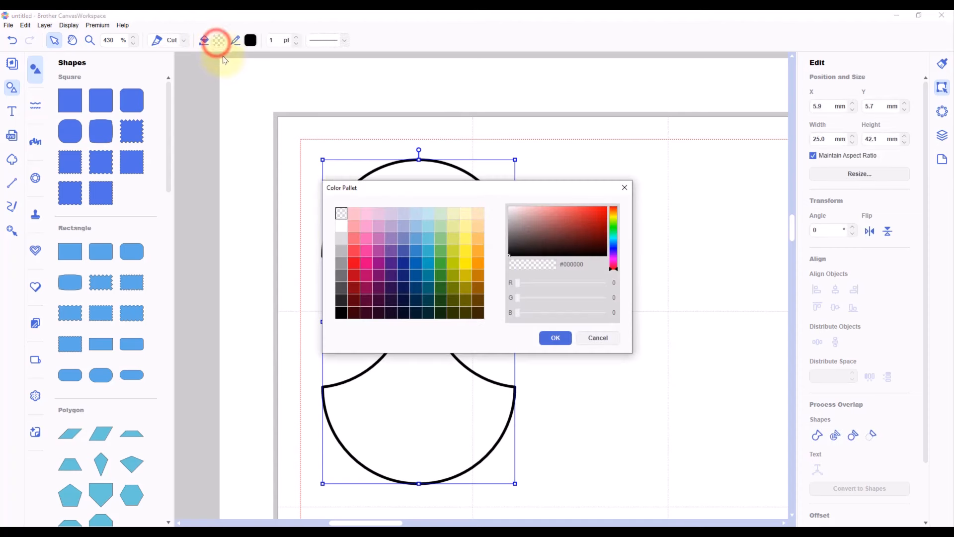
{"action": "left_click", "coordinate": [355, 213]}
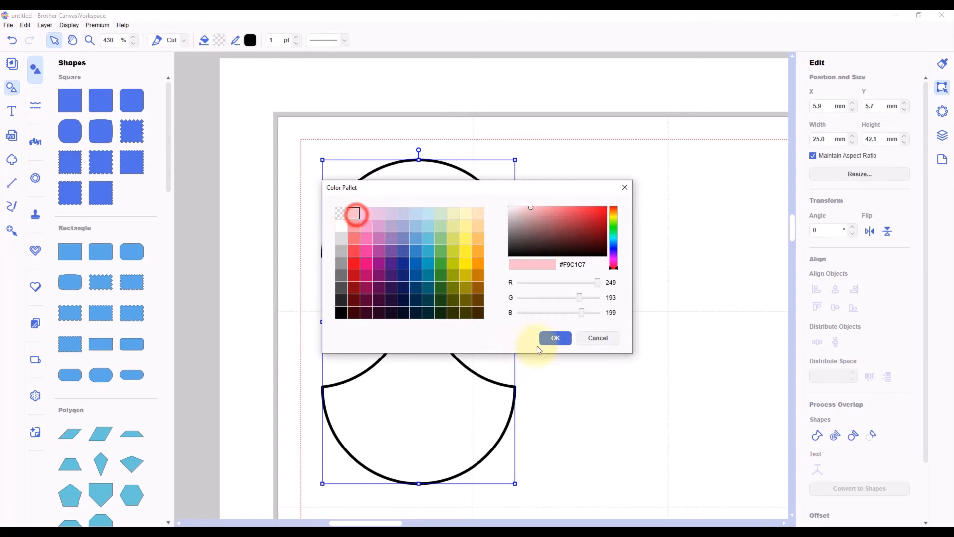
{"action": "left_click", "coordinate": [554, 338]}
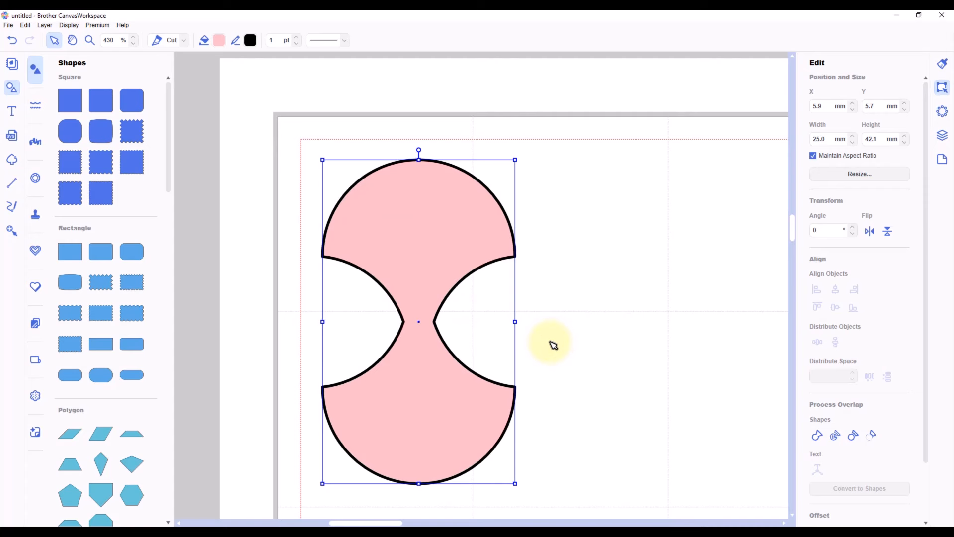
- Select both pink hourglass shapes and align them into a matching pair
{"action": "left_click_drag", "start_coordinate": [551, 345], "coordinate": [614, 289]}
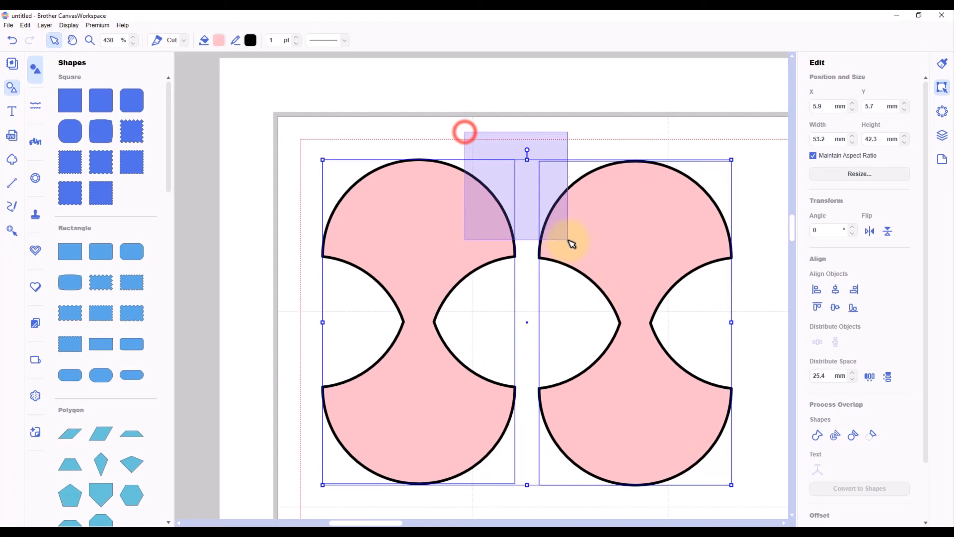
{"action": "left_click", "coordinate": [817, 307]}
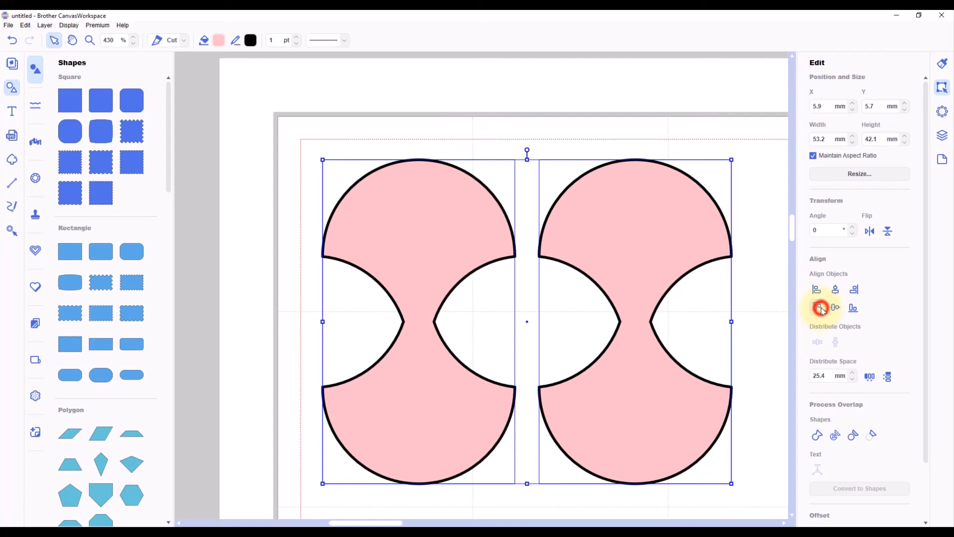
{"action": "left_click", "coordinate": [820, 307]}
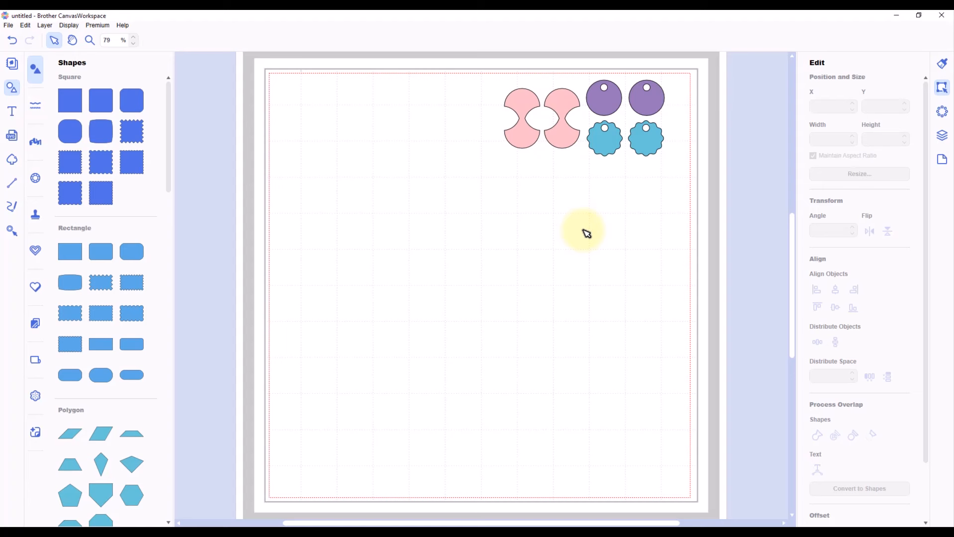
{"action": "mouse_move", "coordinate": [560, 221]}
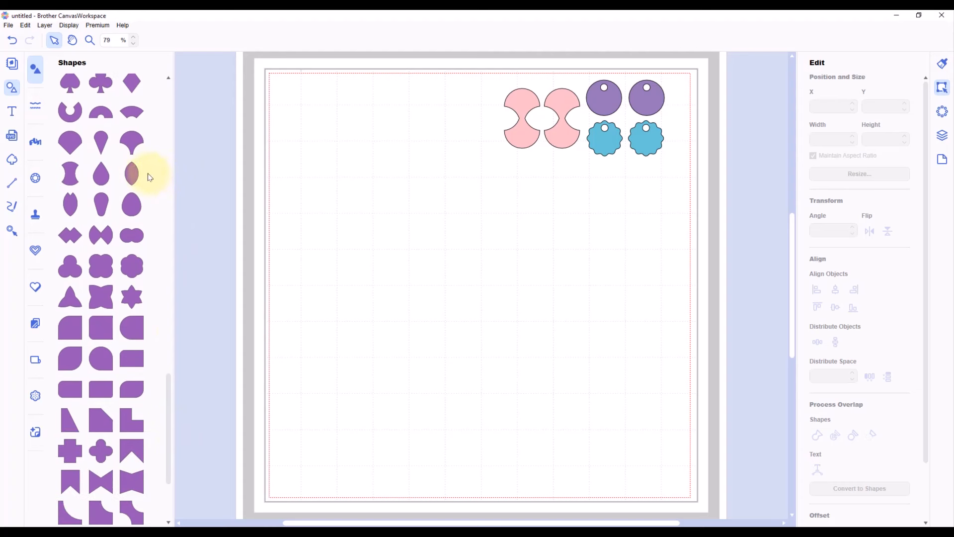
- Place a pointed oval at the mat's top-left and set its width to 25.0 mm
{"action": "left_click", "coordinate": [132, 175]}
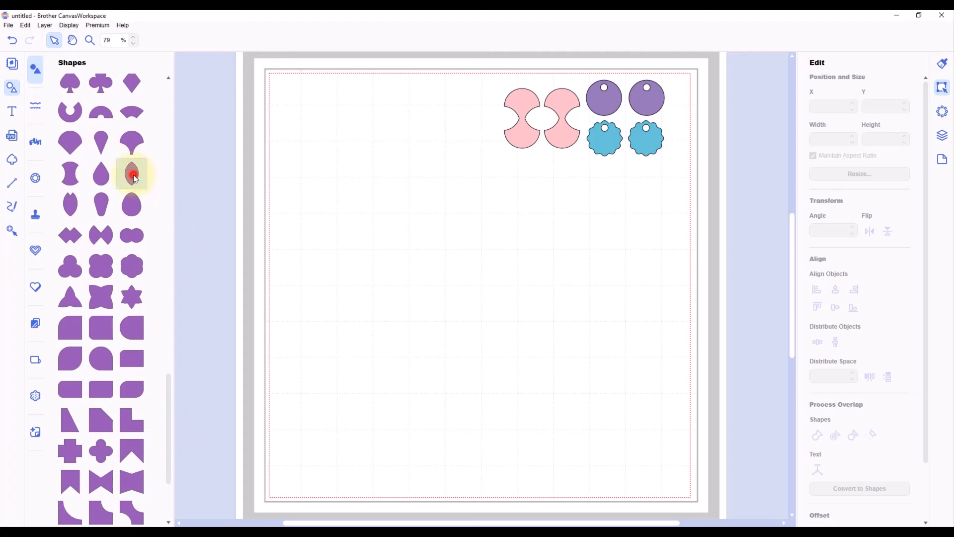
{"action": "left_click", "coordinate": [132, 172]}
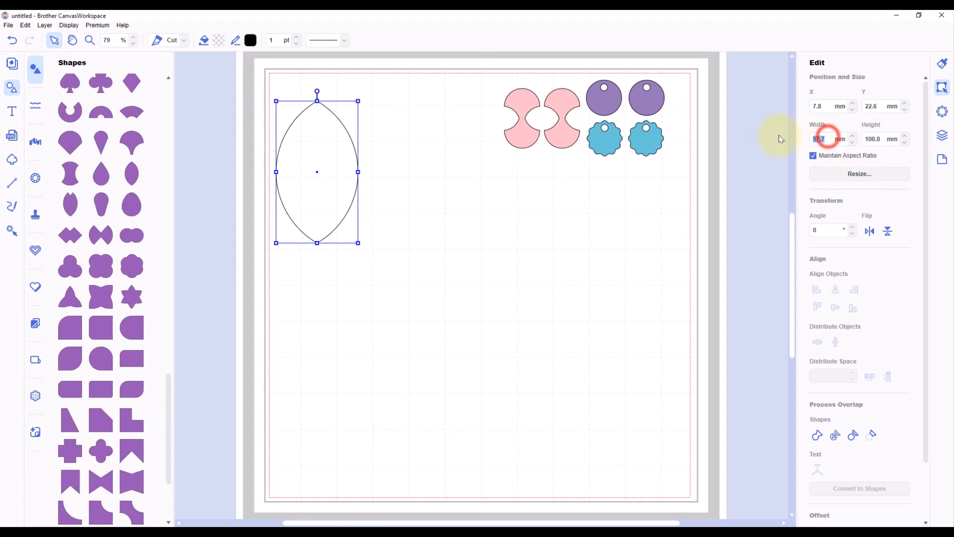
{"action": "type", "text": "25.0"}
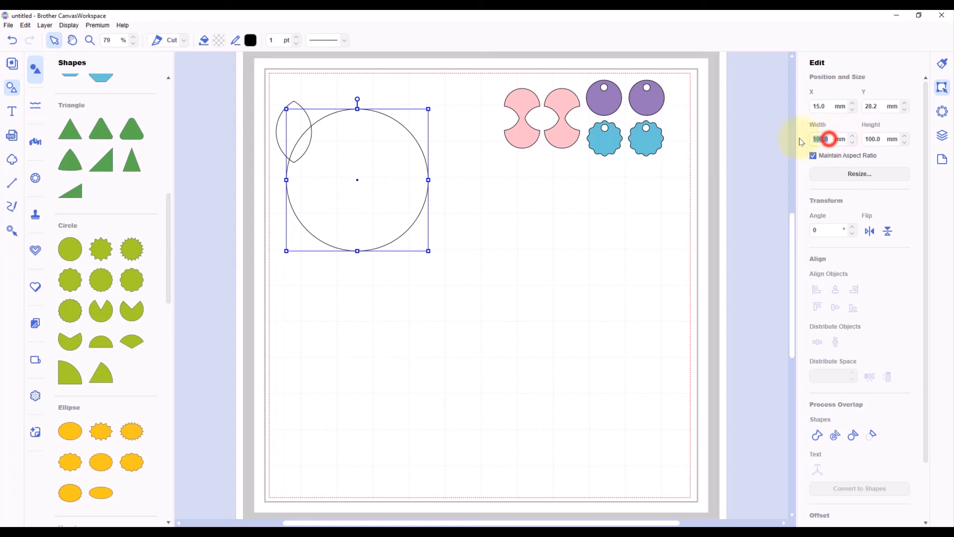
- Size the hole circle to 5.0 mm, seat it in the oval's top tip and fill it white
{"action": "type", "text": "5.0"}
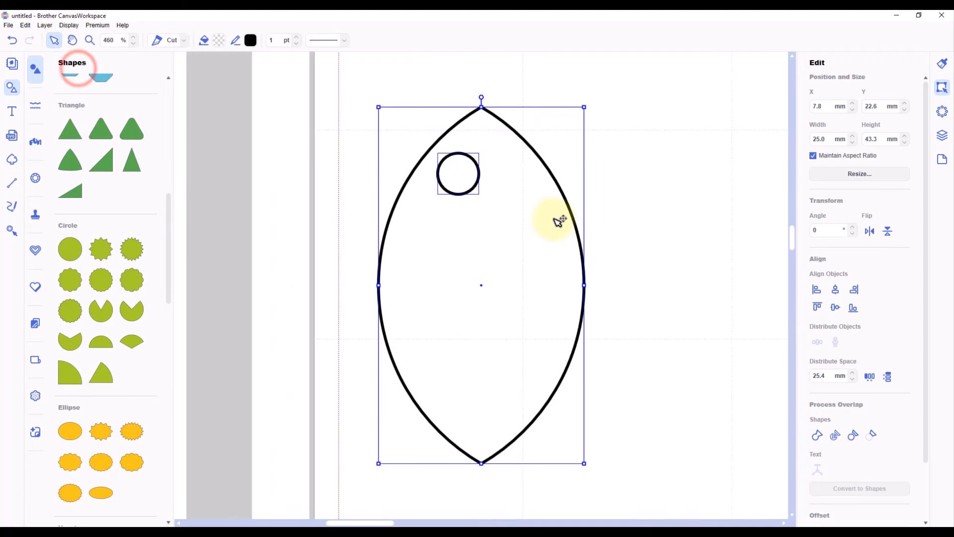
{"action": "left_click", "coordinate": [817, 307]}
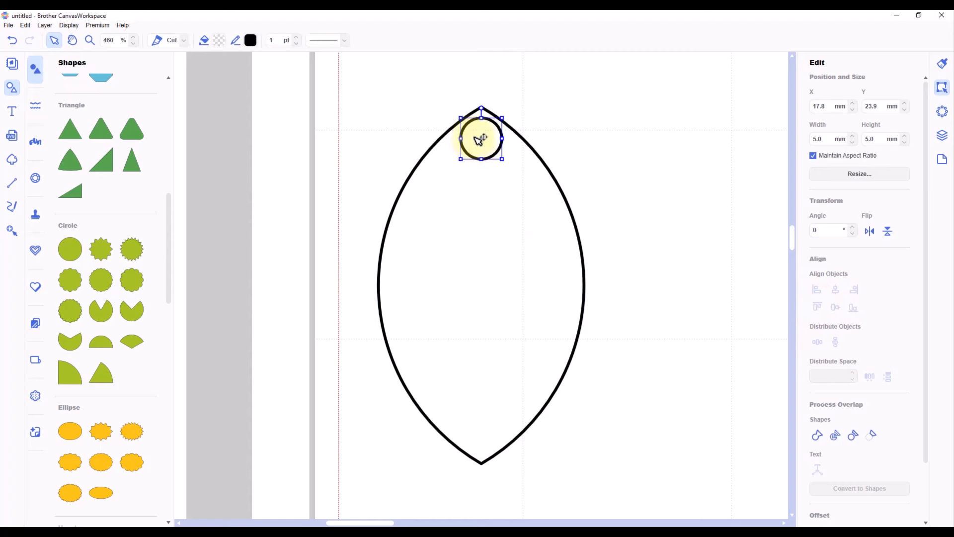
{"action": "left_click_drag", "start_coordinate": [481, 137], "coordinate": [481, 146]}
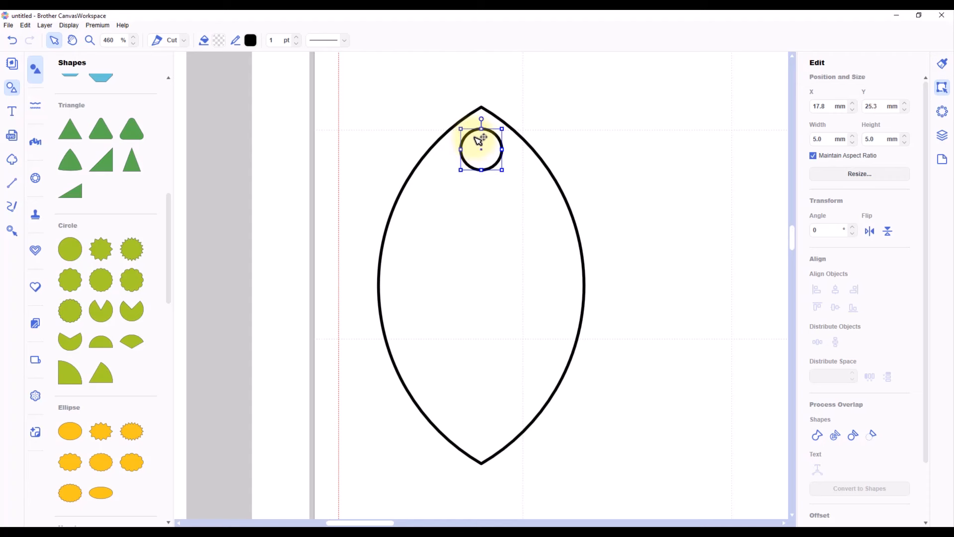
{"action": "left_click_drag", "start_coordinate": [481, 146], "coordinate": [481, 155]}
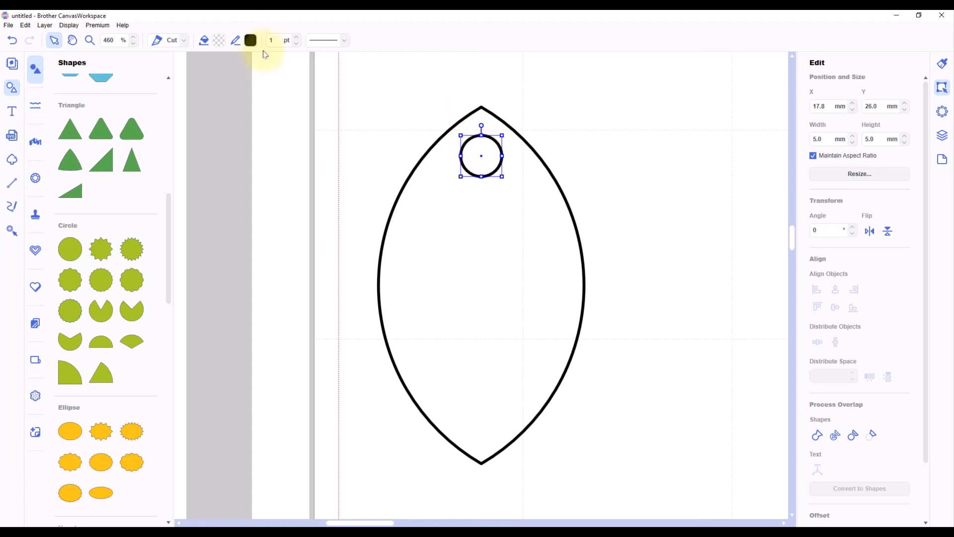
{"action": "left_click", "coordinate": [250, 40]}
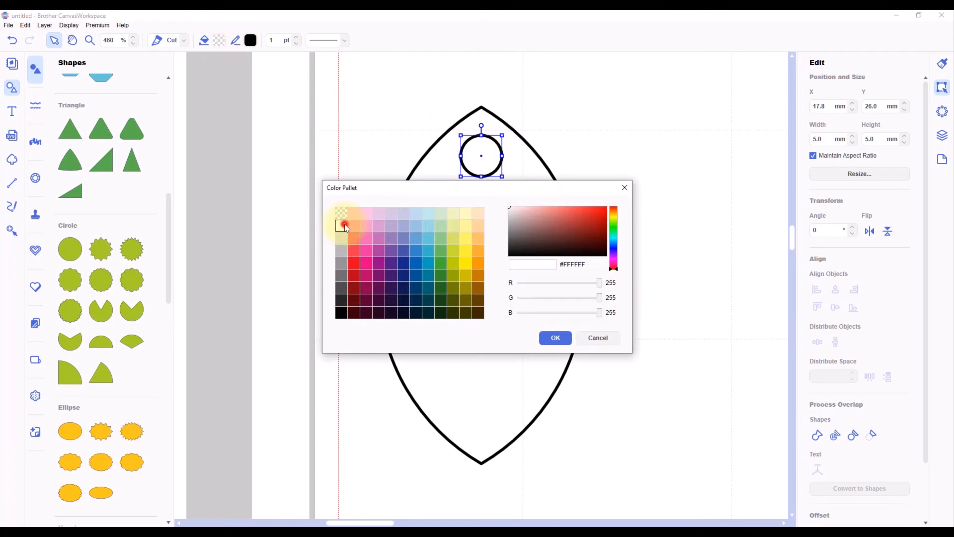
- Fill the leaf shape with pale yellow-green #E3ED99
{"action": "left_click", "coordinate": [555, 338]}
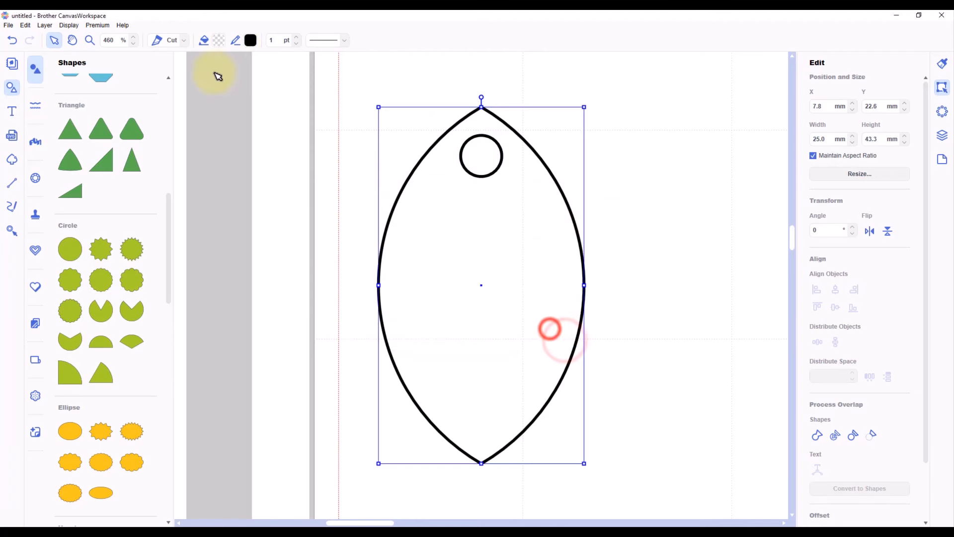
{"action": "left_click", "coordinate": [251, 39]}
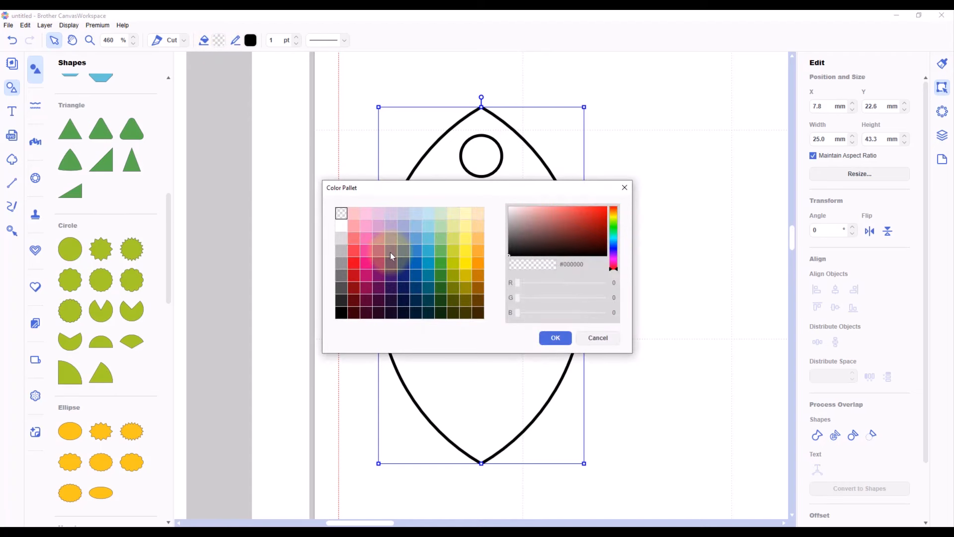
{"action": "left_click", "coordinate": [453, 226]}
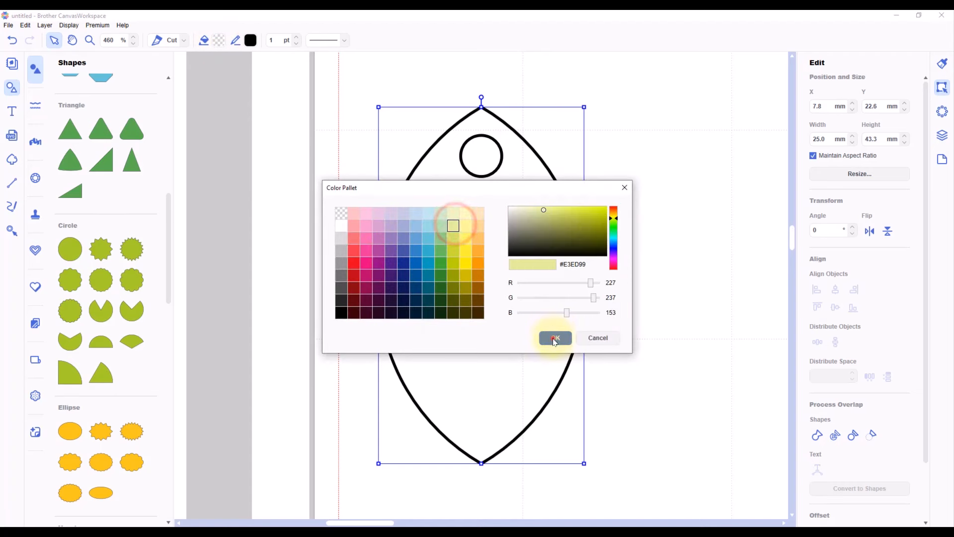
{"action": "left_click", "coordinate": [555, 338]}
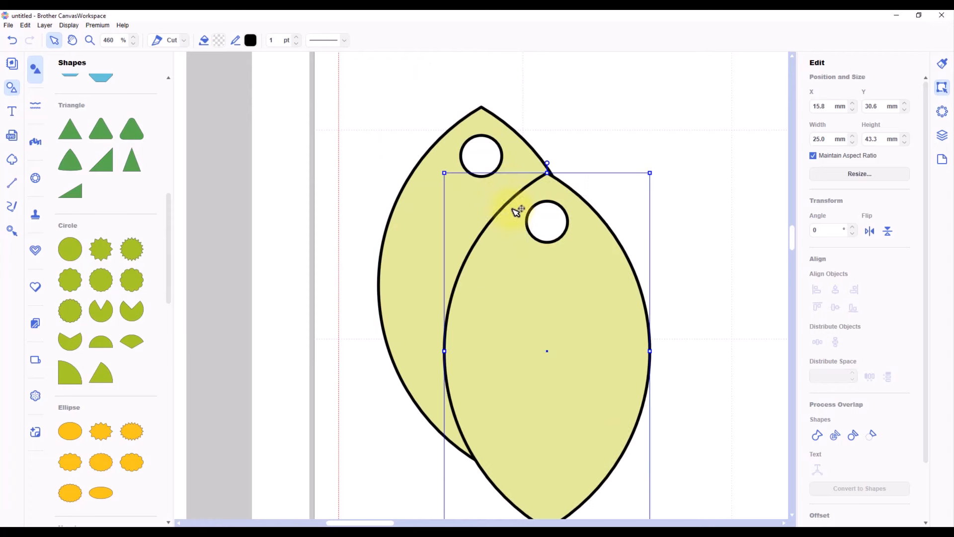
- Place the duplicated leaf right beside the original to form a pair
{"action": "left_click_drag", "start_coordinate": [517, 210], "coordinate": [642, 252]}
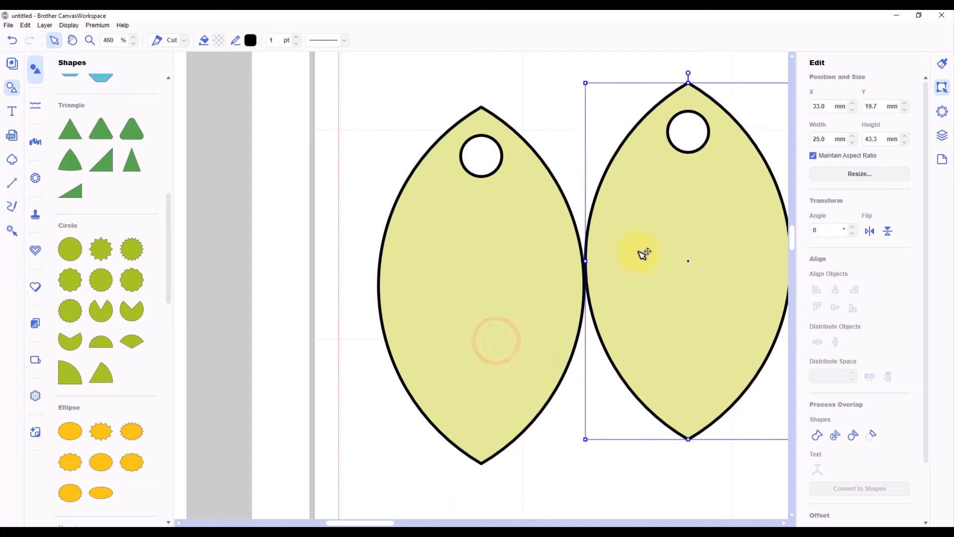
{"action": "left_click_drag", "start_coordinate": [639, 252], "coordinate": [642, 259]}
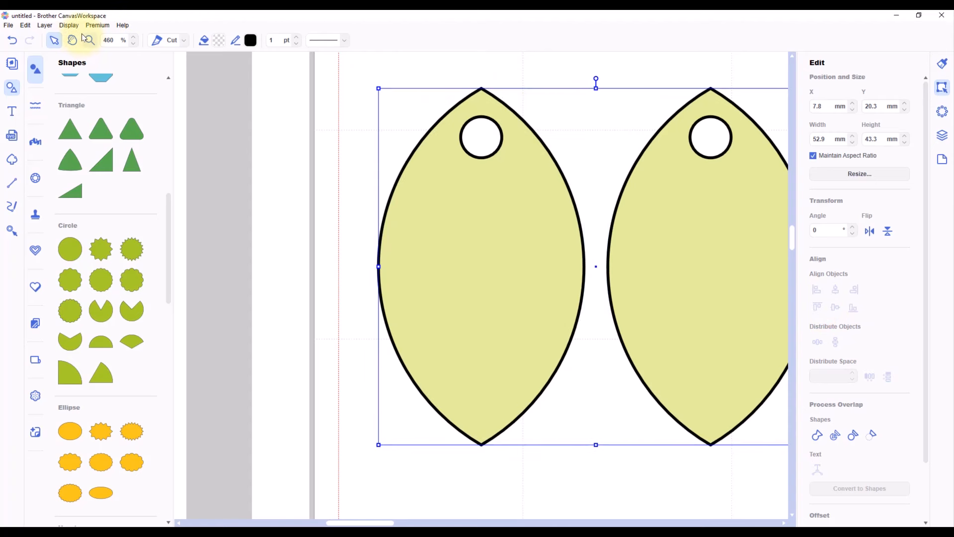
- Zoom to mat size, show the Layers panel and scroll Shapes down to Others
{"action": "left_click", "coordinate": [69, 24]}
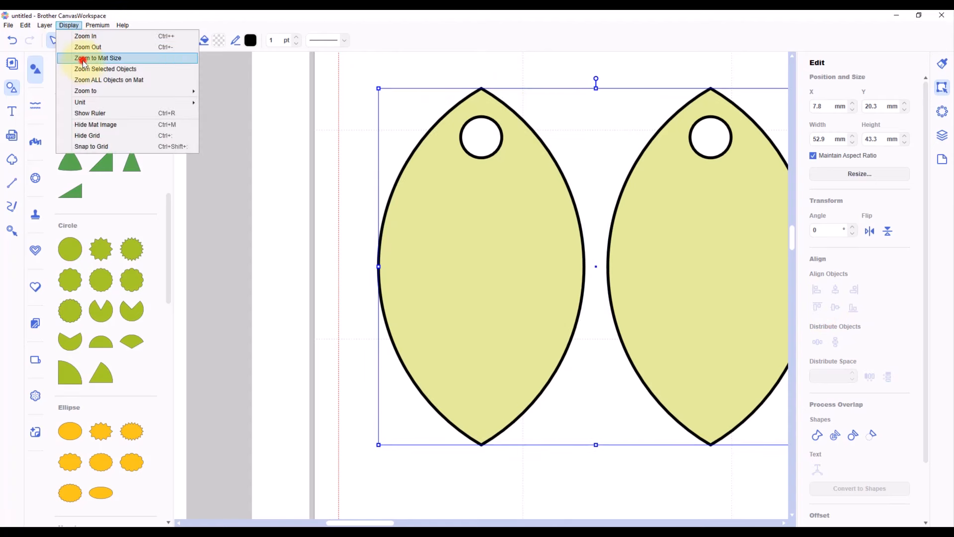
{"action": "left_click", "coordinate": [97, 58]}
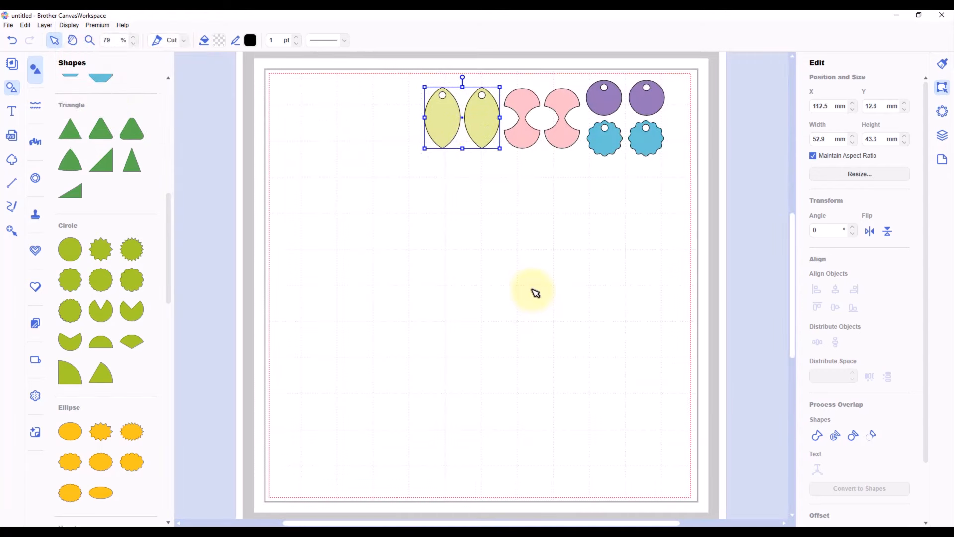
{"action": "left_click", "coordinate": [942, 135]}
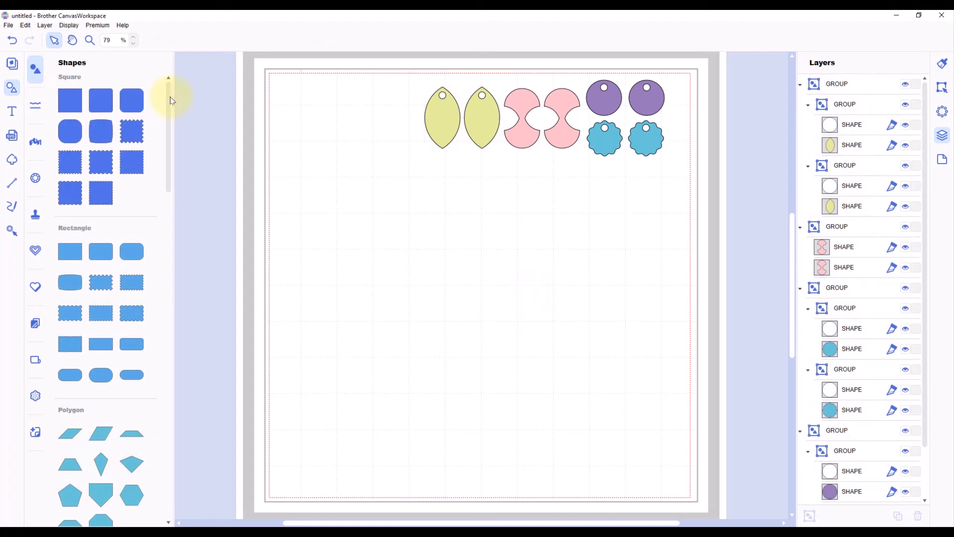
{"action": "scroll", "scroll_direction": "down", "scroll_amount": 3}
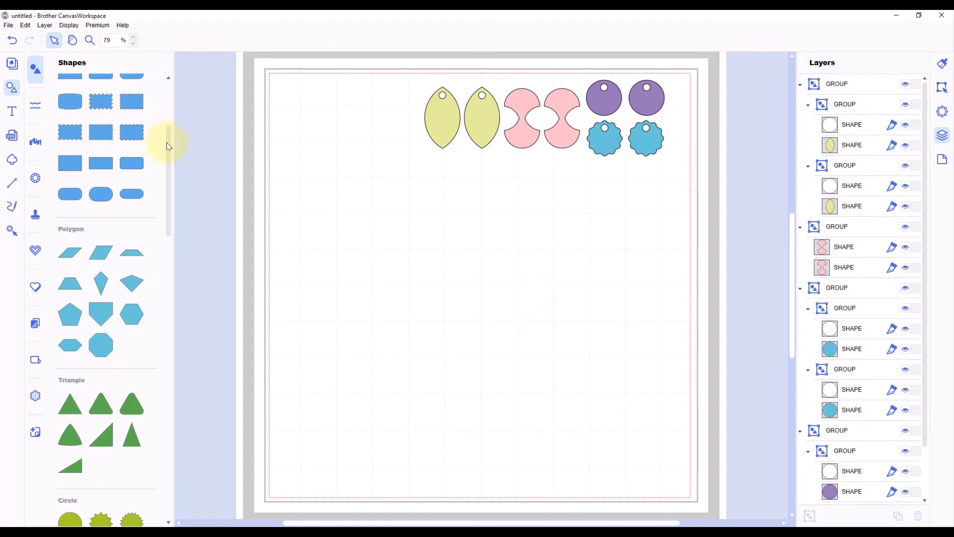
{"action": "scroll", "scroll_direction": "down", "scroll_amount": 3}
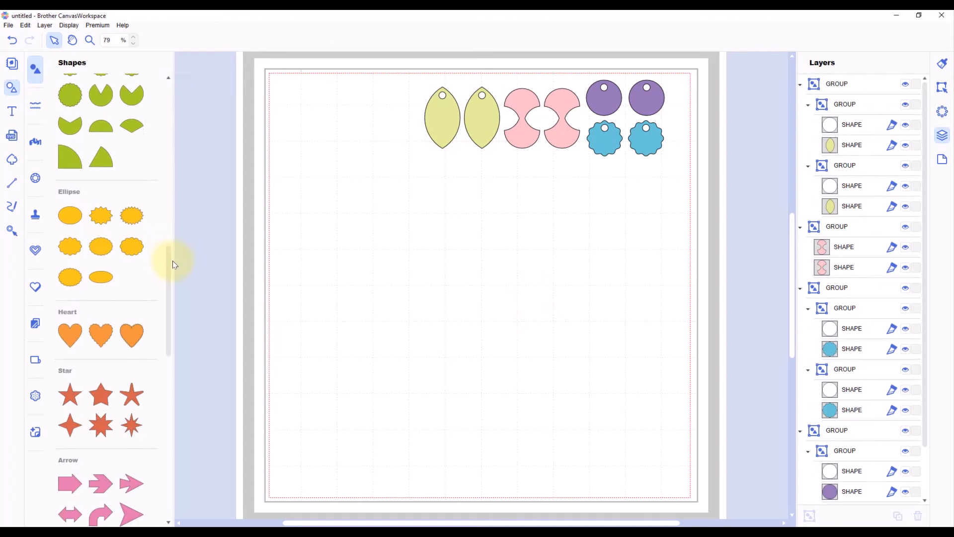
{"action": "scroll", "scroll_direction": "down", "scroll_amount": 3}
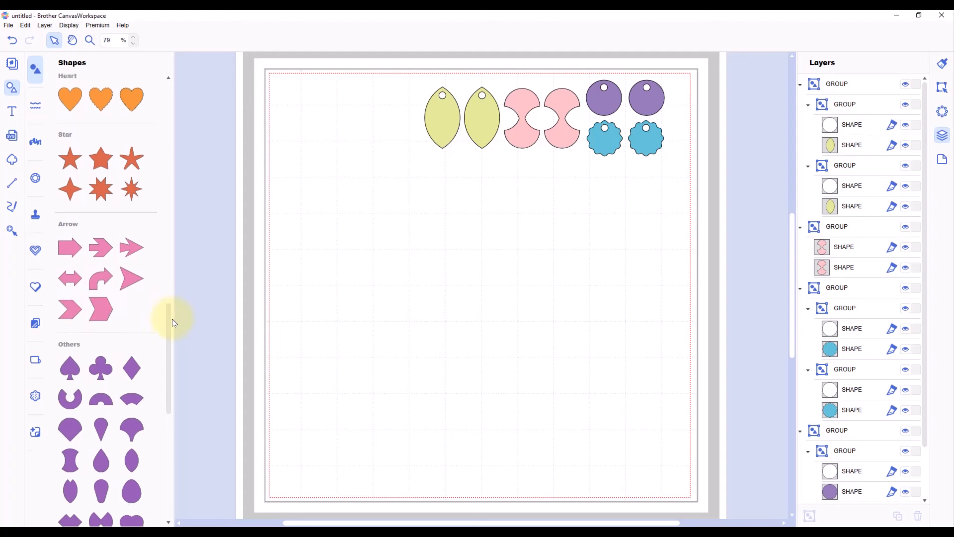
{"action": "scroll", "scroll_direction": "down", "scroll_amount": 3}
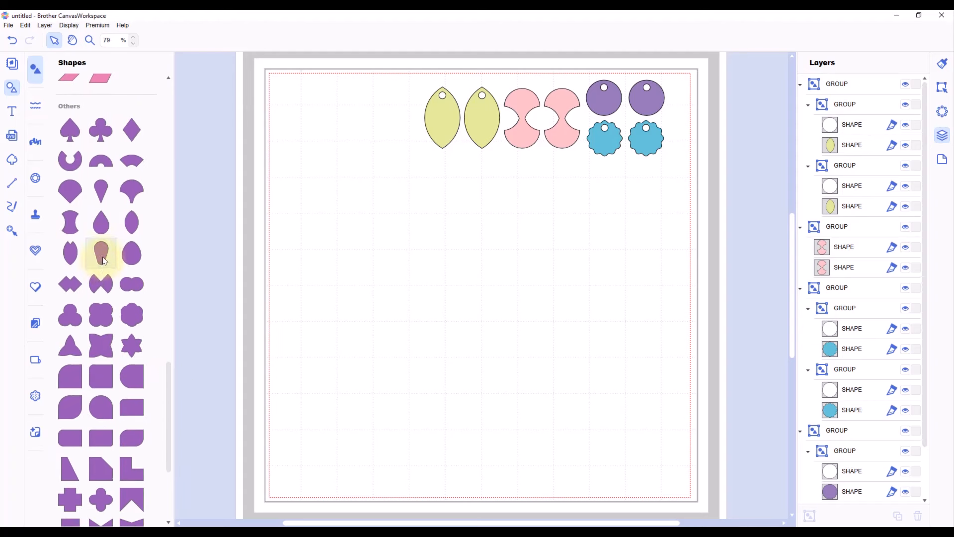
- Add a teardrop from Others, resize and rotate it, and offset a duplicate copy
{"action": "left_click", "coordinate": [101, 253]}
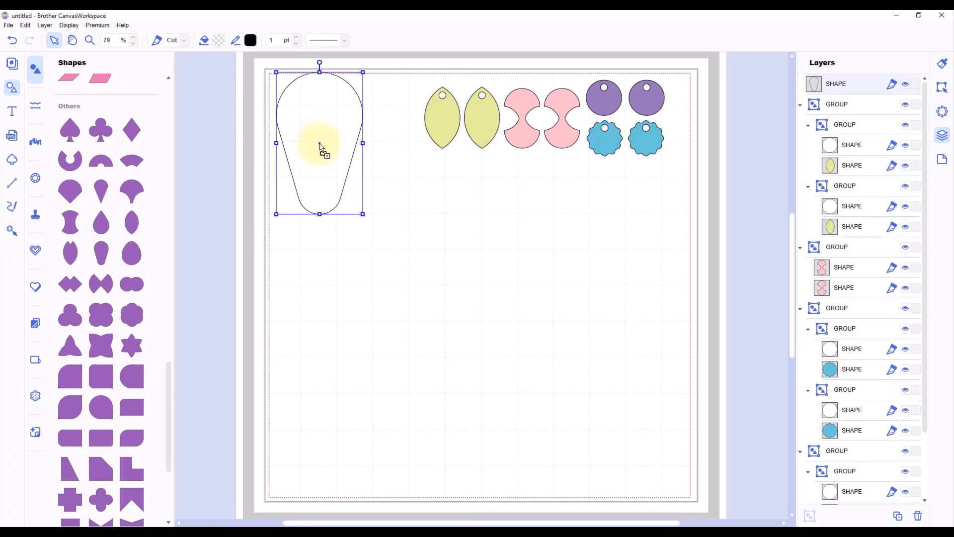
{"action": "left_click", "coordinate": [941, 90]}
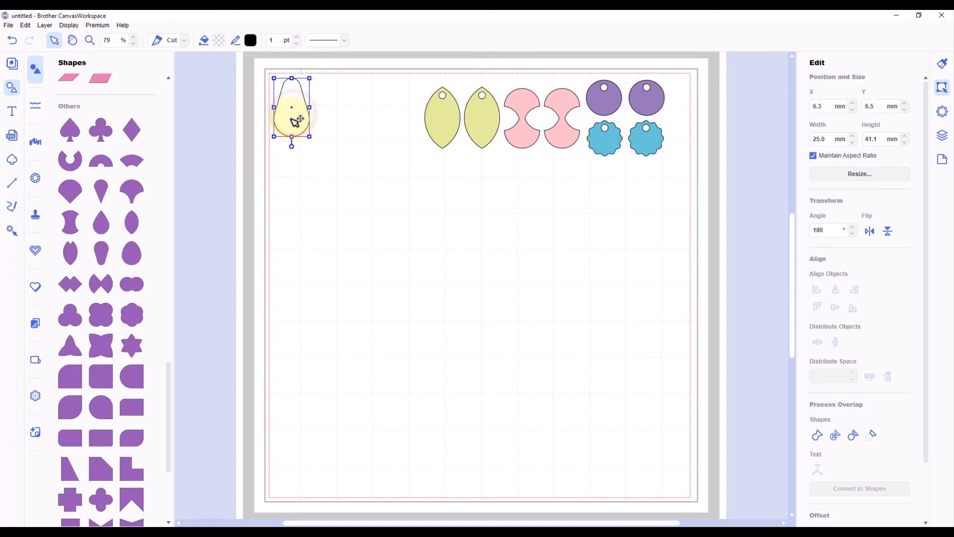
{"action": "left_click", "coordinate": [69, 25]}
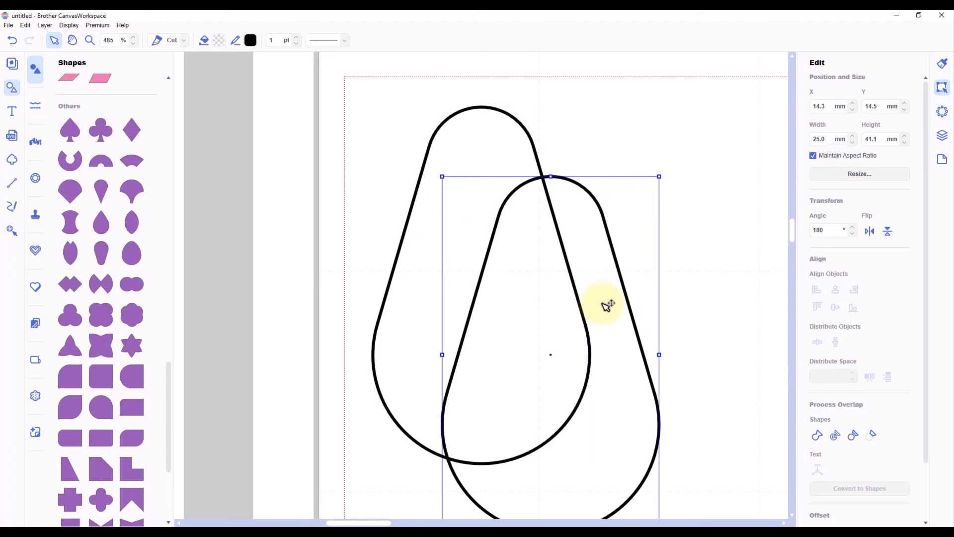
{"action": "left_click_drag", "start_coordinate": [605, 304], "coordinate": [593, 293]}
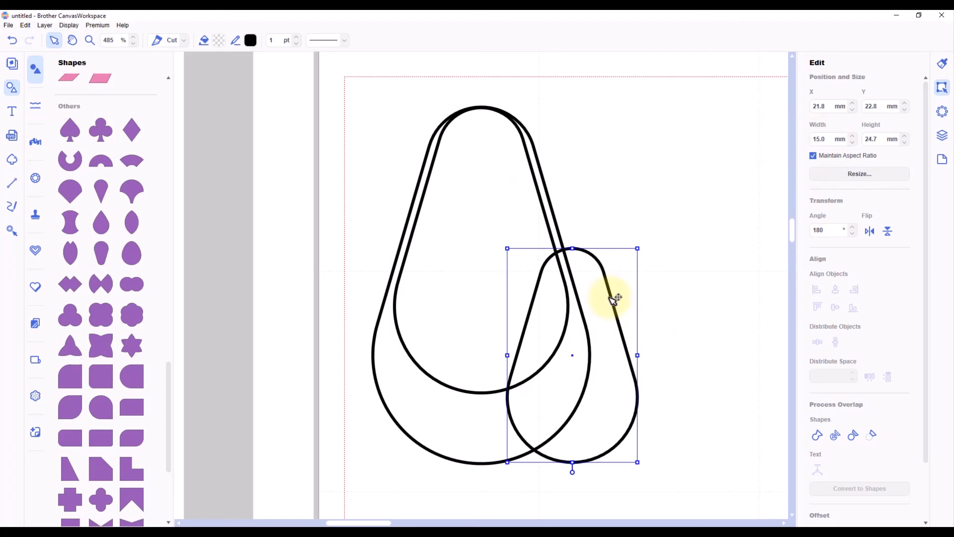
- Stack the smaller teardrops into the largest and align all three at their tops and centres
{"action": "left_click_drag", "start_coordinate": [611, 298], "coordinate": [520, 159]}
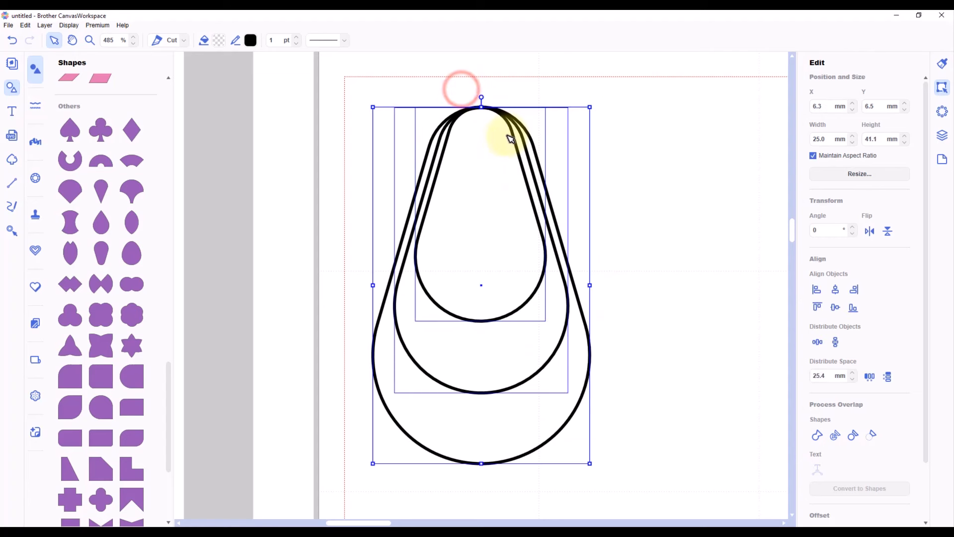
{"action": "left_click", "coordinate": [817, 307]}
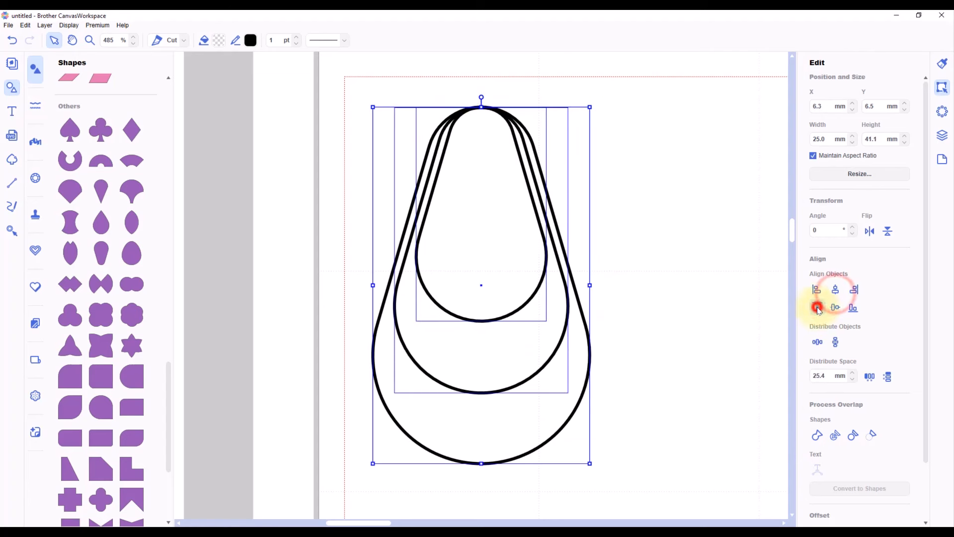
{"action": "left_click", "coordinate": [817, 307]}
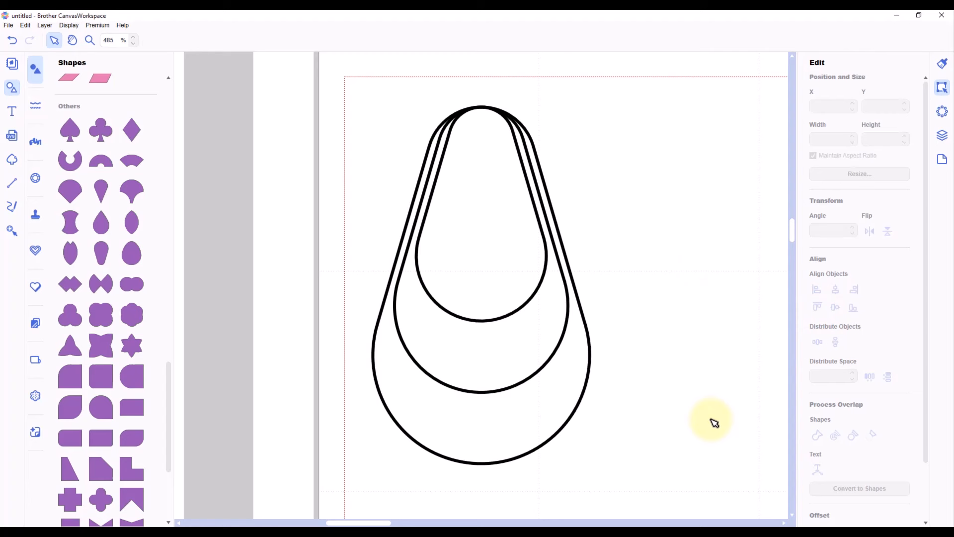
{"action": "mouse_move", "coordinate": [156, 400]}
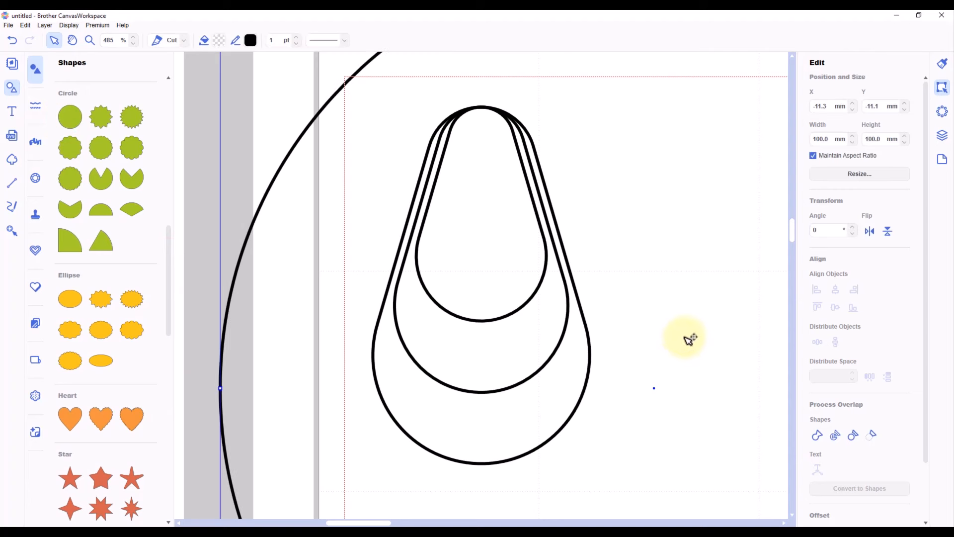
- Add a 5 mm circle at the teardrop tip and centre it horizontally over the stack
{"action": "left_click", "coordinate": [829, 139]}
{"action": "type", "text": "5"}
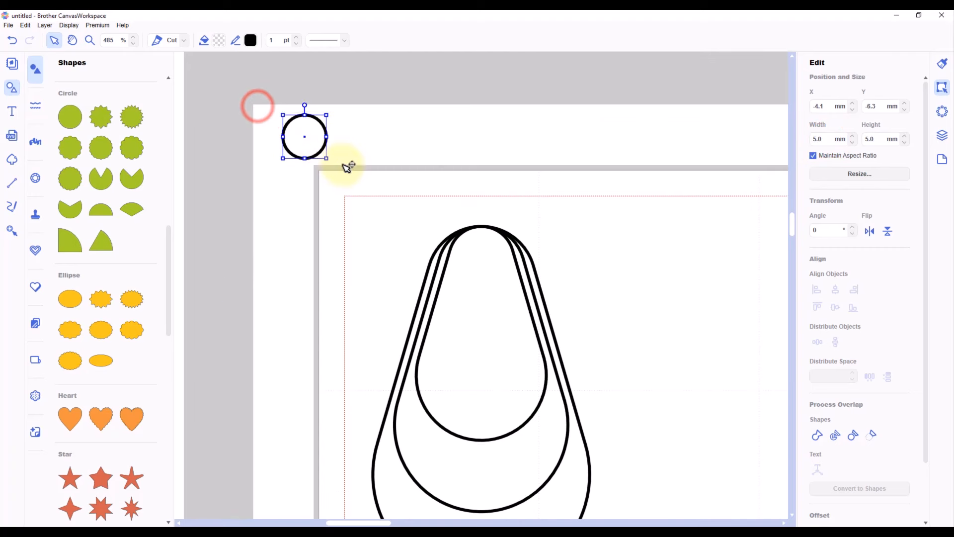
{"action": "left_click_drag", "start_coordinate": [304, 136], "coordinate": [481, 249]}
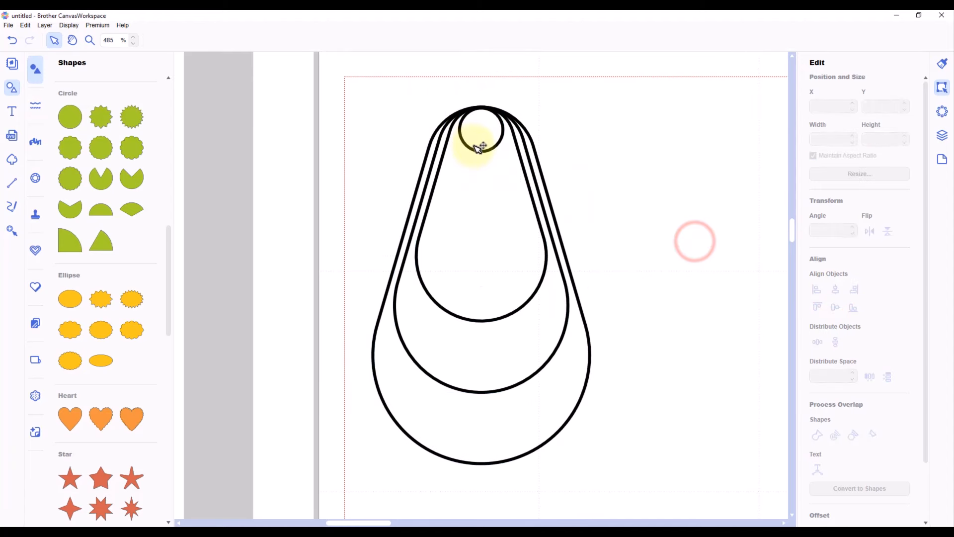
{"action": "left_click", "coordinate": [481, 128]}
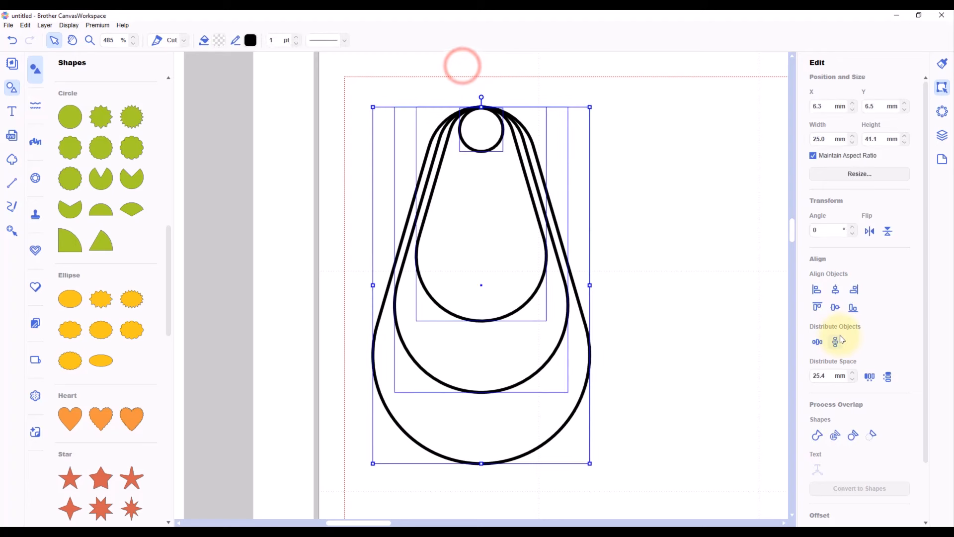
{"action": "left_click", "coordinate": [651, 219]}
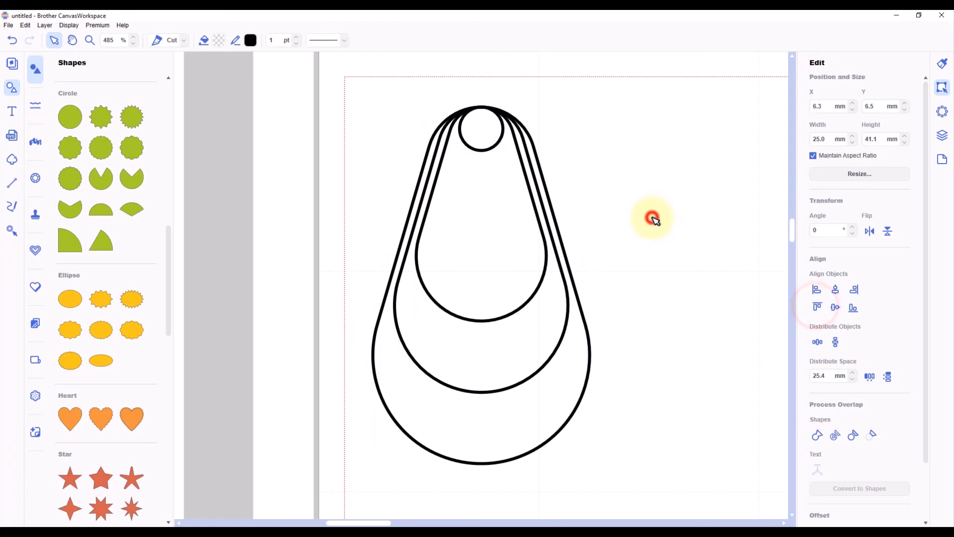
{"action": "left_click", "coordinate": [652, 219]}
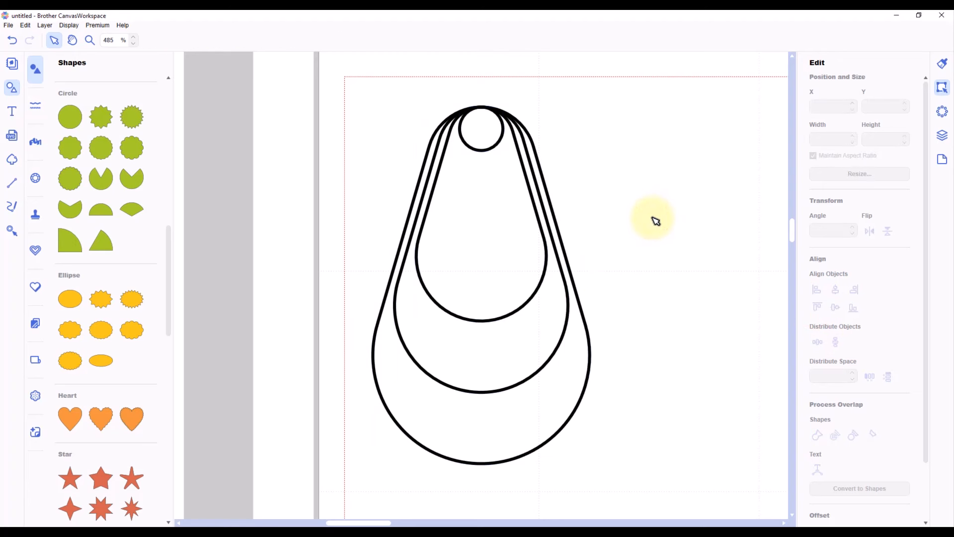
- Nudge the hole circle down until it fits inside the smallest teardrop's tip
{"action": "left_click", "coordinate": [481, 143]}
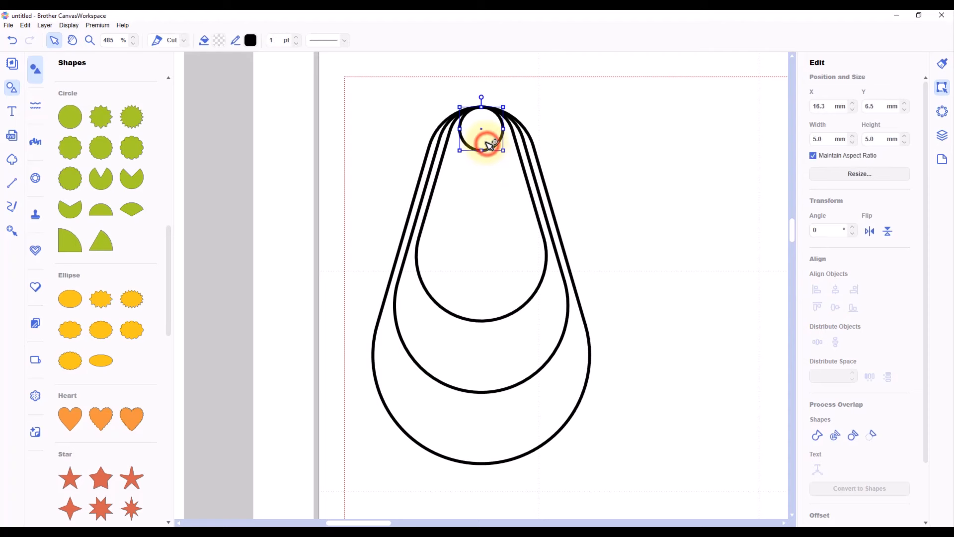
{"action": "left_click_drag", "start_coordinate": [483, 128], "coordinate": [481, 139]}
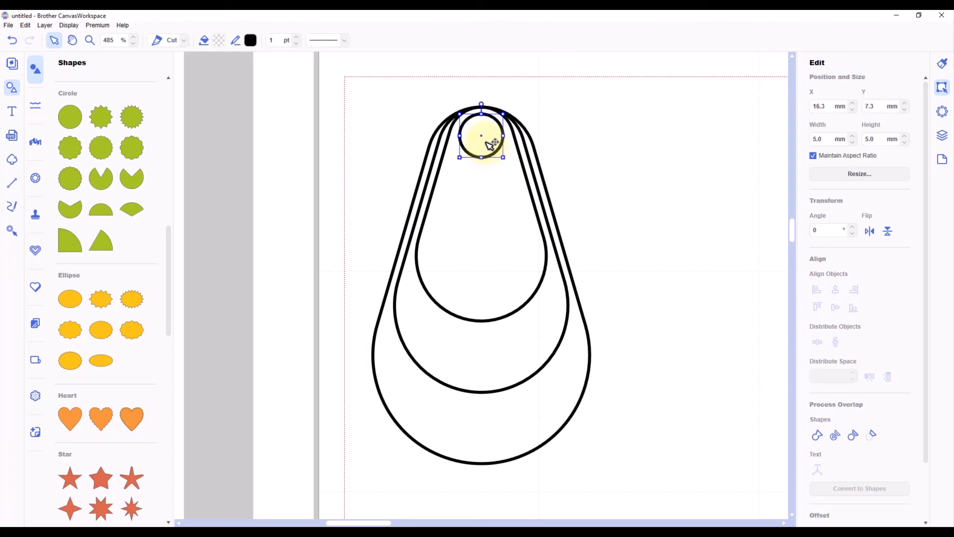
{"action": "left_click_drag", "start_coordinate": [482, 134], "coordinate": [482, 143]}
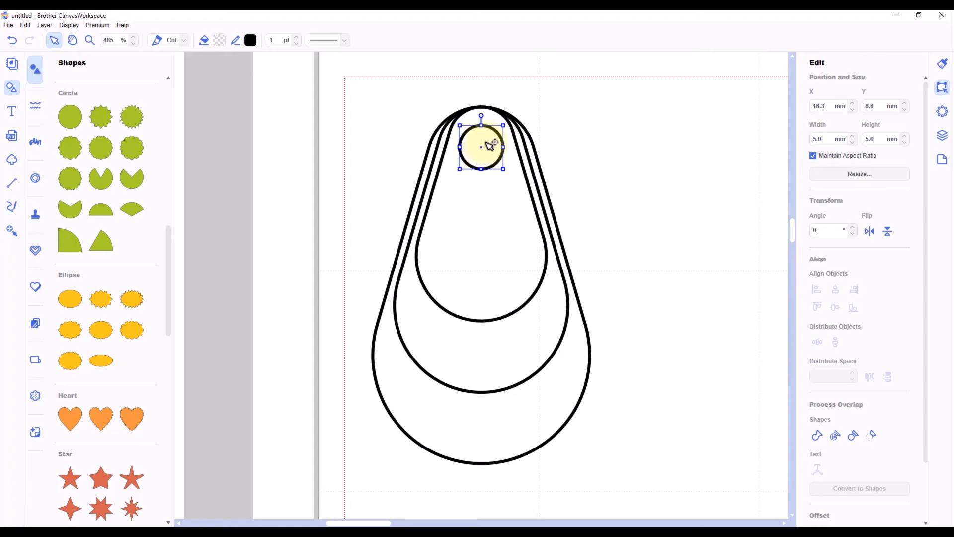
{"action": "left_click_drag", "start_coordinate": [482, 140], "coordinate": [482, 149]}
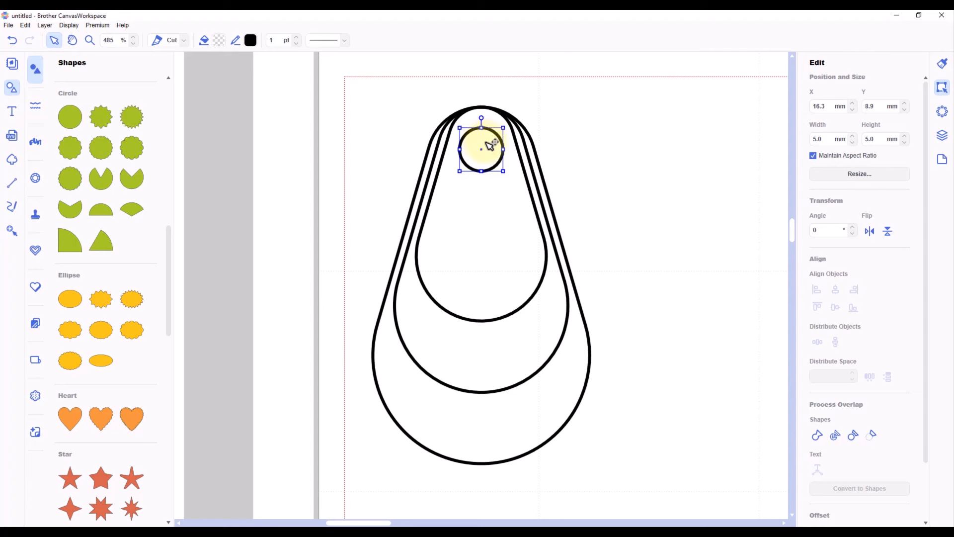
{"action": "left_click_drag", "start_coordinate": [481, 146], "coordinate": [481, 144]}
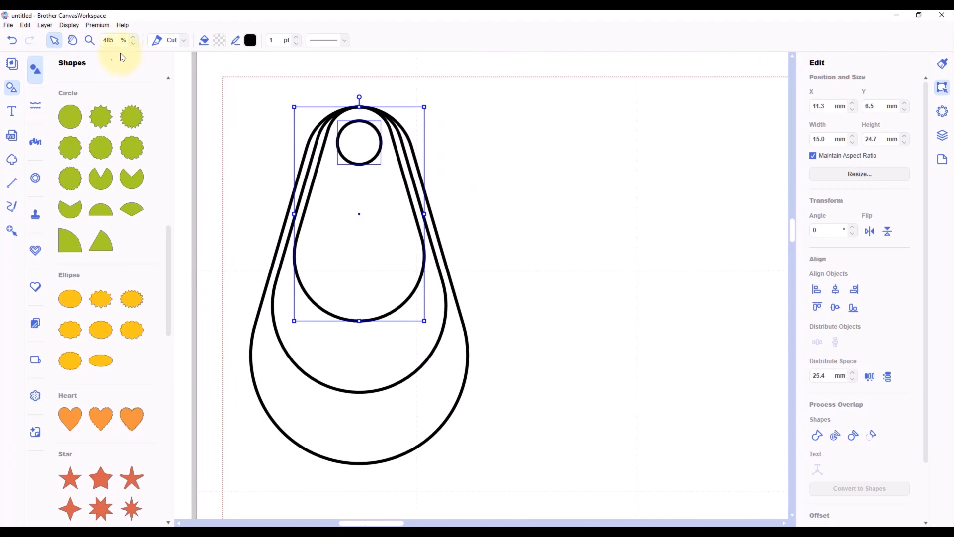
- At 340% zoom, drag each teardrop with its hole out of the nested stack to its own spot
{"action": "left_click", "coordinate": [133, 48]}
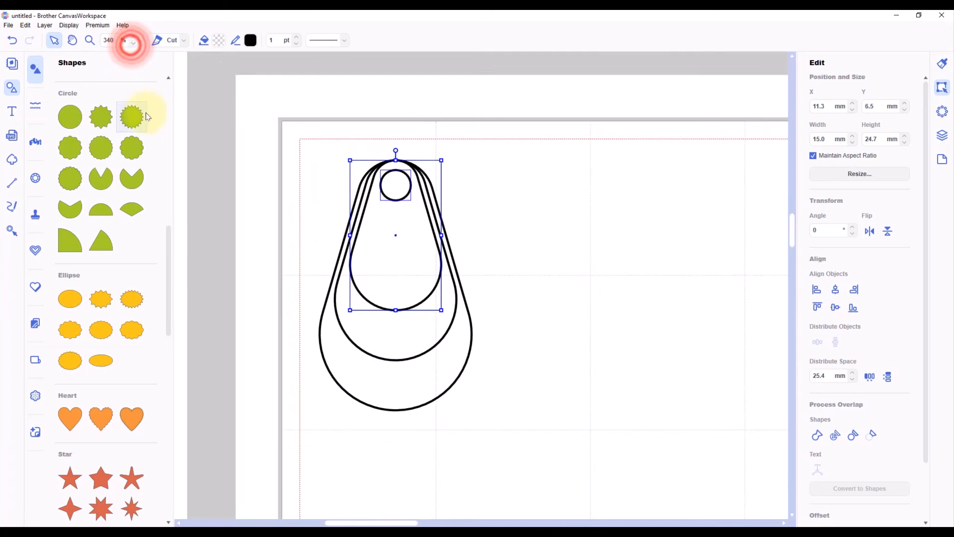
{"action": "left_click_drag", "start_coordinate": [396, 235], "coordinate": [444, 284]}
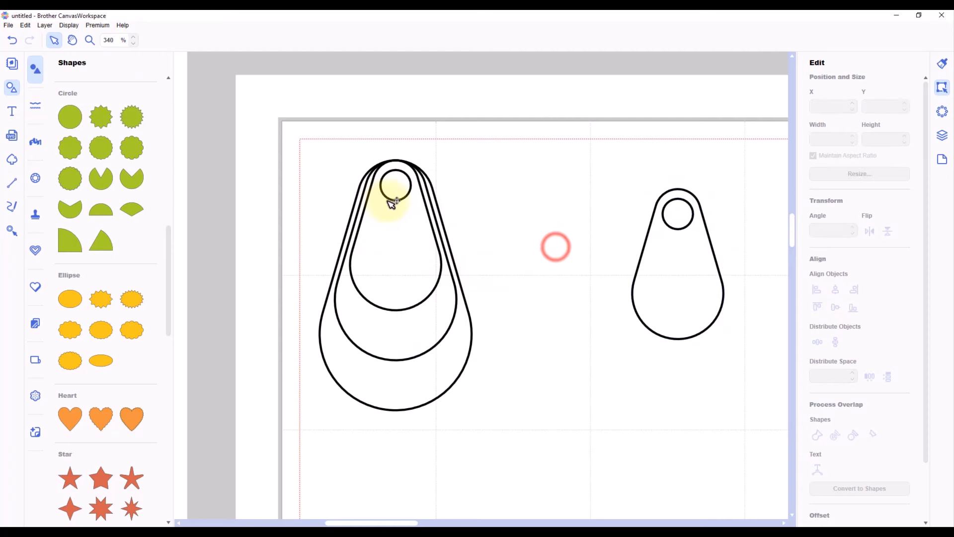
{"action": "left_click", "coordinate": [395, 183]}
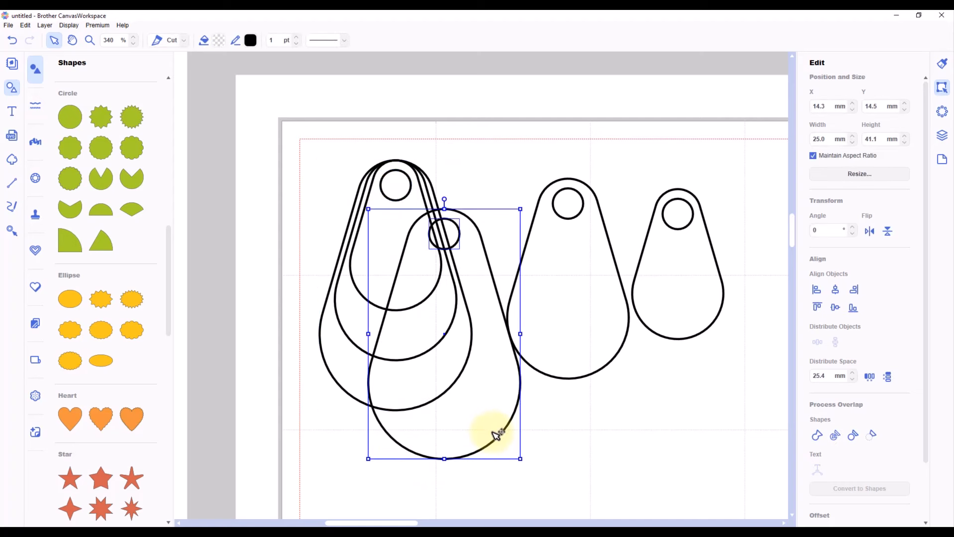
{"action": "left_click_drag", "start_coordinate": [496, 433], "coordinate": [508, 524]}
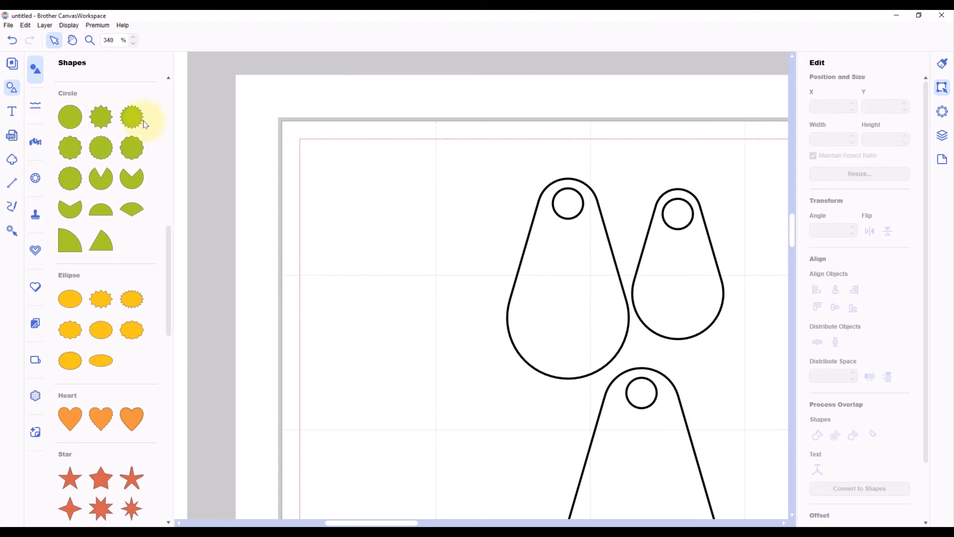
{"action": "left_click", "coordinate": [132, 43]}
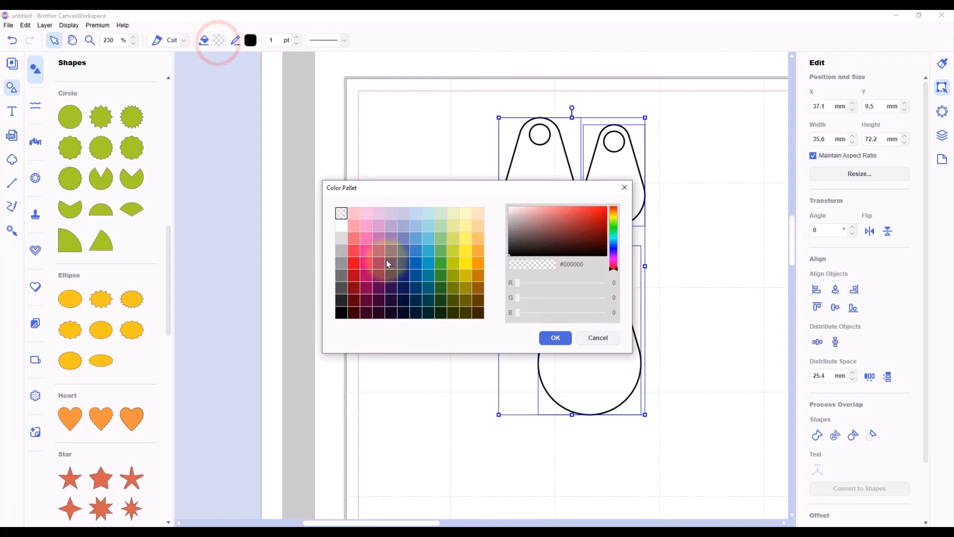
- Fill the three teardrops light pink and their hole circles white
{"action": "left_click", "coordinate": [354, 225]}
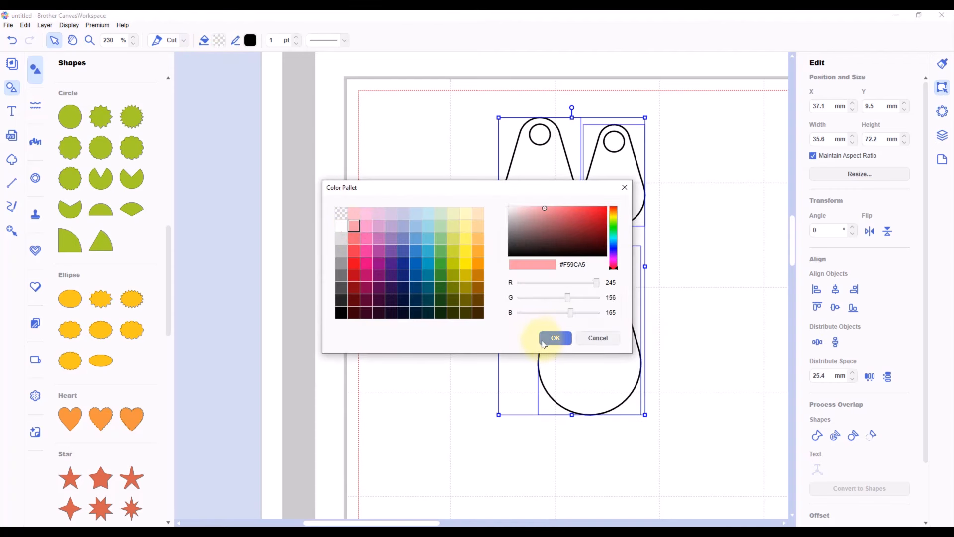
{"action": "left_click", "coordinate": [554, 338]}
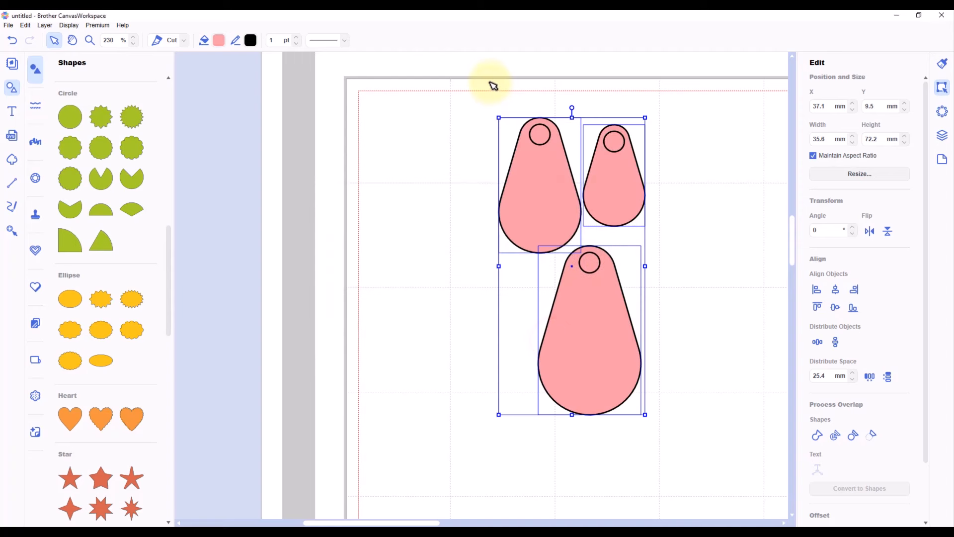
{"action": "left_click", "coordinate": [539, 134]}
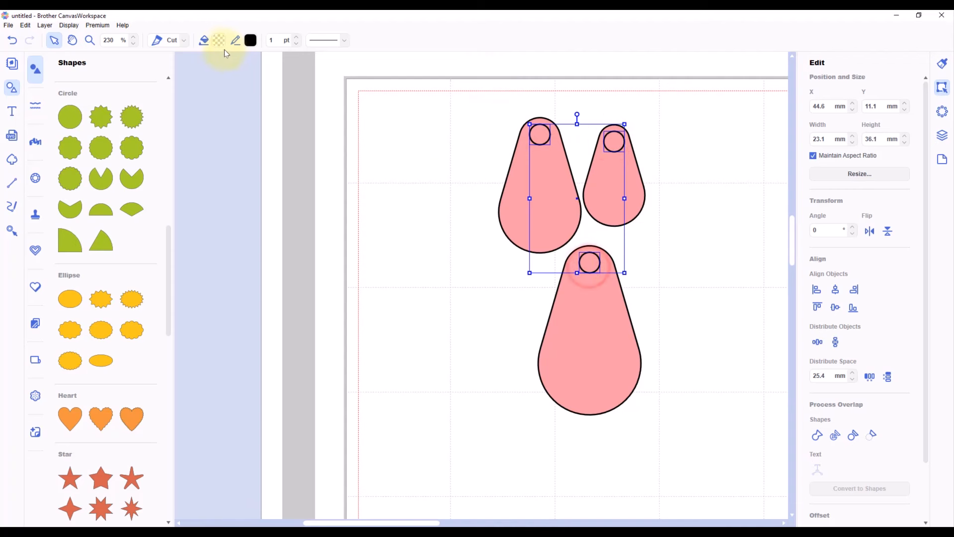
{"action": "left_click", "coordinate": [217, 40]}
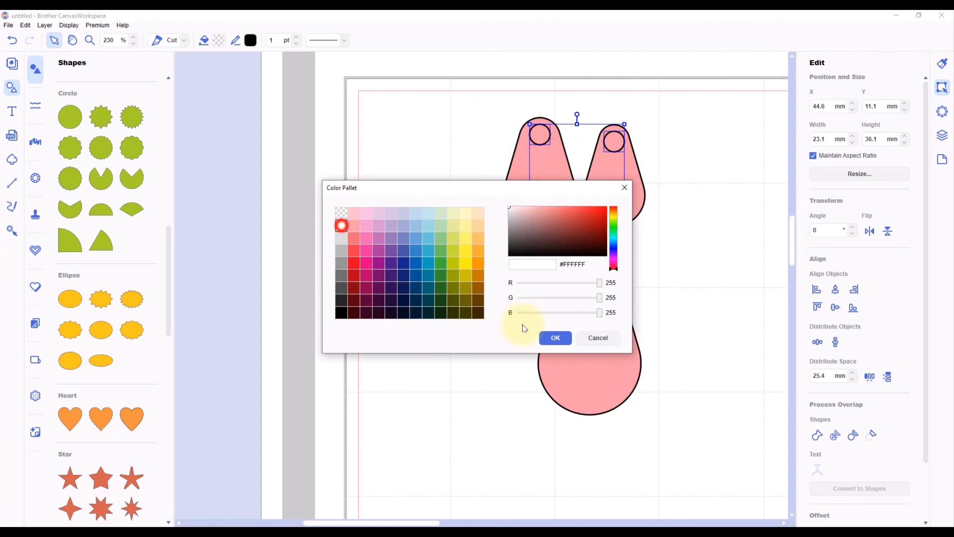
{"action": "left_click", "coordinate": [554, 338]}
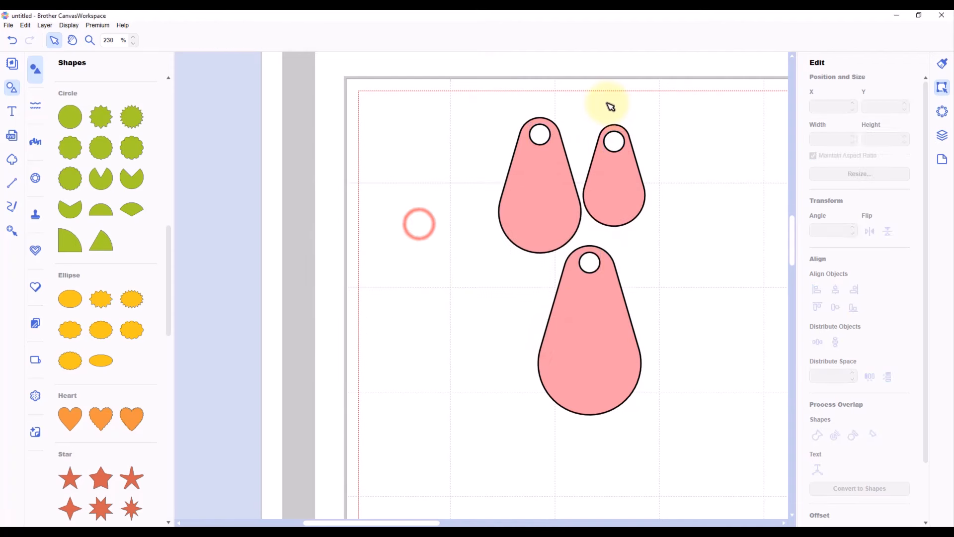
{"action": "left_click", "coordinate": [614, 177]}
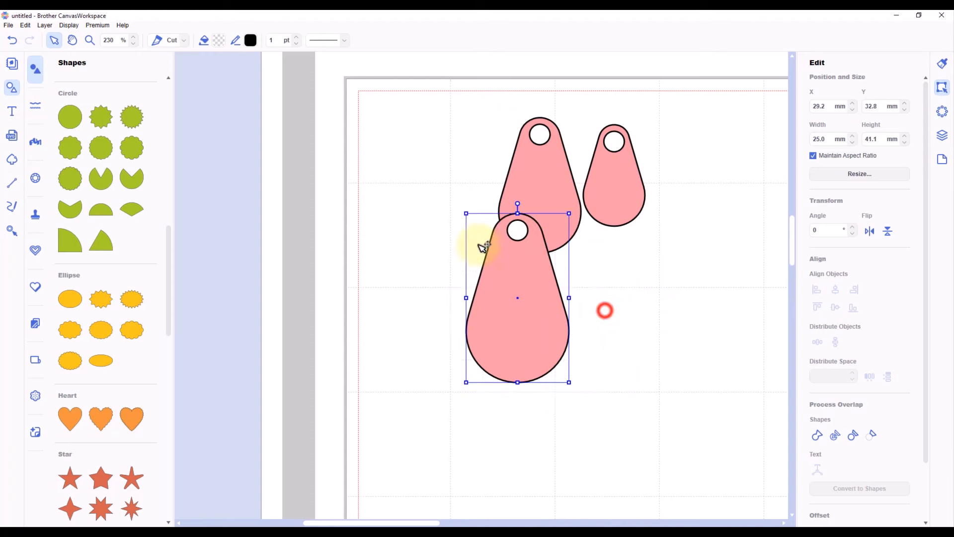
- Line the teardrops up in a row, middle one upside down, and distribute them evenly
{"action": "left_click_drag", "start_coordinate": [516, 298], "coordinate": [417, 184]}
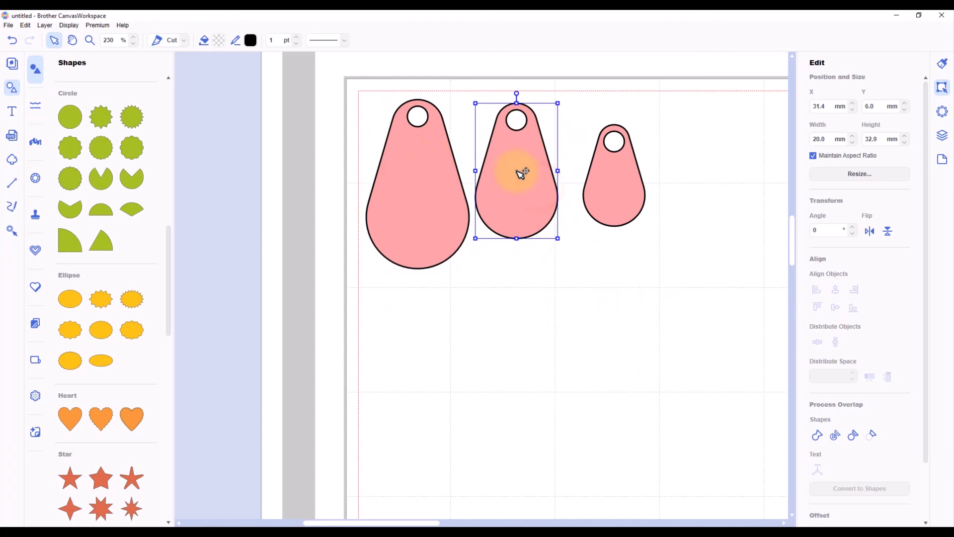
{"action": "left_click_drag", "start_coordinate": [517, 173], "coordinate": [519, 189]}
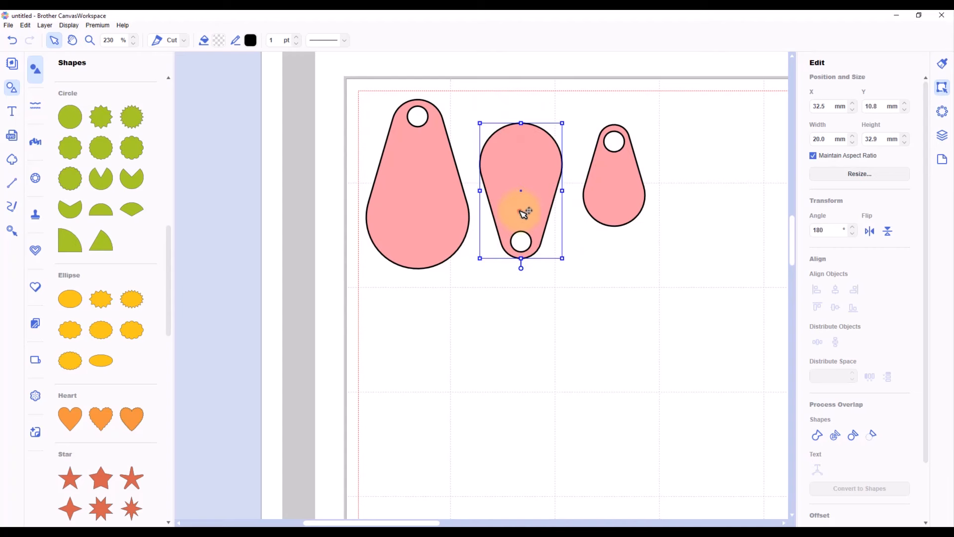
{"action": "left_click_drag", "start_coordinate": [519, 210], "coordinate": [500, 189]}
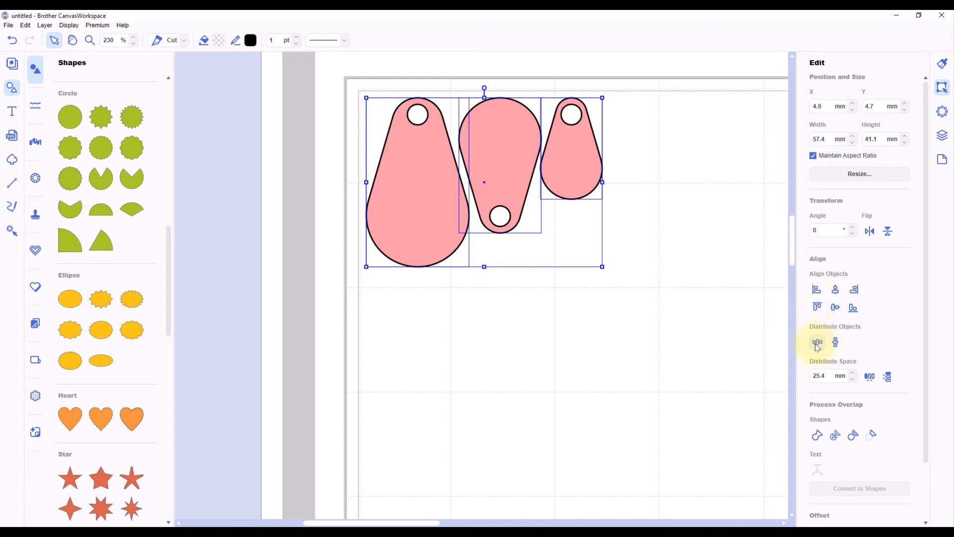
{"action": "left_click", "coordinate": [816, 341]}
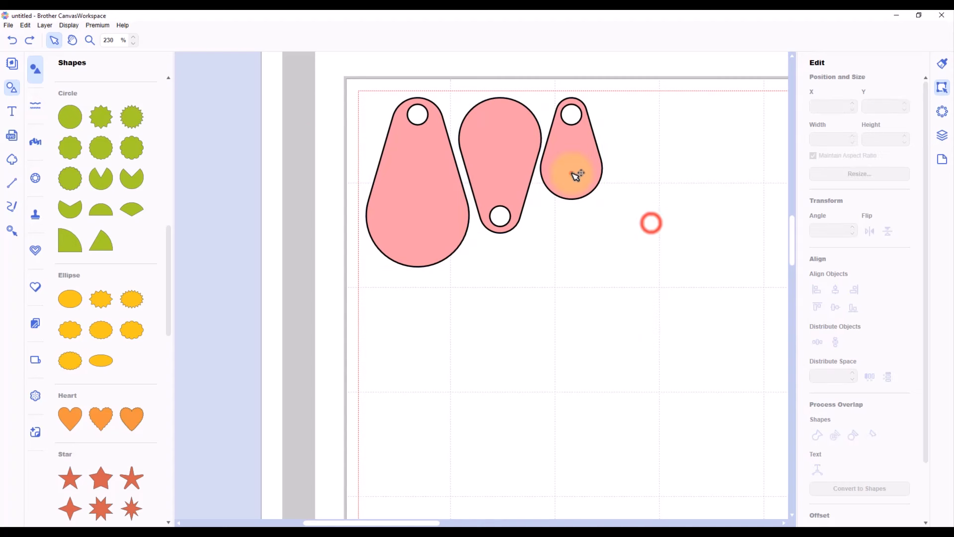
{"action": "left_click", "coordinate": [572, 177]}
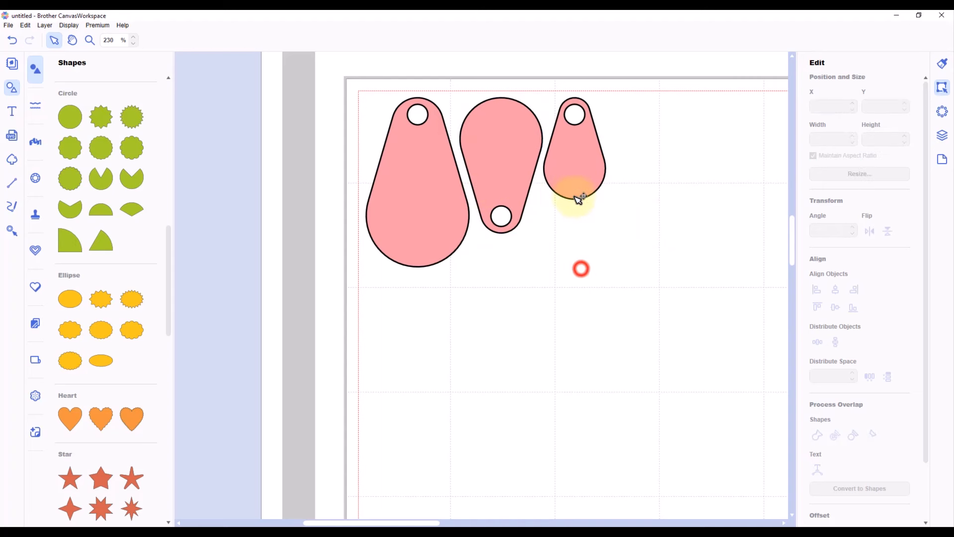
- Duplicate and flip the row, then nest the copy tightly under the original row
{"action": "left_click", "coordinate": [575, 186]}
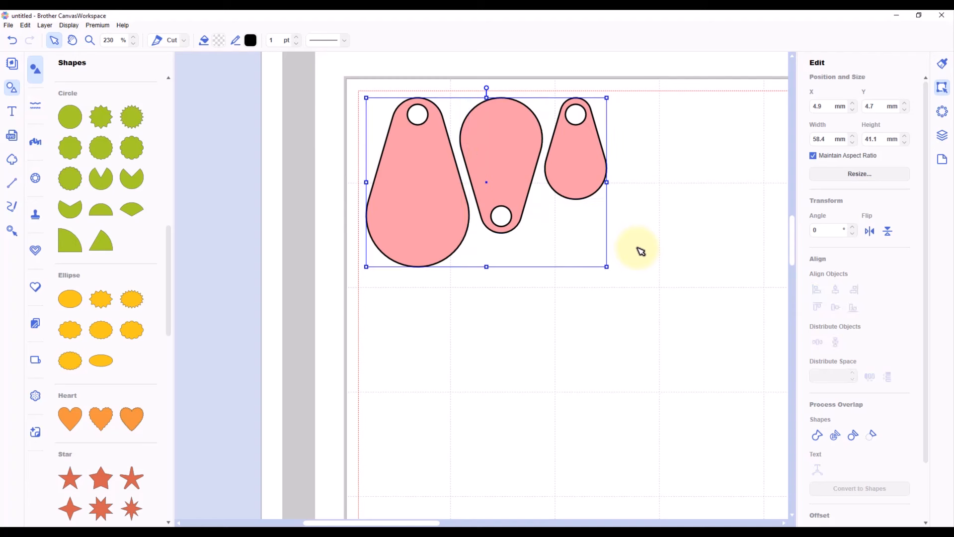
{"action": "left_click_drag", "start_coordinate": [639, 251], "coordinate": [608, 152]}
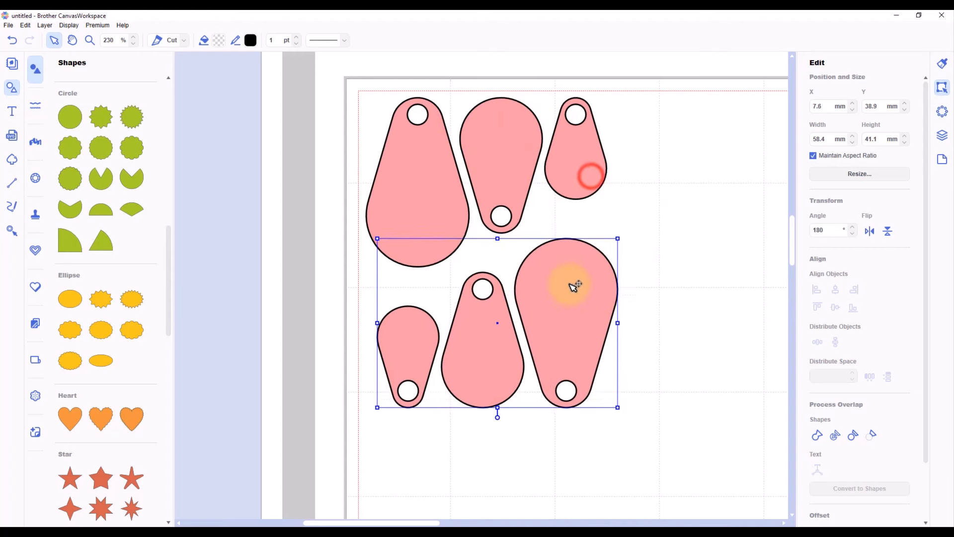
{"action": "left_click_drag", "start_coordinate": [572, 287], "coordinate": [582, 255]}
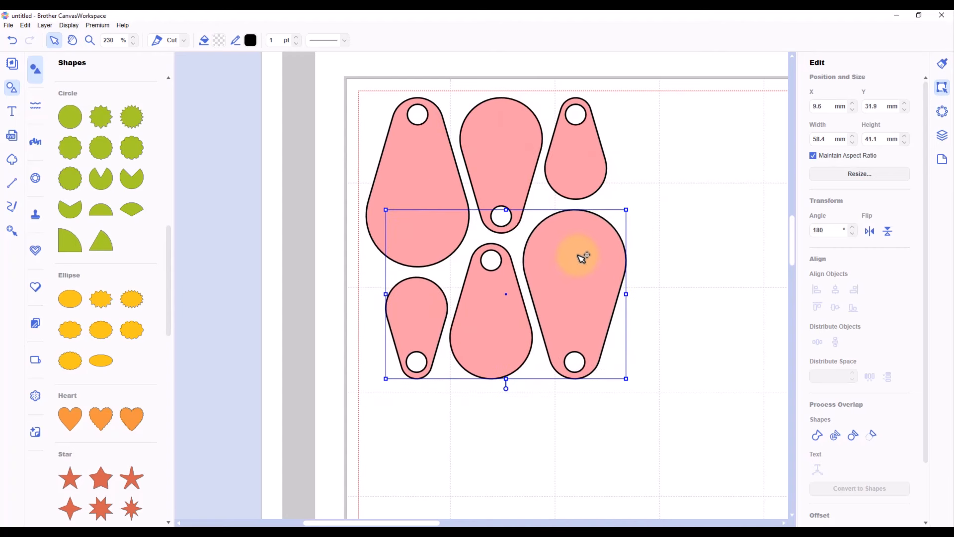
{"action": "left_click", "coordinate": [835, 289]}
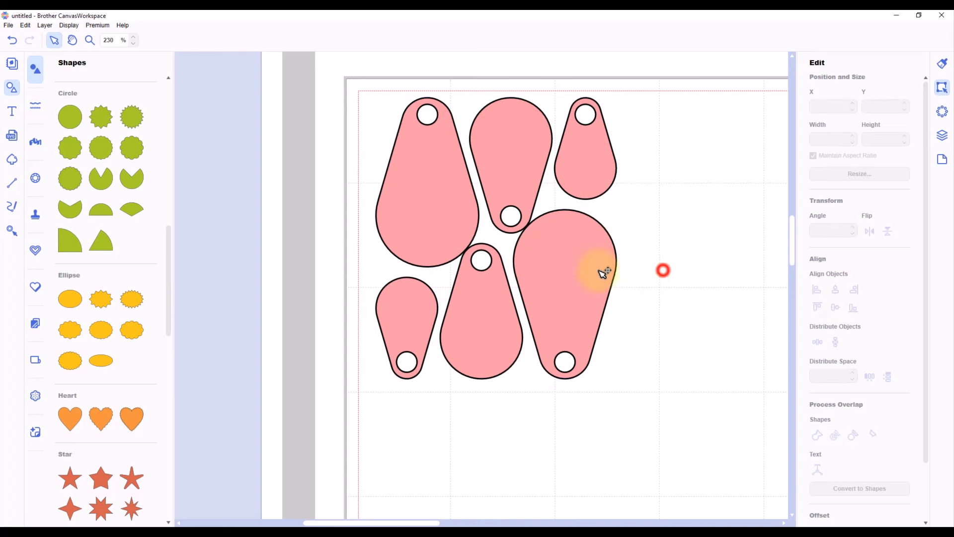
{"action": "left_click", "coordinate": [602, 270]}
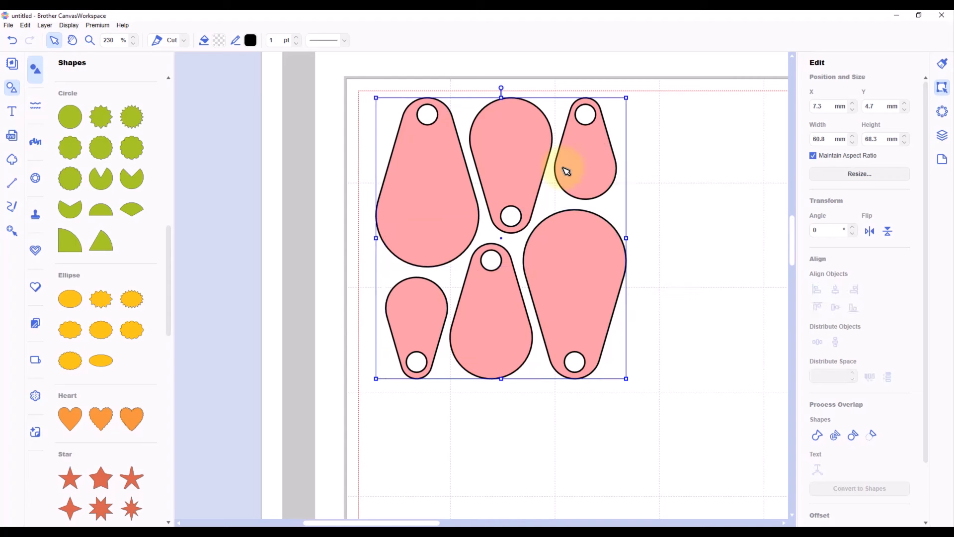
{"action": "left_click", "coordinate": [68, 25]}
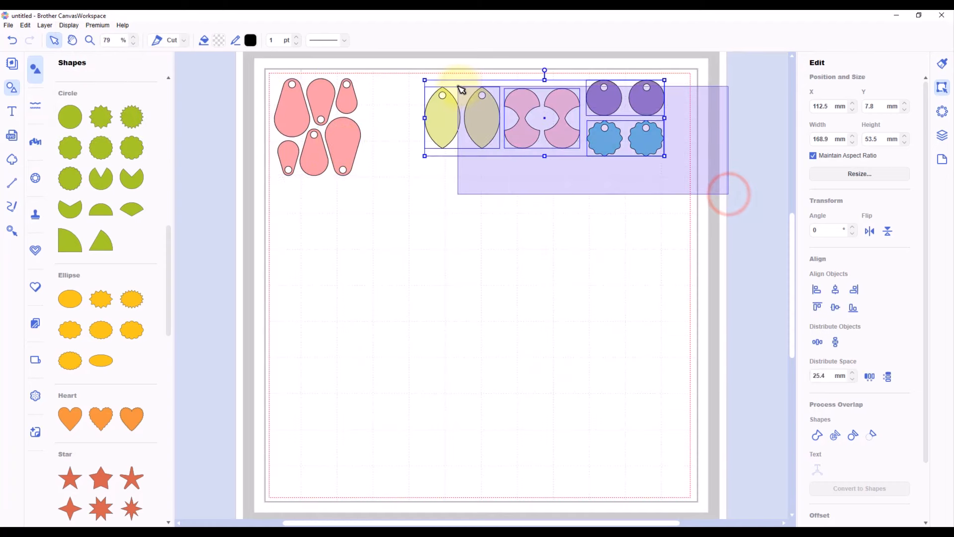
- Drag the yellow, pink and purple-blue earring sets up beside the teardrop cluster
{"action": "left_click_drag", "start_coordinate": [544, 115], "coordinate": [492, 121]}
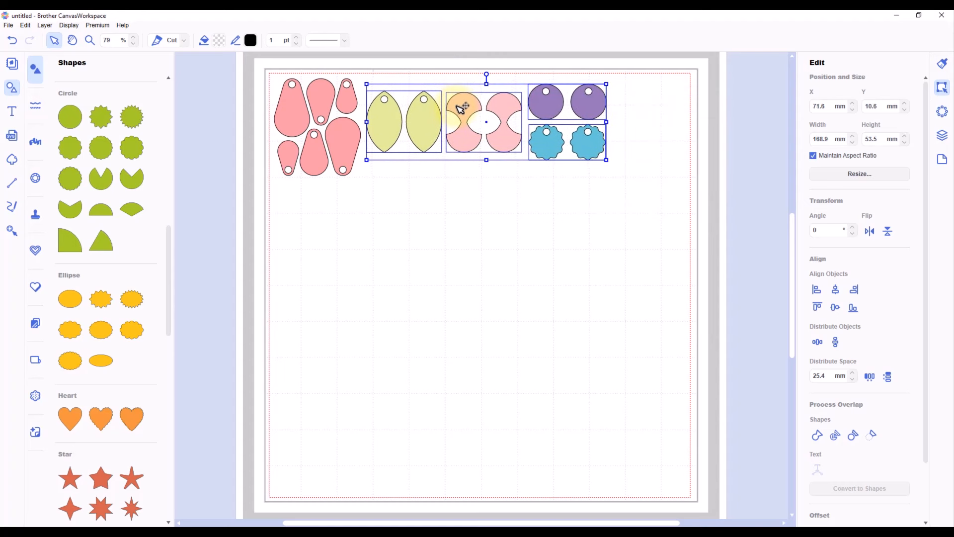
{"action": "left_click", "coordinate": [663, 212]}
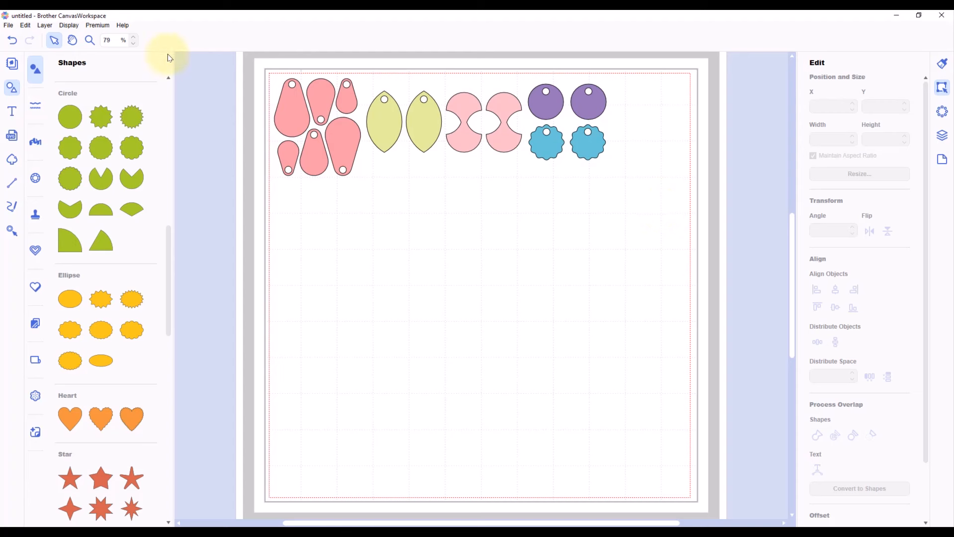
- Save the layout as a project named Earrings via Save As
{"action": "left_click", "coordinate": [9, 25]}
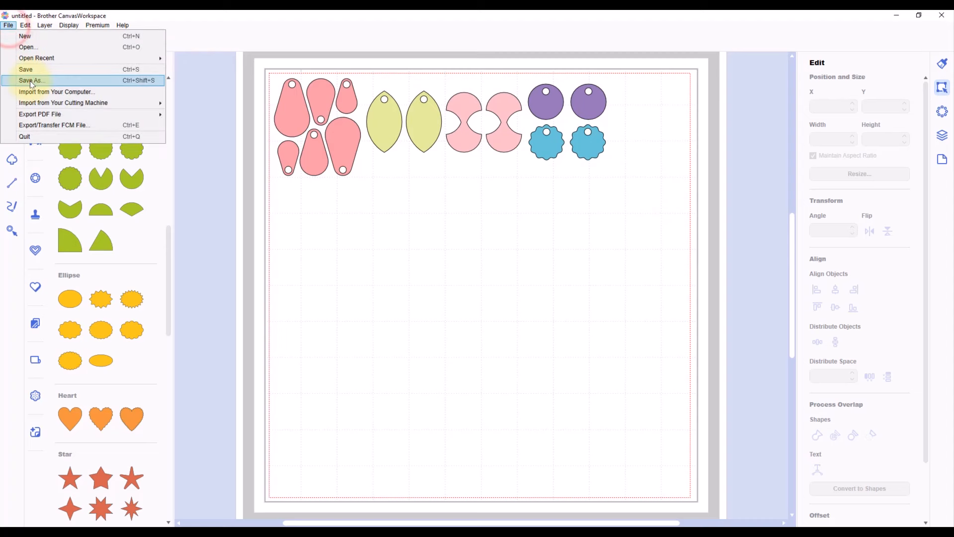
{"action": "left_click", "coordinate": [32, 81]}
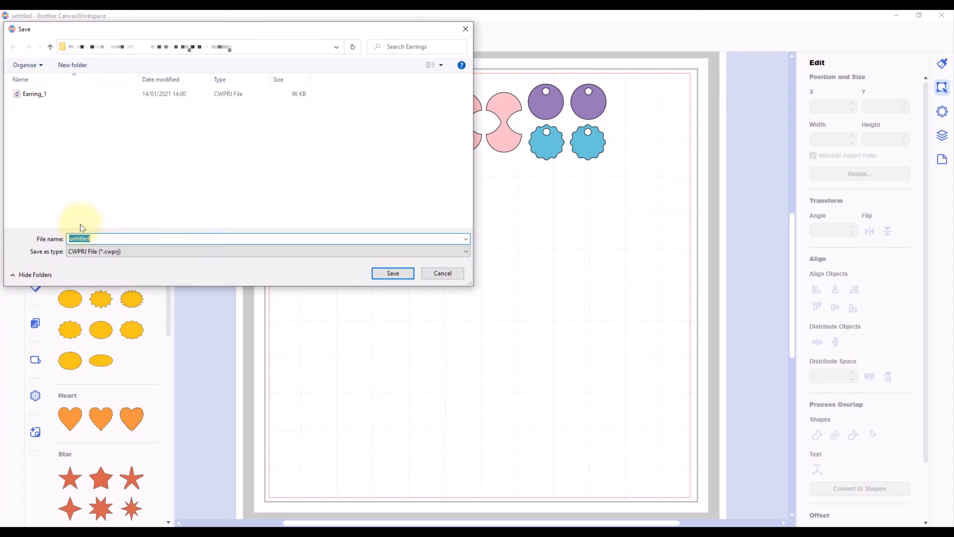
{"action": "type", "text": "Earrin"}
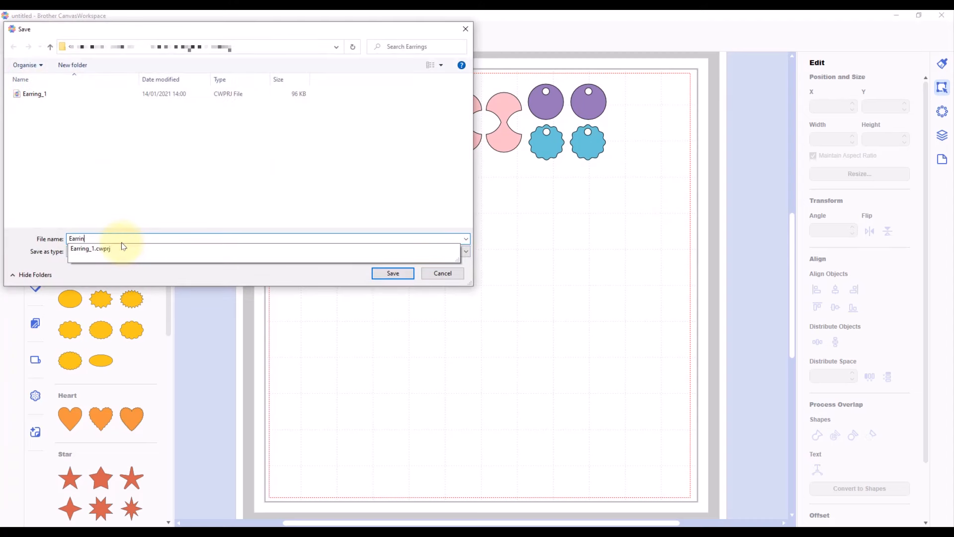
{"action": "left_click", "coordinate": [442, 272]}
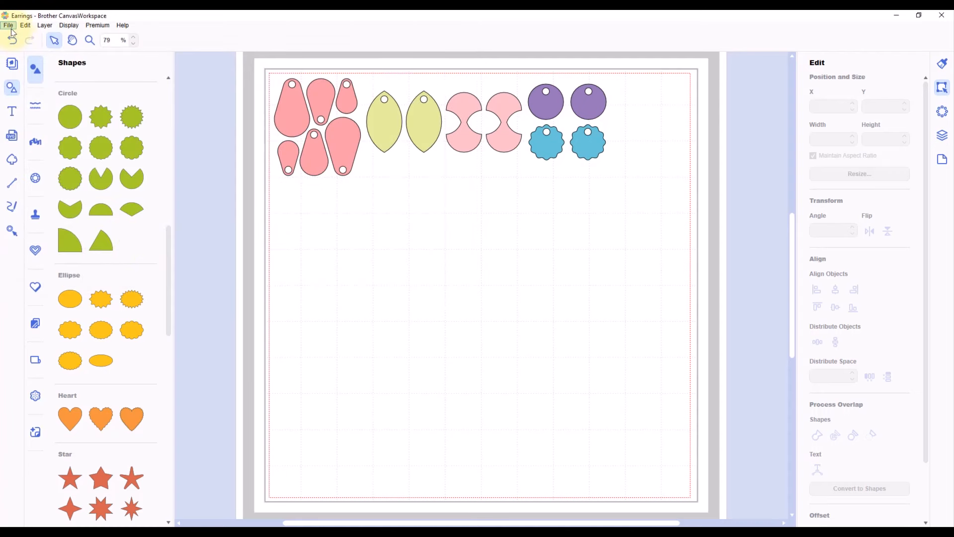
{"action": "left_click", "coordinate": [7, 25]}
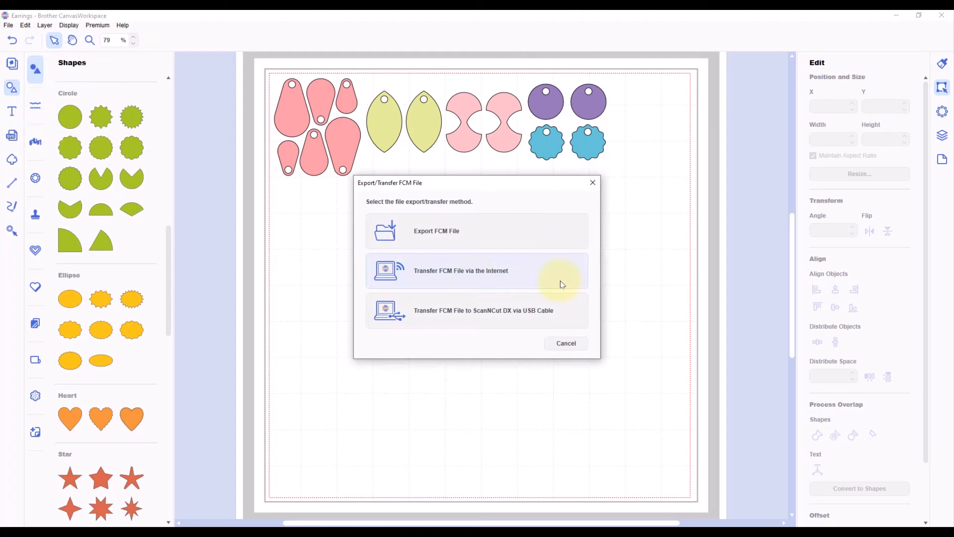
- Transfer the Earrings FCM file via the internet and confirm the machine-ready message
{"action": "left_click", "coordinate": [460, 270]}
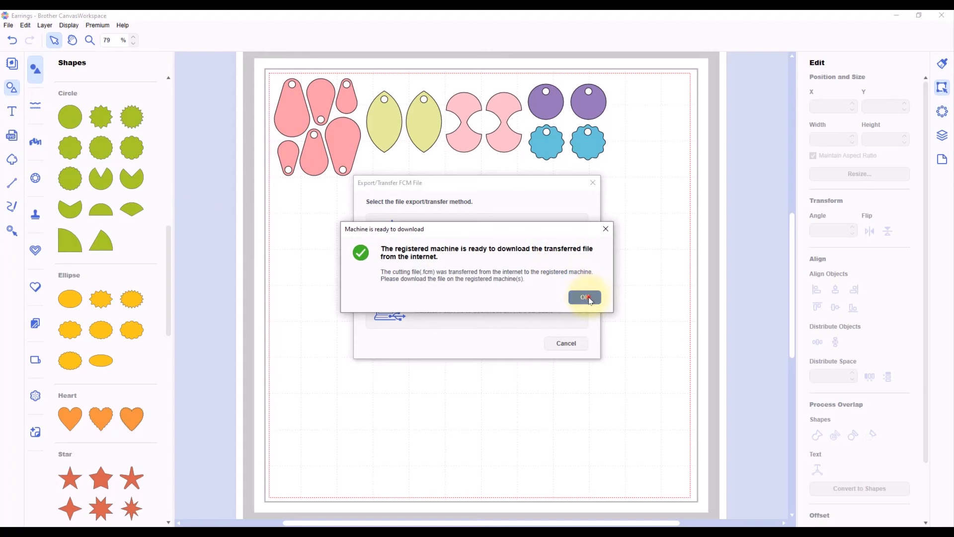
{"action": "left_click", "coordinate": [583, 297]}
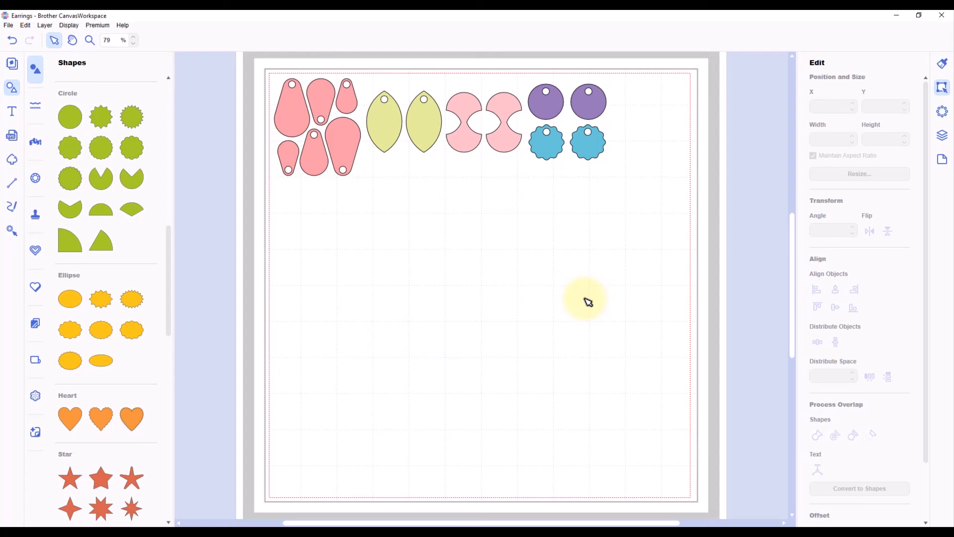
{"action": "mouse_move", "coordinate": [583, 289]}
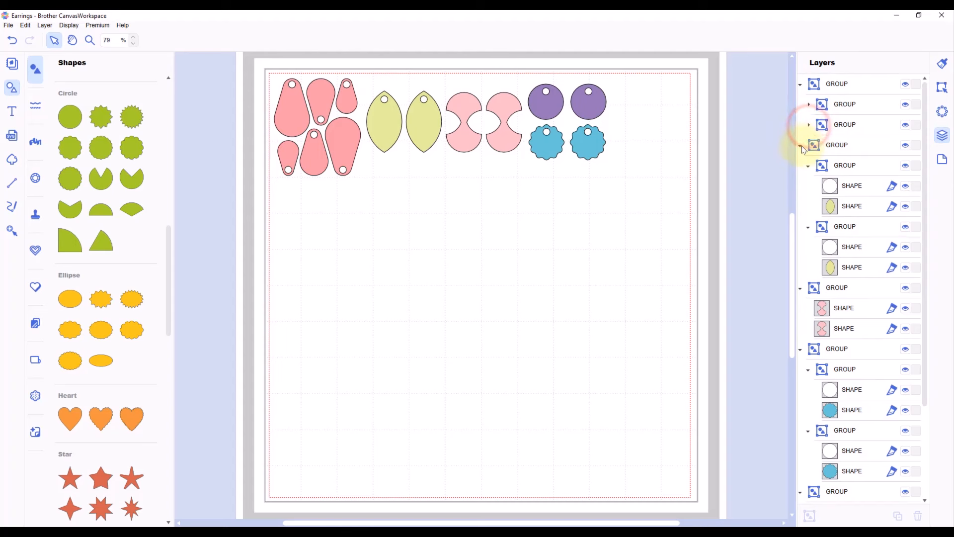
- Collapse the yellow leaf, blue scalloped and purple circle groups and hide the yellow leaf group
{"action": "left_click", "coordinate": [808, 145]}
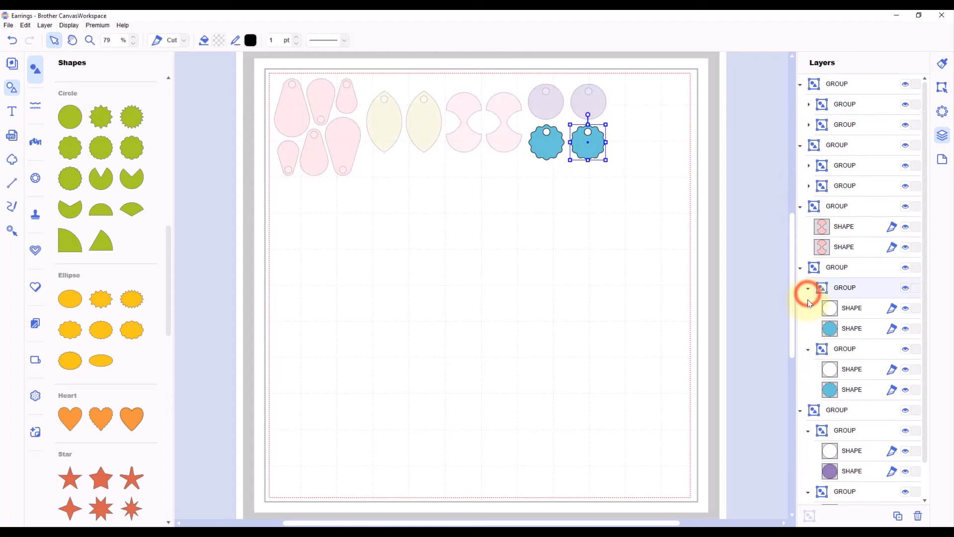
{"action": "left_click", "coordinate": [809, 287]}
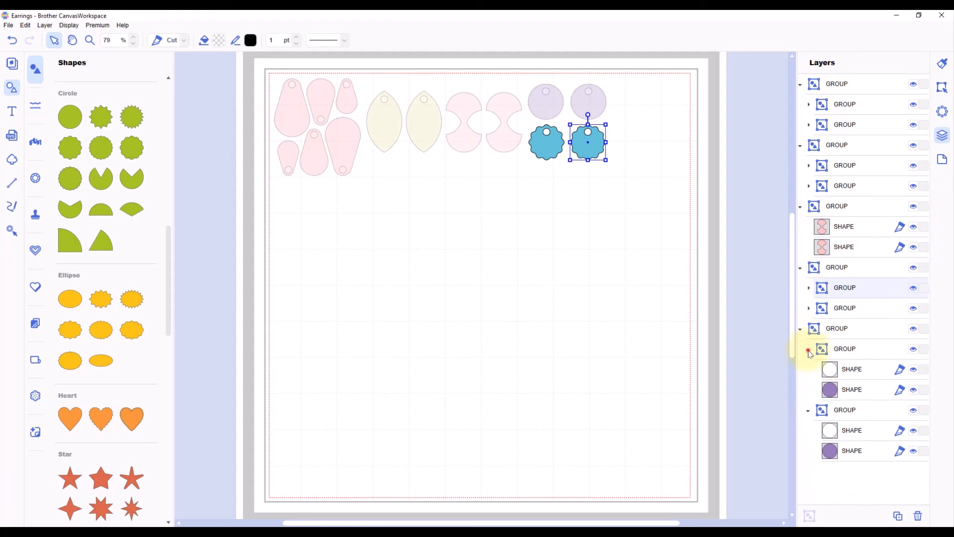
{"action": "left_click", "coordinate": [809, 348]}
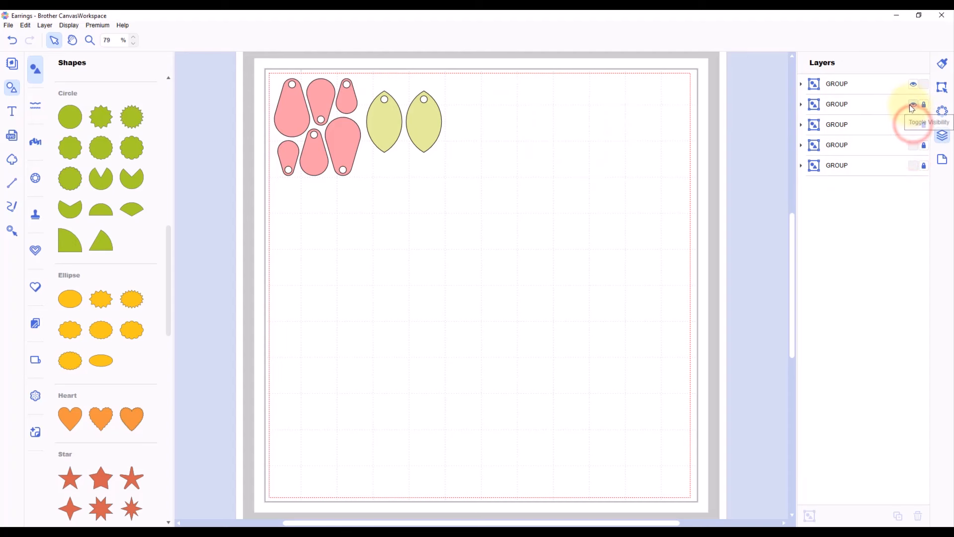
{"action": "left_click", "coordinate": [912, 104]}
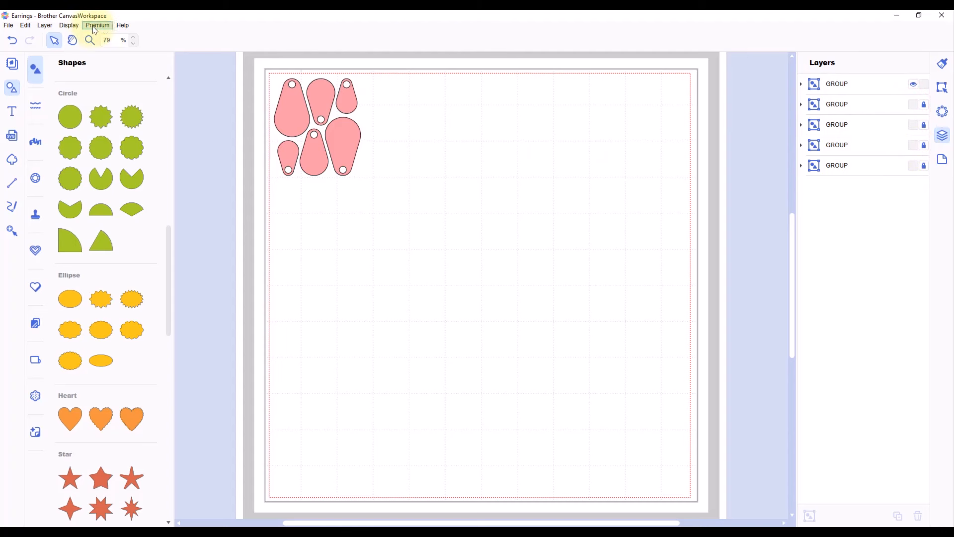
- Start Export/Transfer FCM File from the File menu with only the pink teardrops visible
{"action": "left_click", "coordinate": [9, 25]}
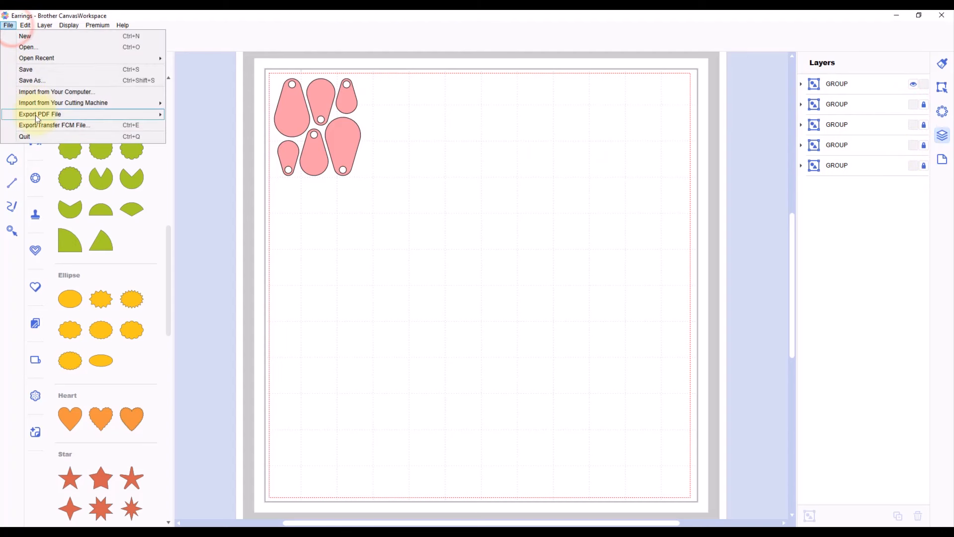
{"action": "left_click", "coordinate": [53, 125]}
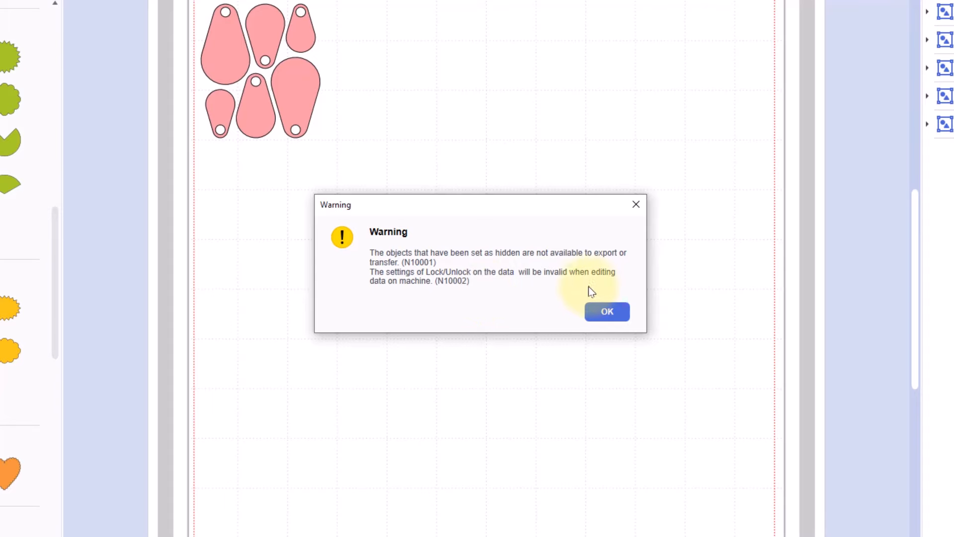
- Accept the hidden-objects warning, transfer the pink teardrops via the internet, and show the yellow leaf group again
{"action": "left_click", "coordinate": [606, 311]}
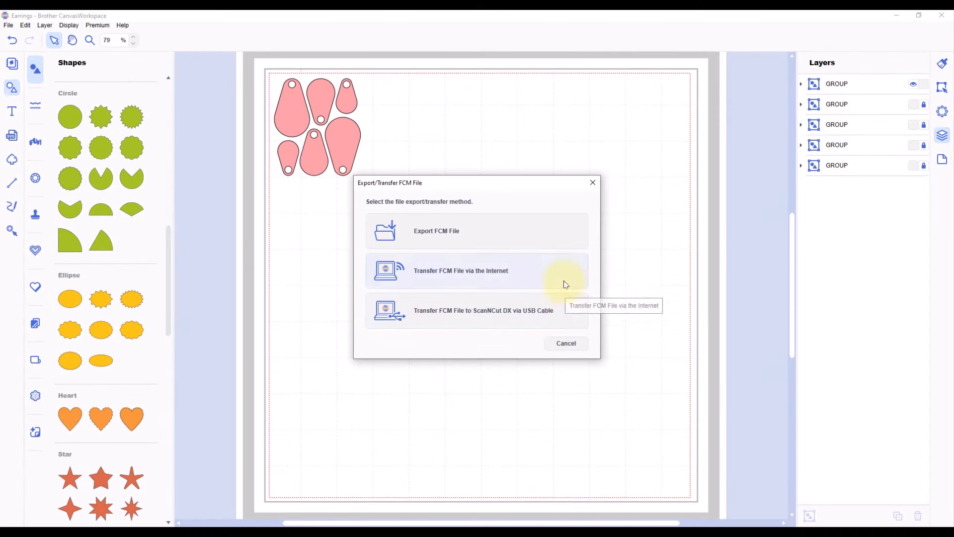
{"action": "left_click", "coordinate": [565, 343]}
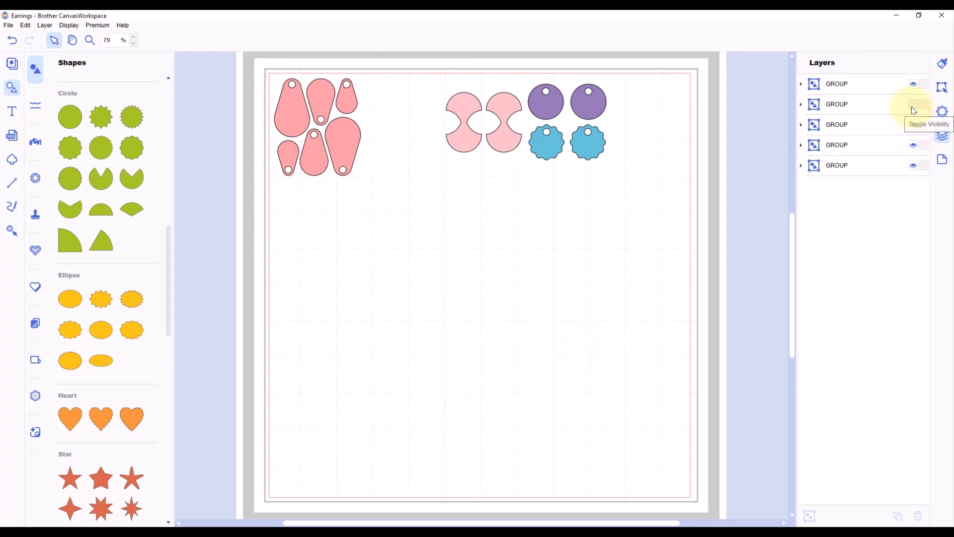
{"action": "left_click", "coordinate": [913, 104]}
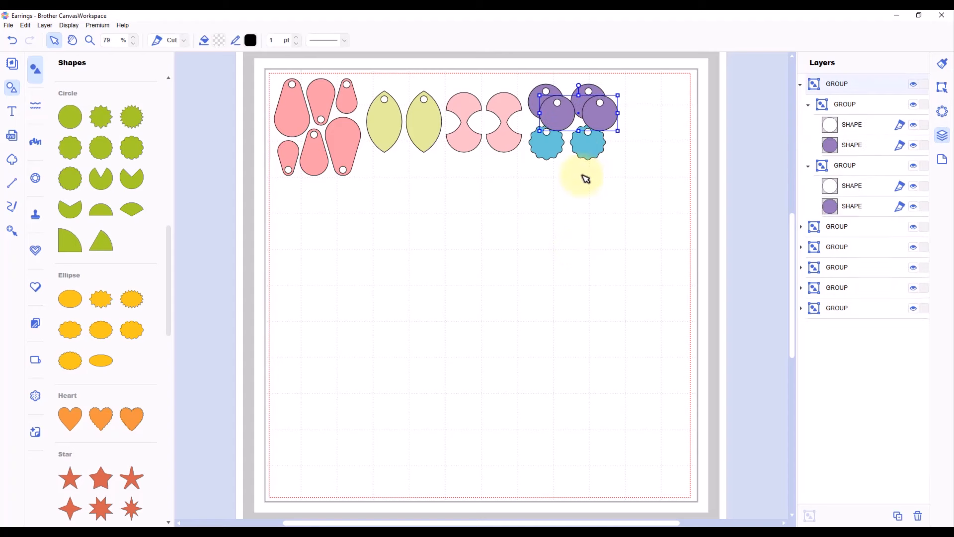
- Drag the copied purple circle pair onto the mat, hide and lock the other groups, and deselect
{"action": "left_click_drag", "start_coordinate": [578, 110], "coordinate": [361, 248]}
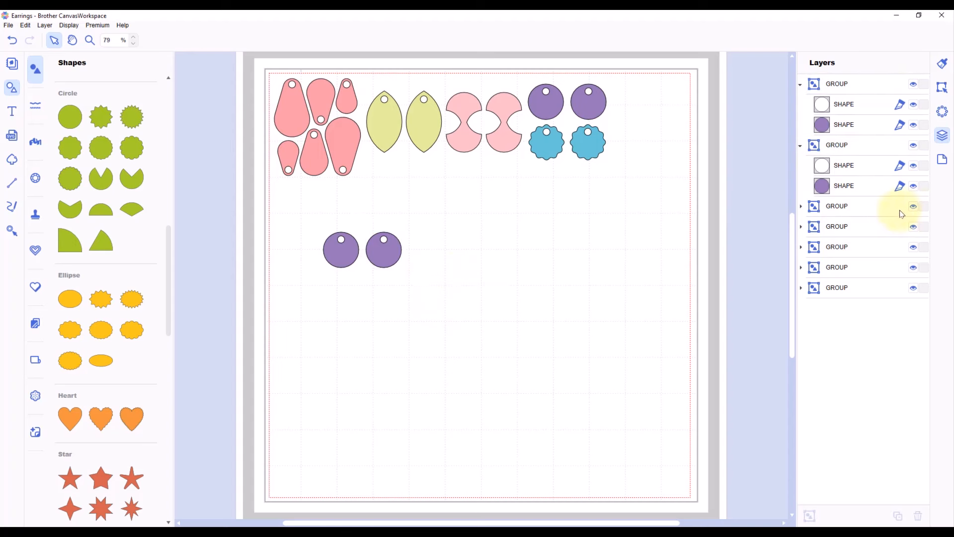
{"action": "left_click", "coordinate": [912, 206]}
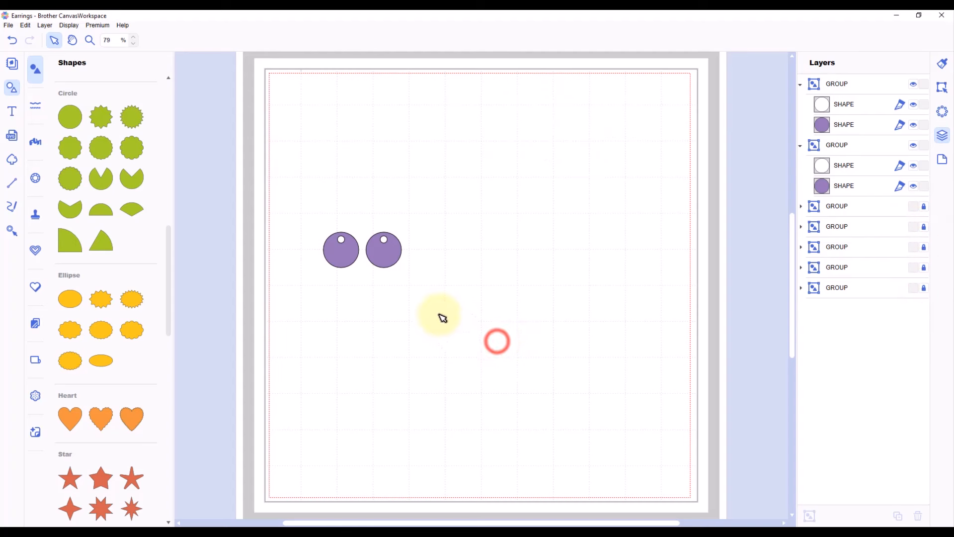
{"action": "left_click", "coordinate": [383, 250]}
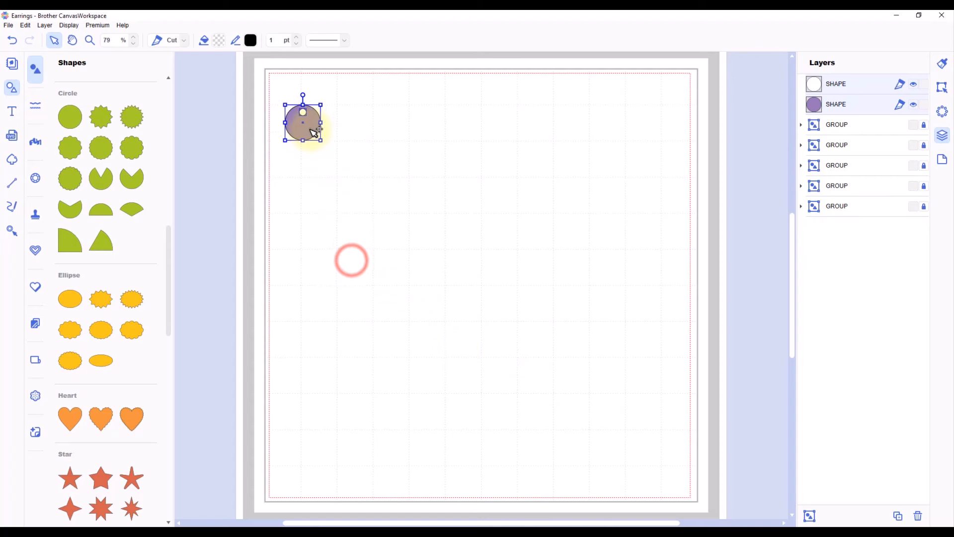
- Position a purple circle at the mat's top-left corner and select the two-hole circle
{"action": "left_click_drag", "start_coordinate": [302, 121], "coordinate": [292, 93]}
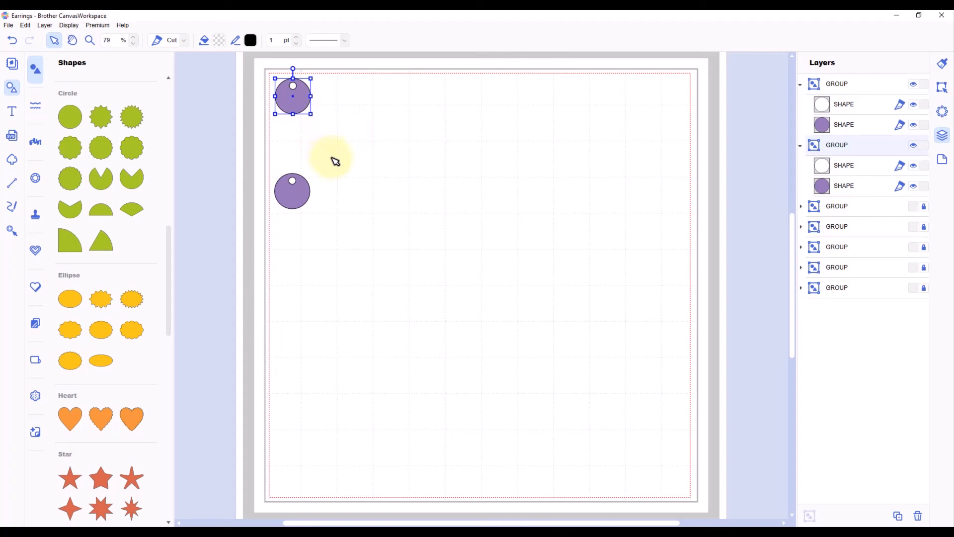
{"action": "left_click_drag", "start_coordinate": [293, 92], "coordinate": [303, 105]}
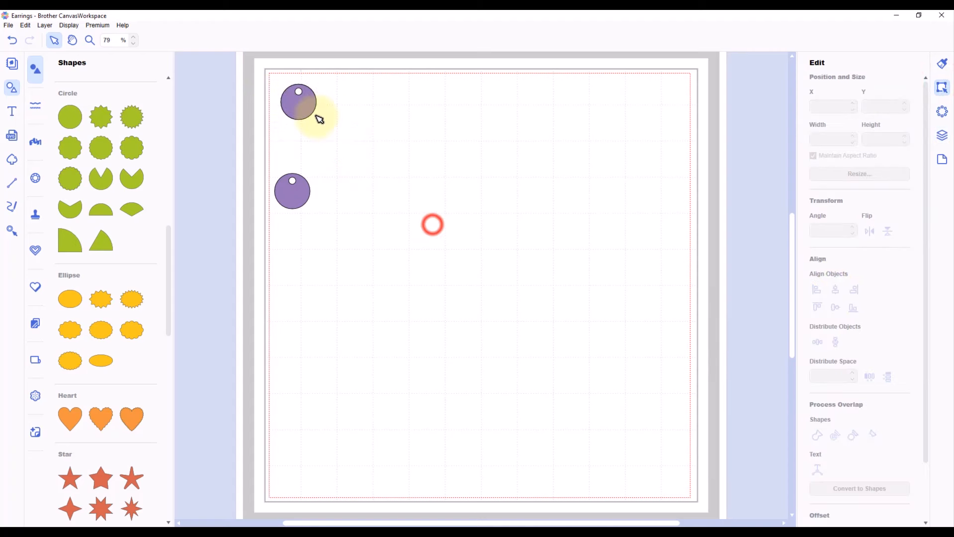
{"action": "left_click", "coordinate": [298, 103]}
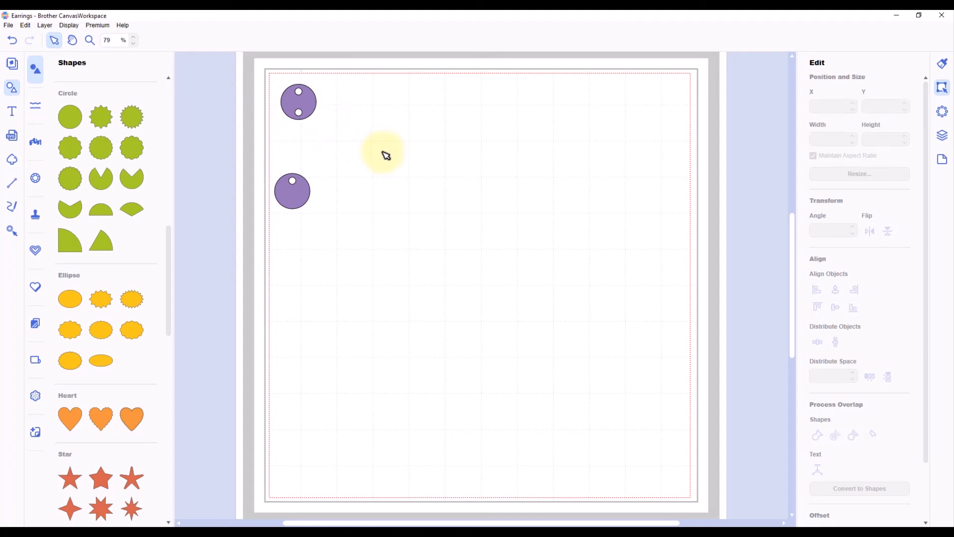
{"action": "left_click", "coordinate": [298, 102]}
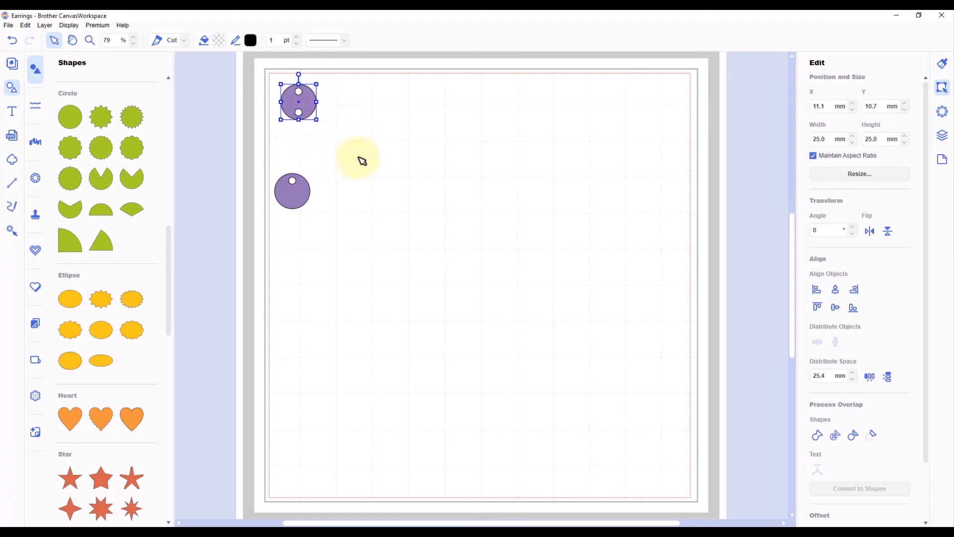
- Copy-drag the two-hole circle twice to form a column of three circles
{"action": "left_click_drag", "start_coordinate": [298, 97], "coordinate": [311, 112]}
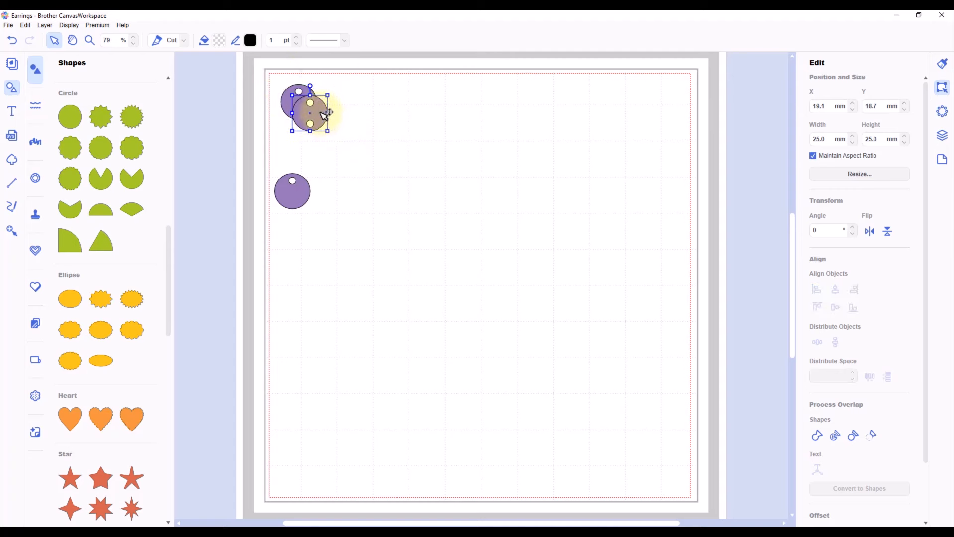
{"action": "left_click_drag", "start_coordinate": [310, 110], "coordinate": [298, 146]}
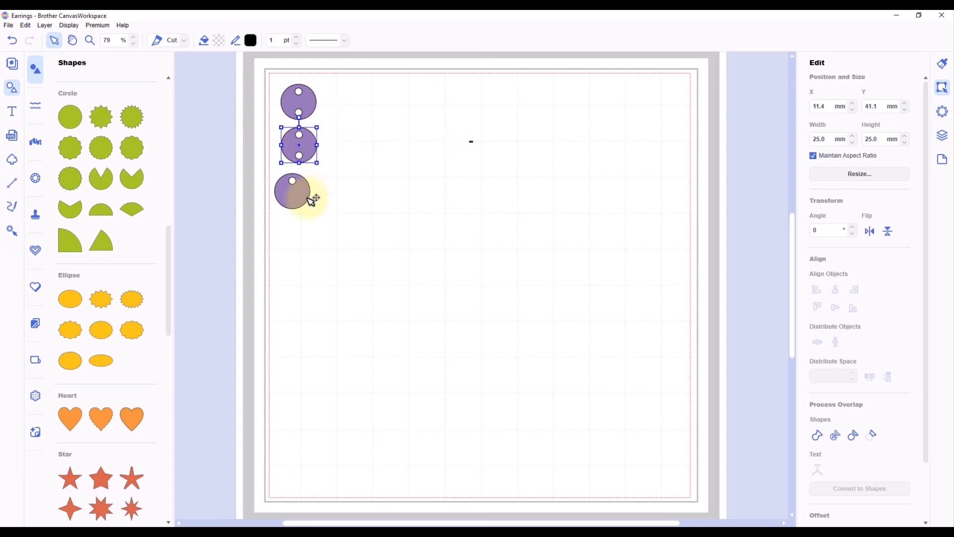
{"action": "left_click_drag", "start_coordinate": [298, 144], "coordinate": [298, 189]}
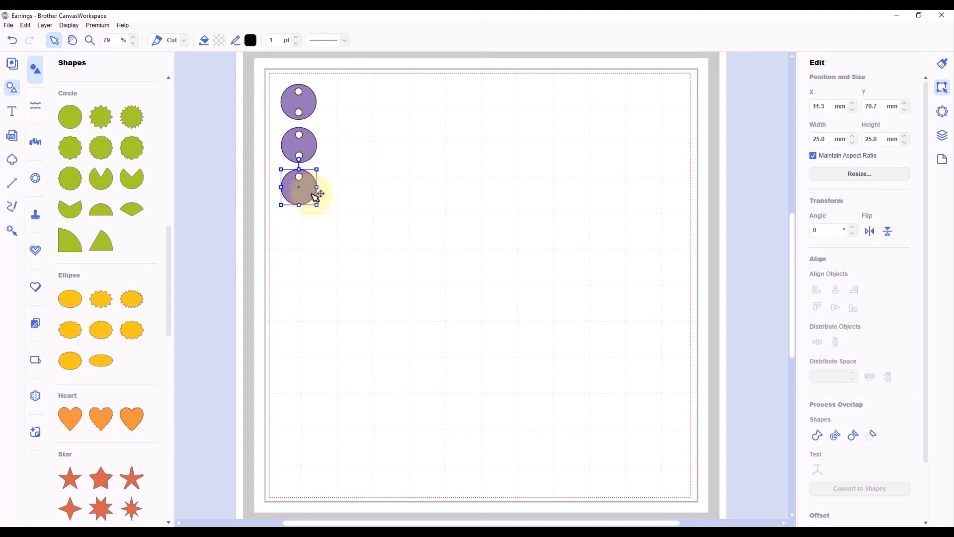
{"action": "left_click_drag", "start_coordinate": [313, 194], "coordinate": [307, 148]}
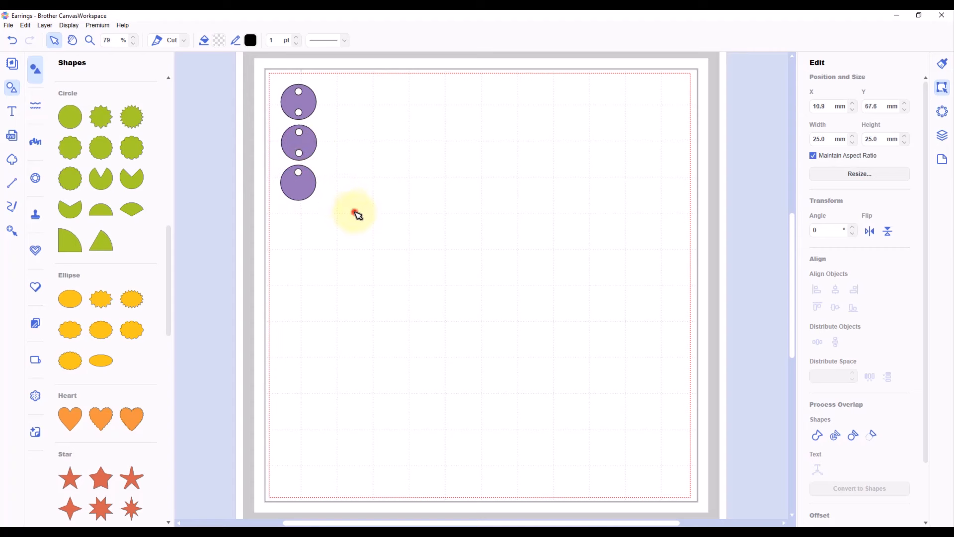
- Select the circle columns and align them along their tops
{"action": "left_click", "coordinate": [835, 289]}
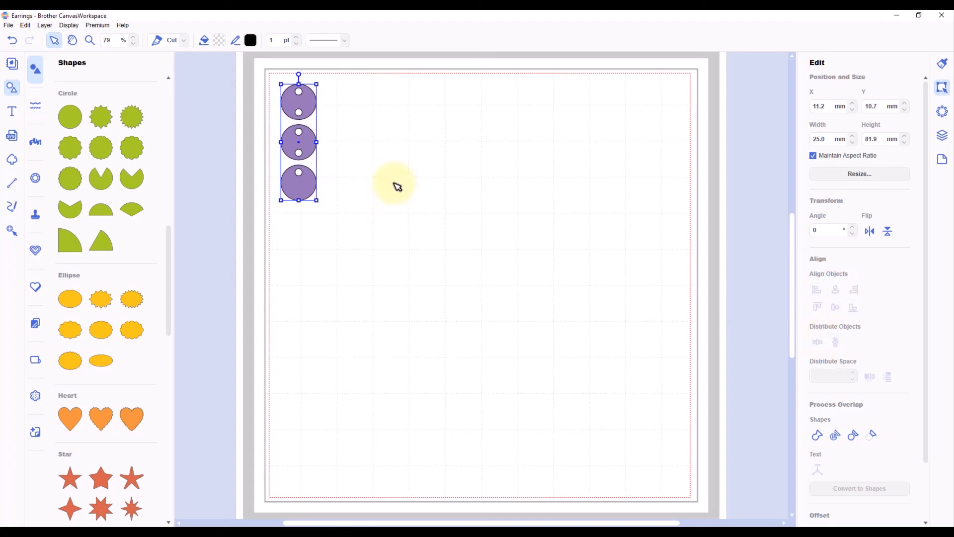
{"action": "left_click_drag", "start_coordinate": [298, 140], "coordinate": [339, 140]}
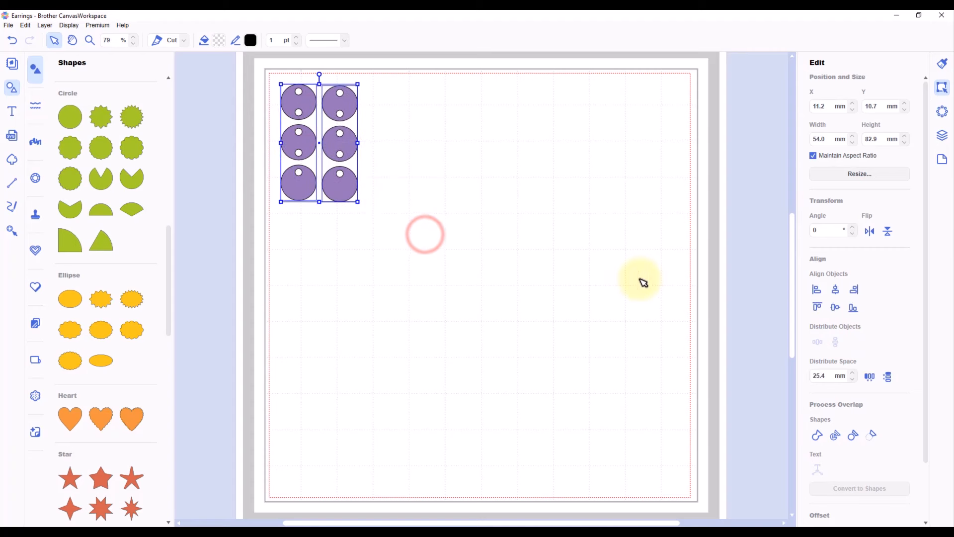
{"action": "left_click", "coordinate": [817, 307]}
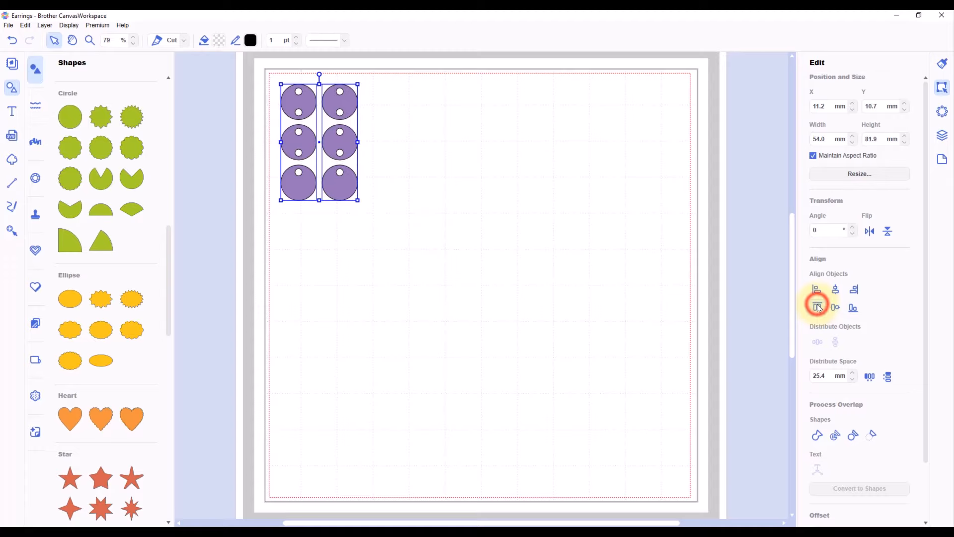